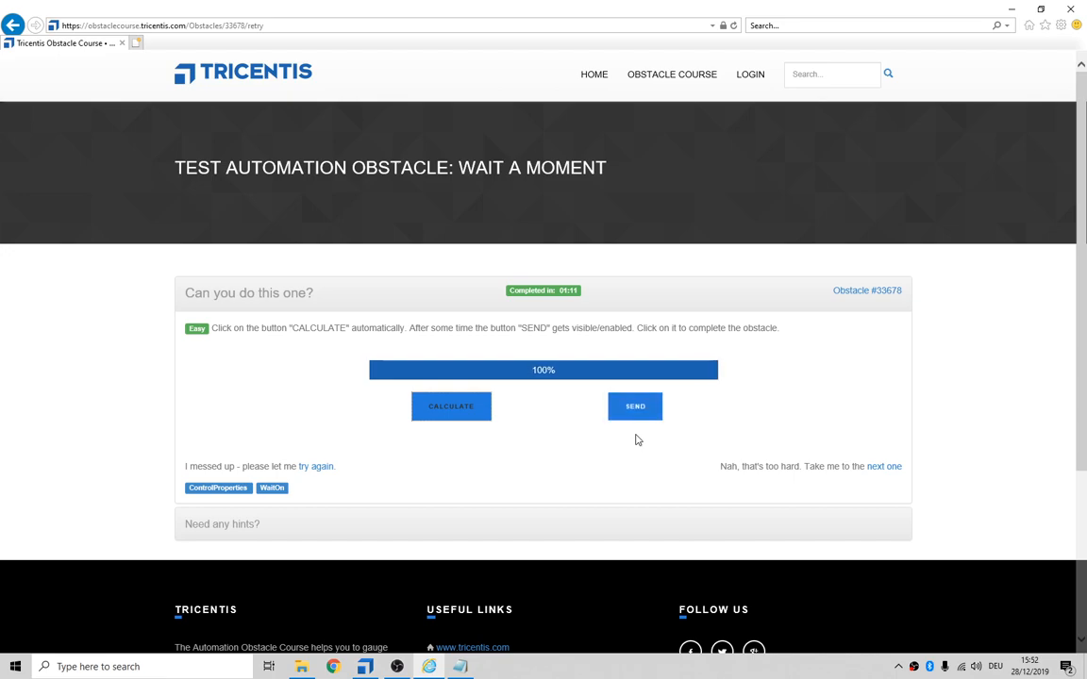
Step: Reset the Wait a moment obstacle to 0% with Send disabled, then return to its page
left_click(635, 406)
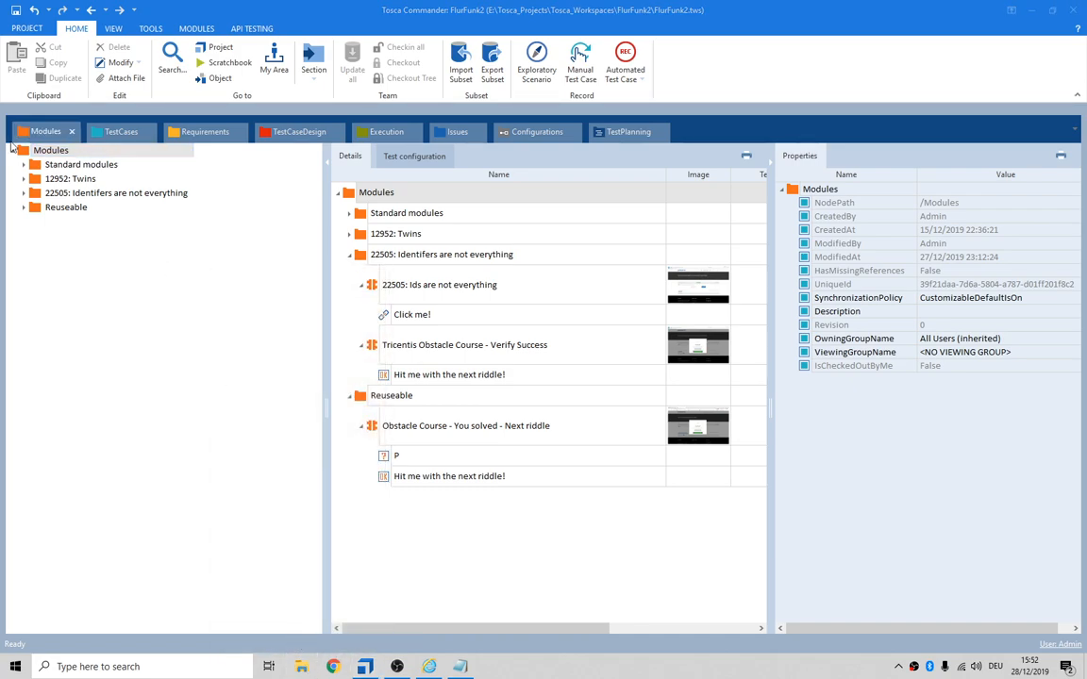
key("alt+tab")
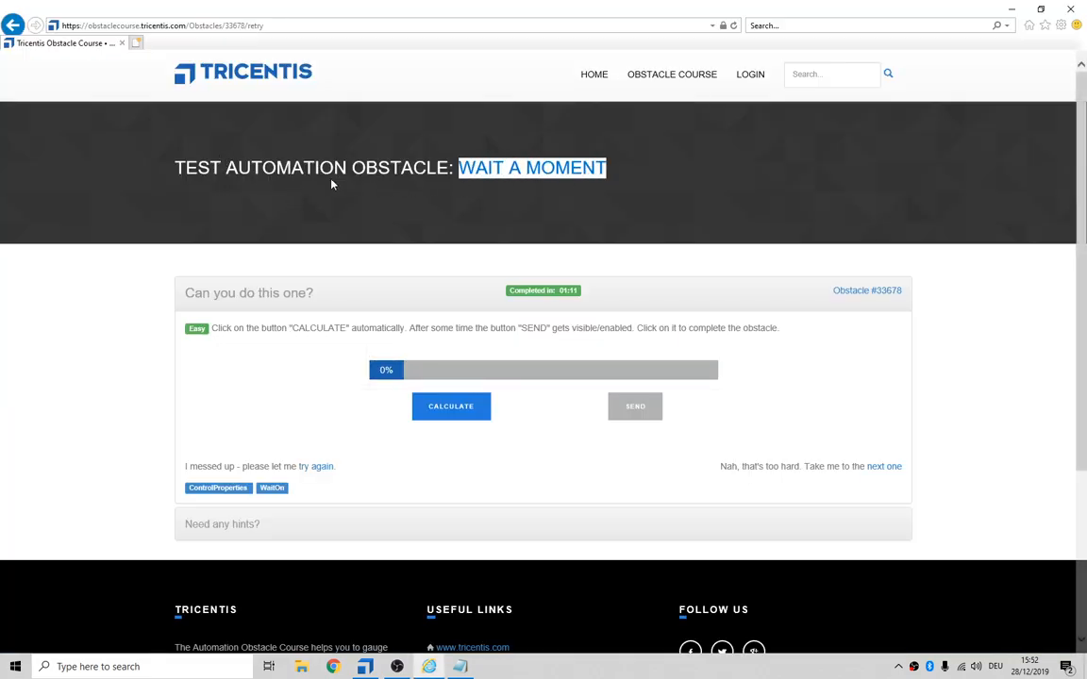
Step: Create the Modules folder '33678: Wait a moment' and start an application scan into it
left_click(364, 666)
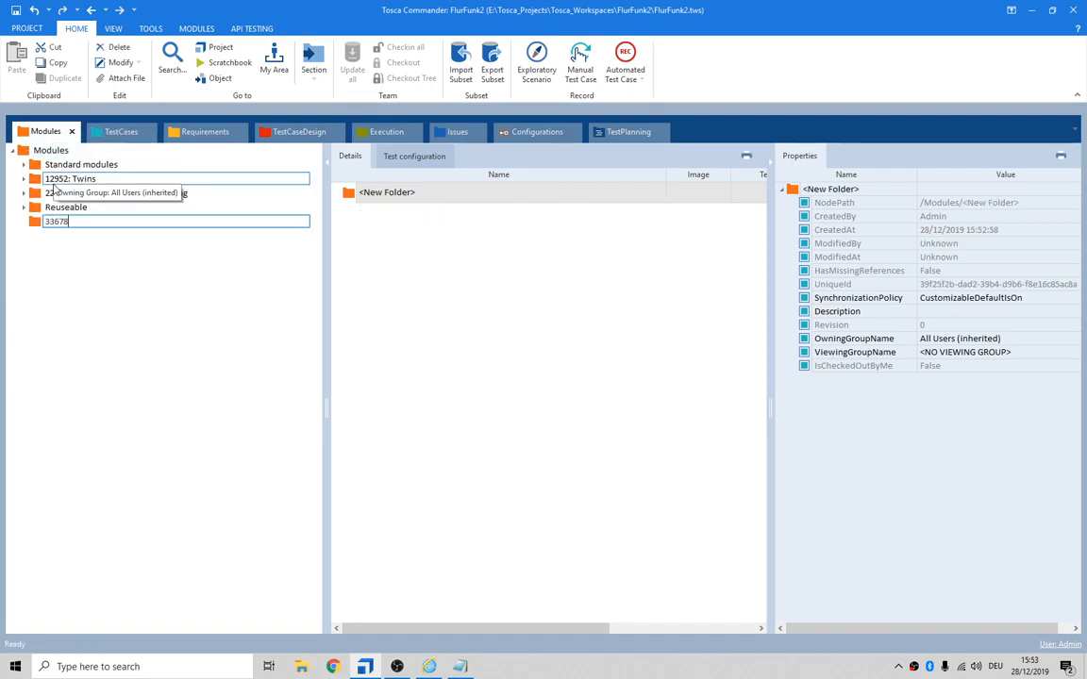
type(": Wait a moment")
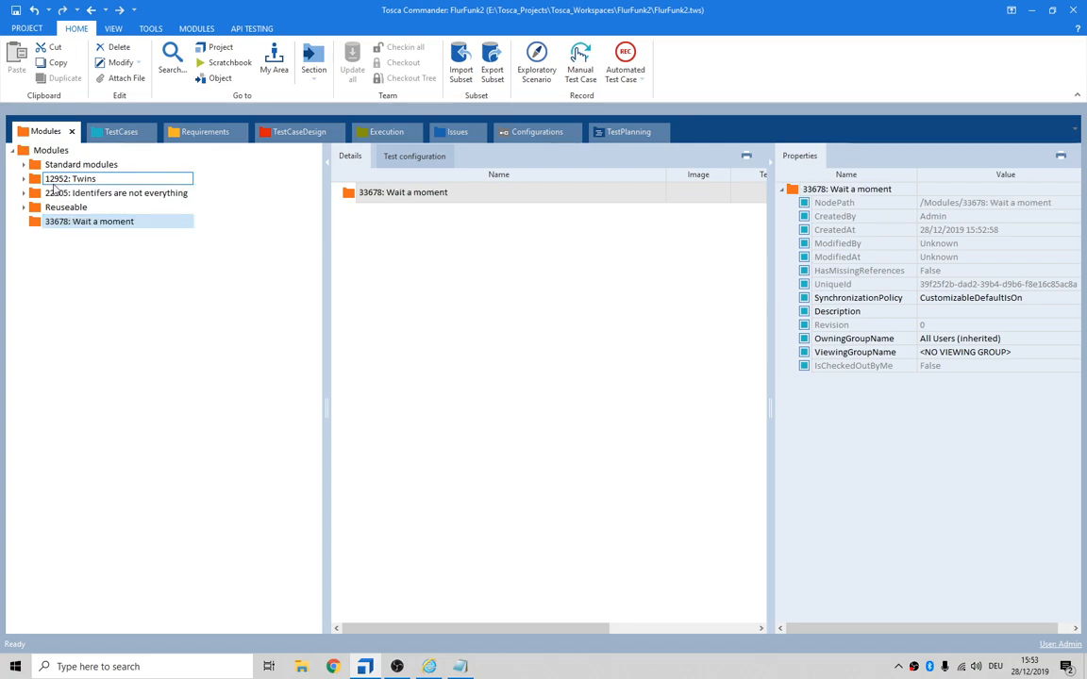
left_click(89, 221)
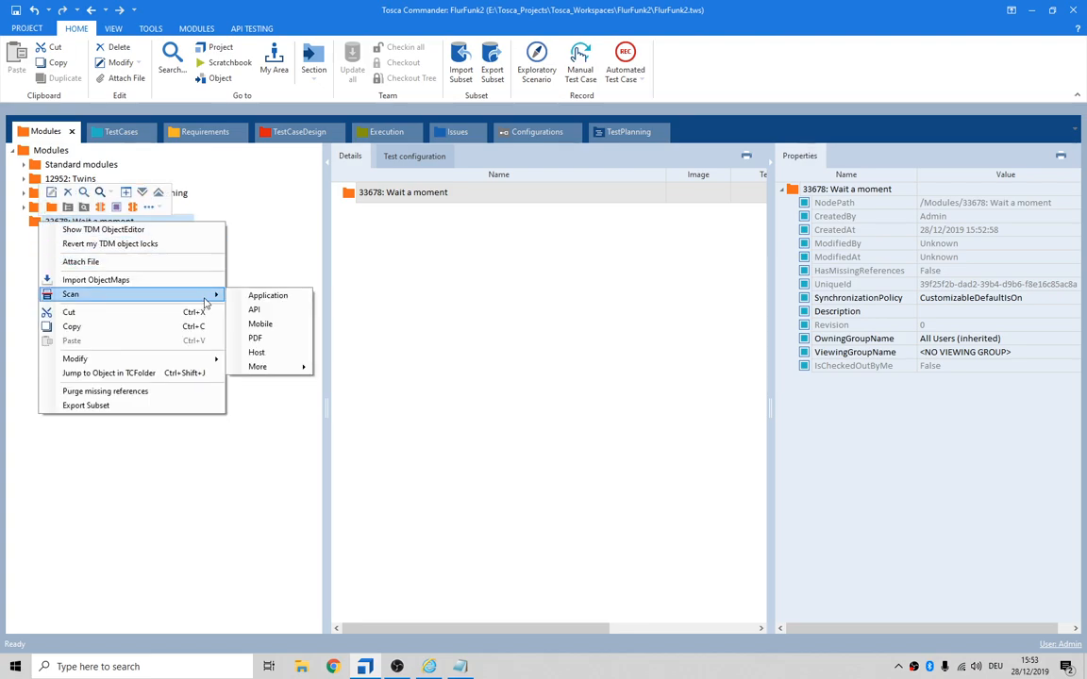
left_click(268, 295)
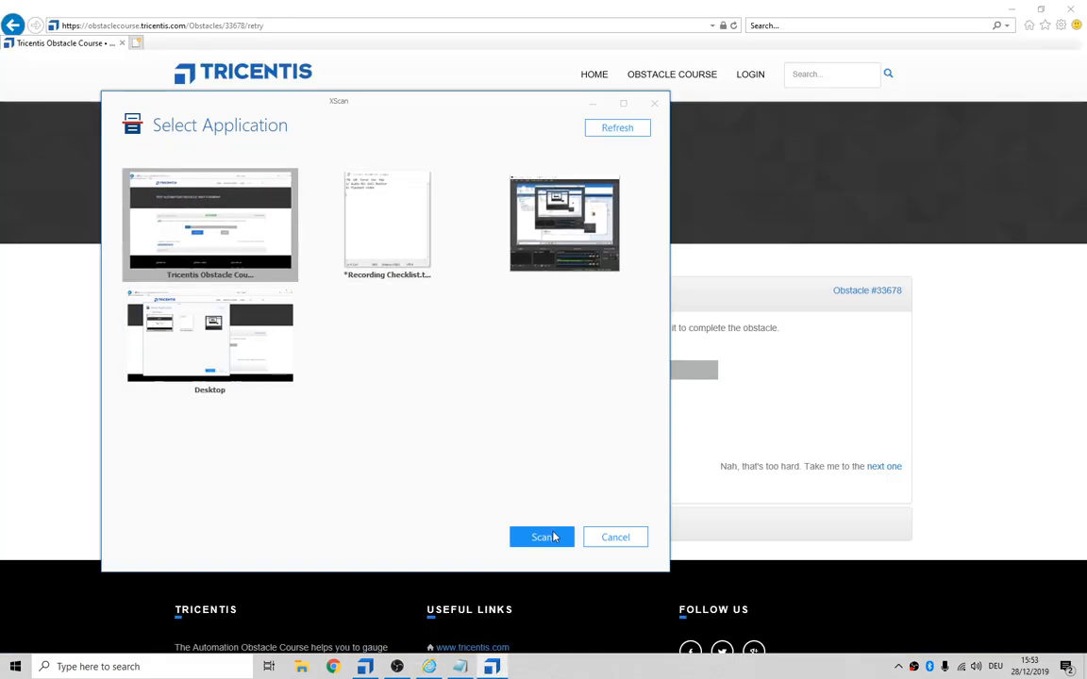
Step: Scan the Tricentis Obstacle Course window, capturing its Calculate and Send buttons
left_click(540, 536)
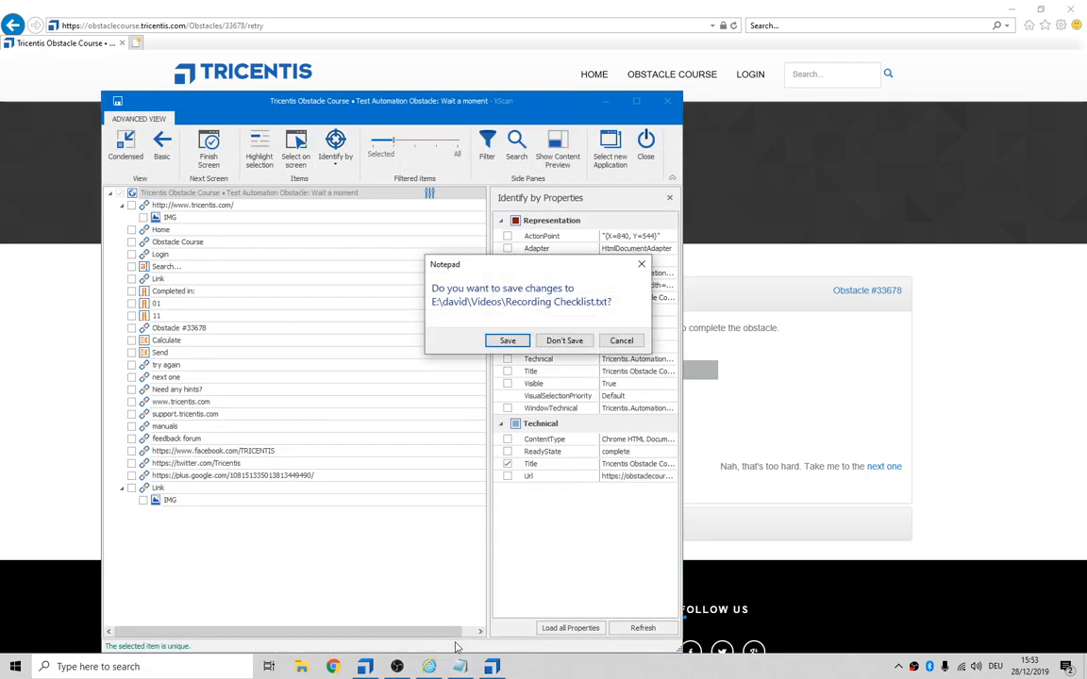
left_click(564, 341)
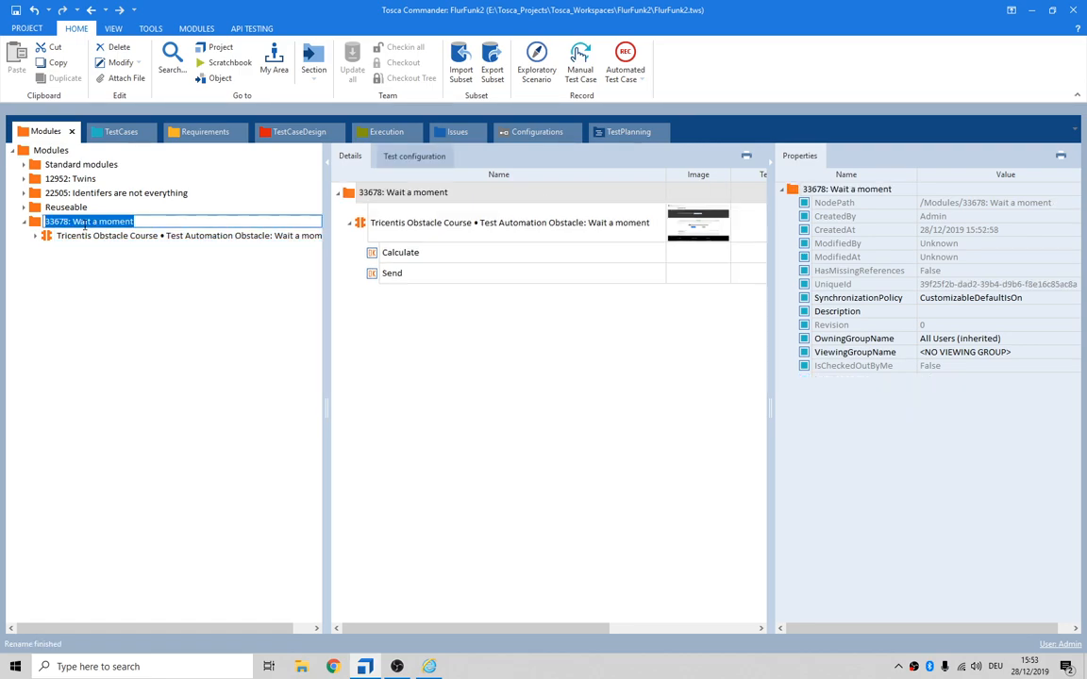
Step: Create test case '33678: Wait a moment' as IN_WORK and add the Obstacle Course module twice
left_click(119, 131)
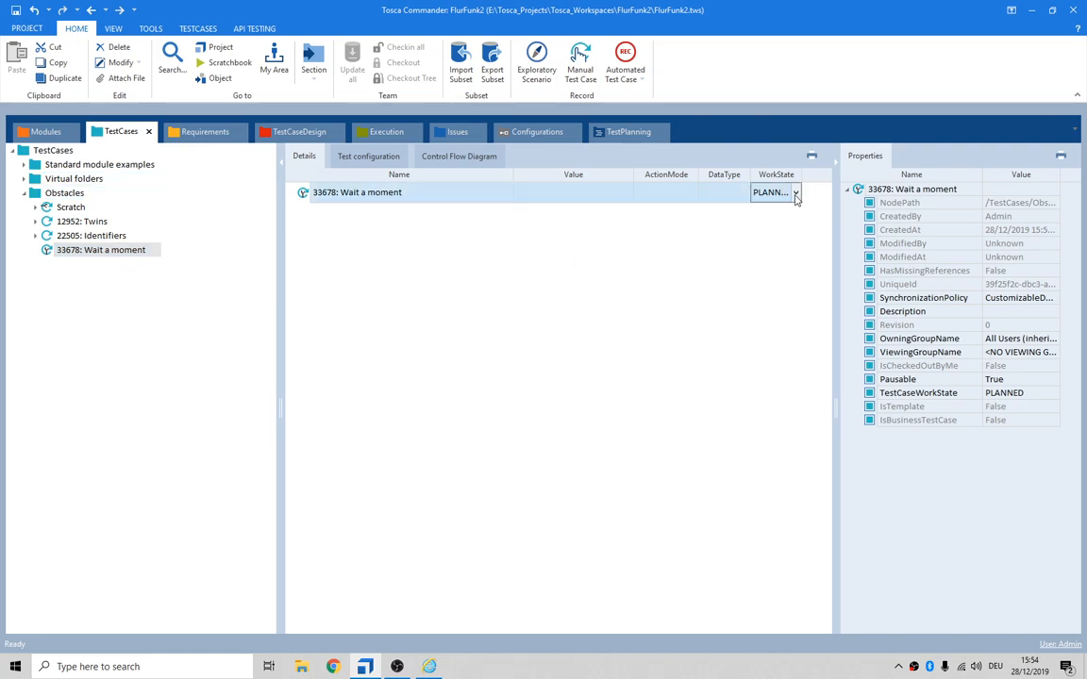
left_click(795, 193)
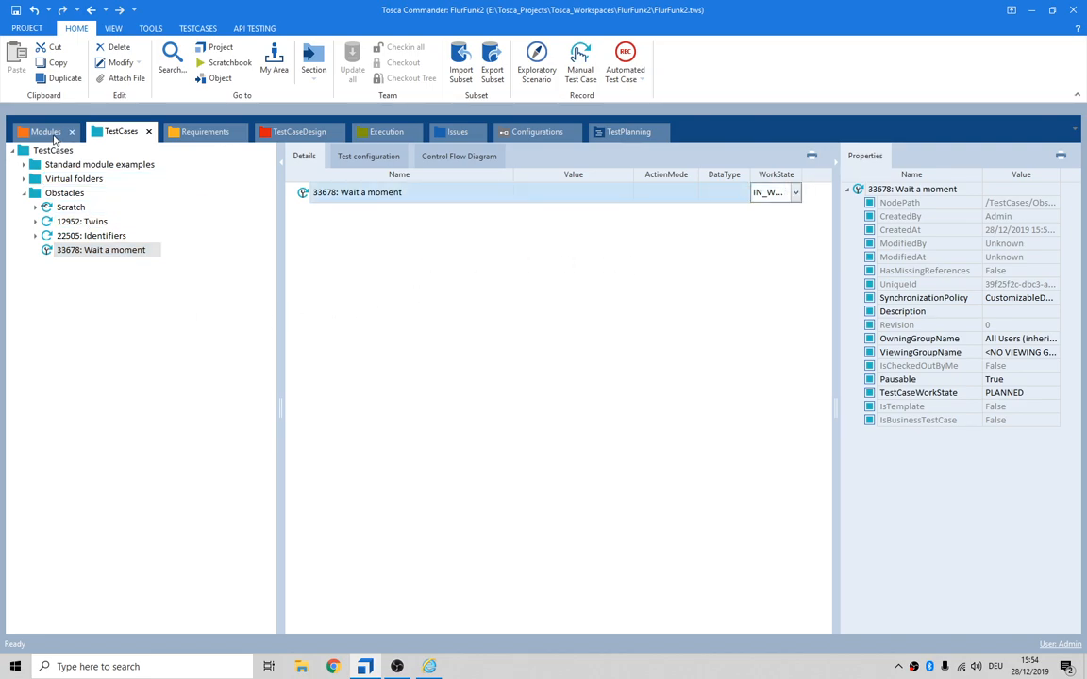
left_click(45, 131)
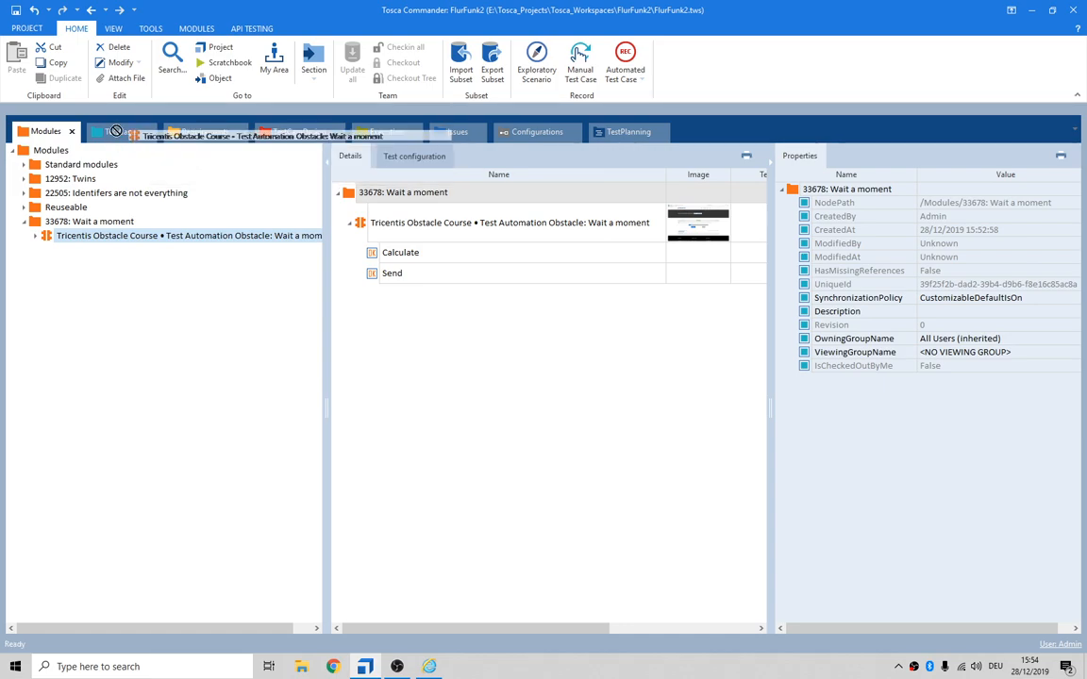
left_click(120, 131)
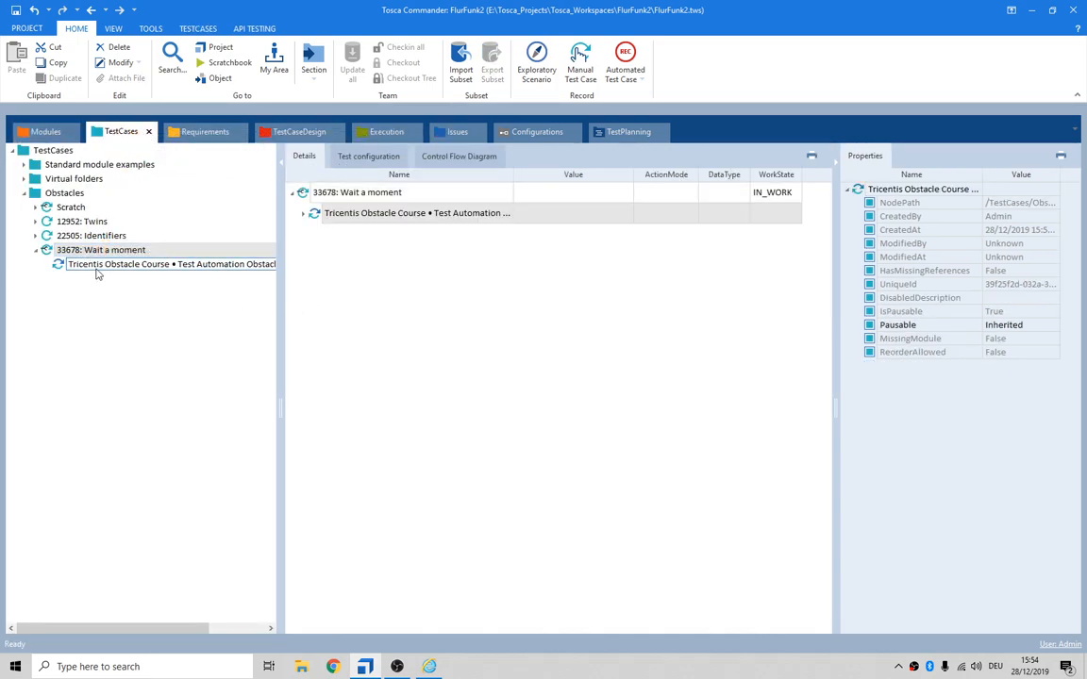
left_click(46, 131)
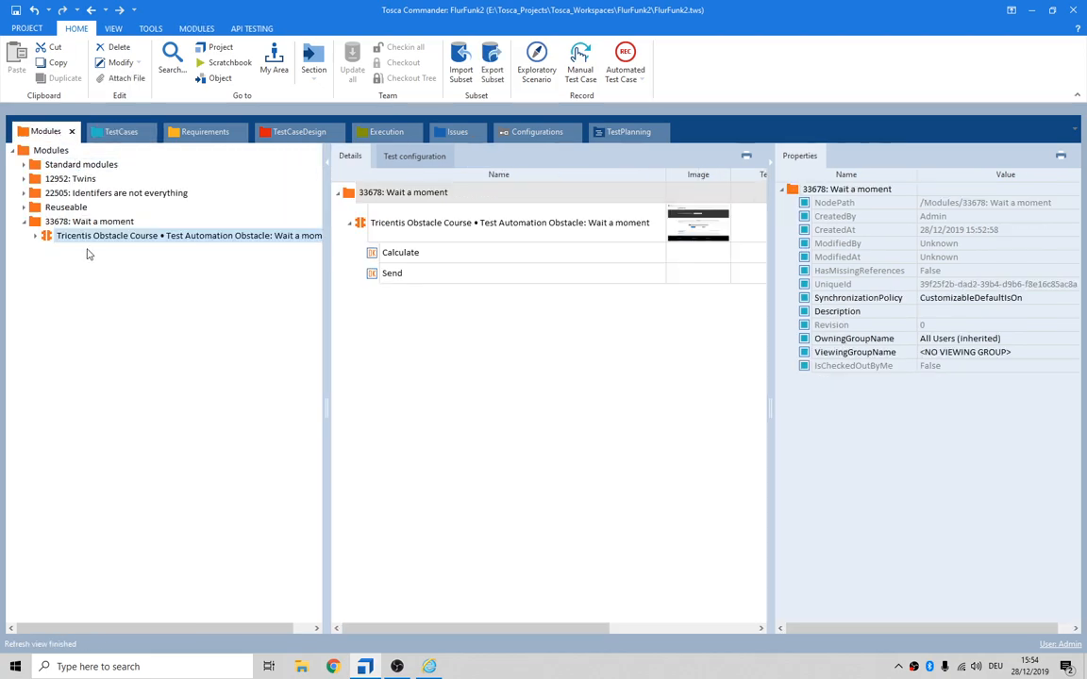
left_click(120, 131)
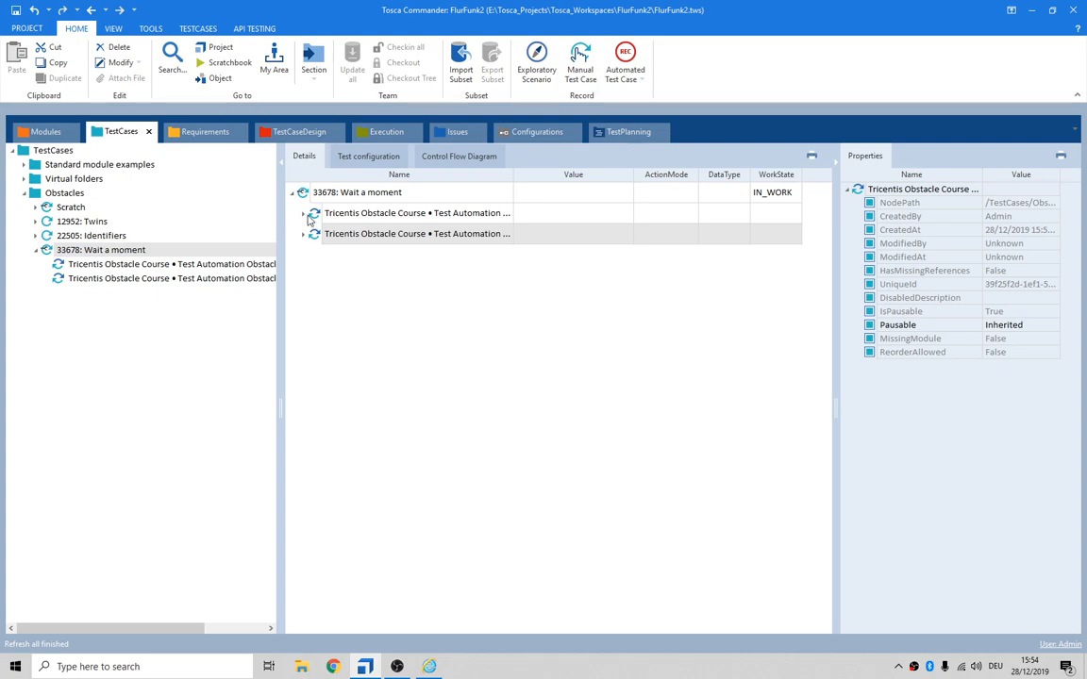
left_click(313, 212)
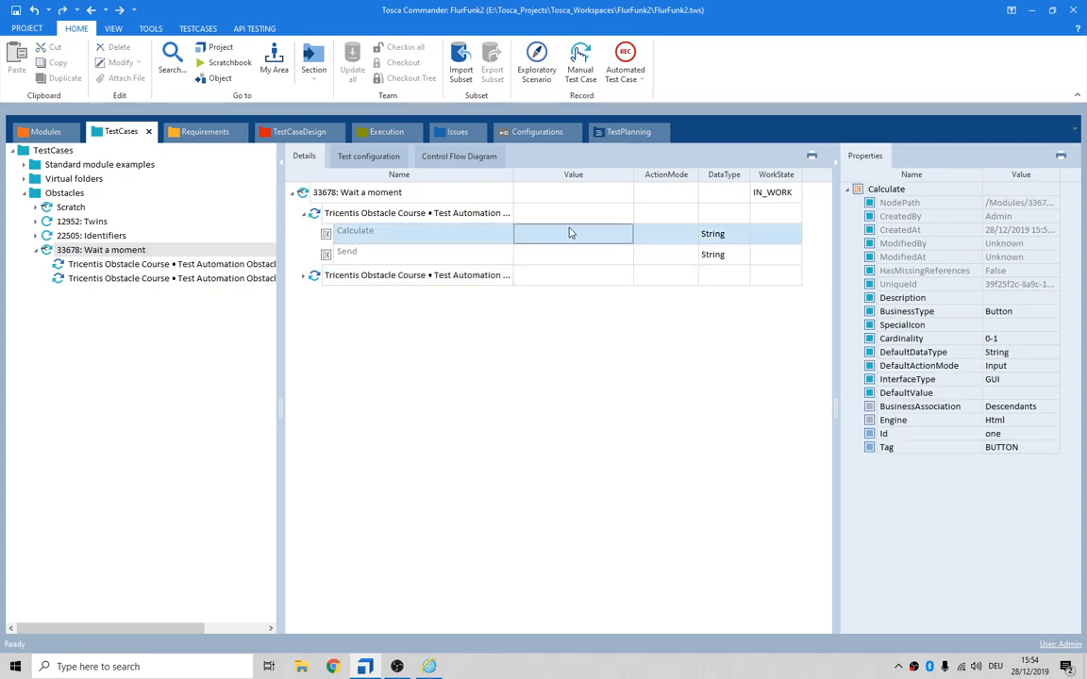
Step: Set the first step's Calculate value to {Click} and try Calculate manually
left_click(573, 233)
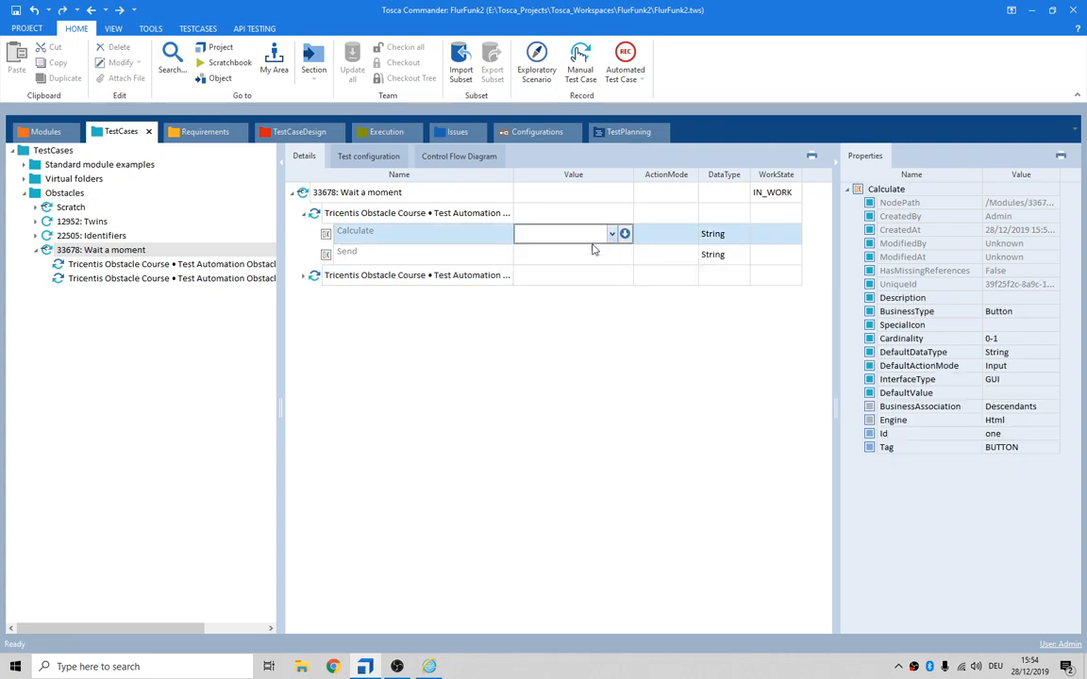
left_click(563, 233)
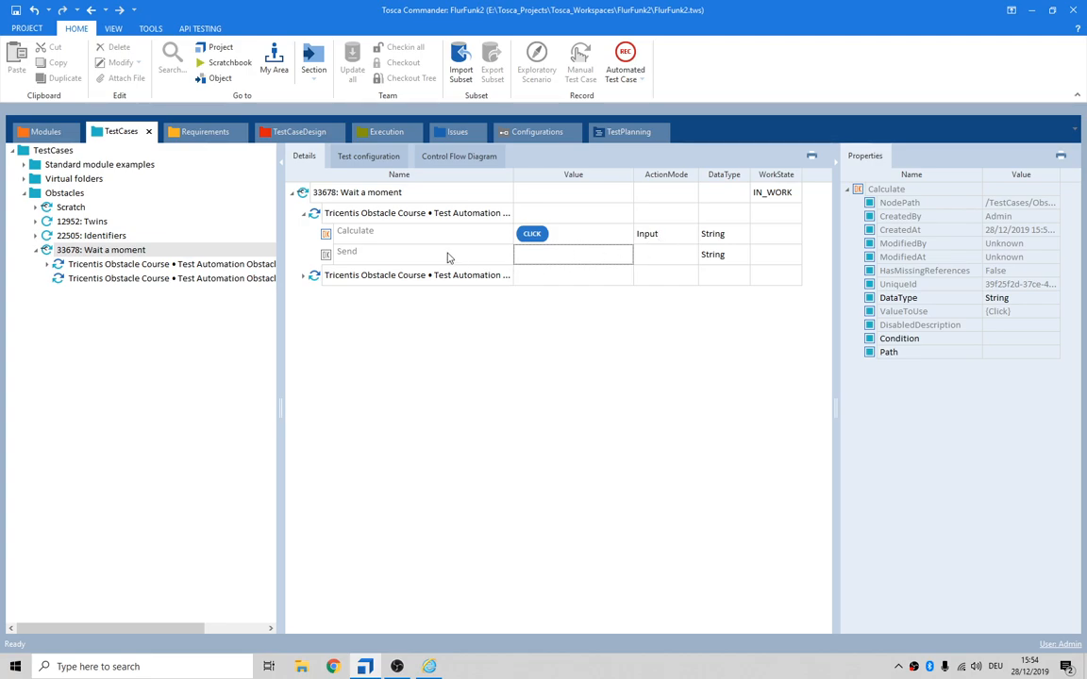
mouse_move(606, 261)
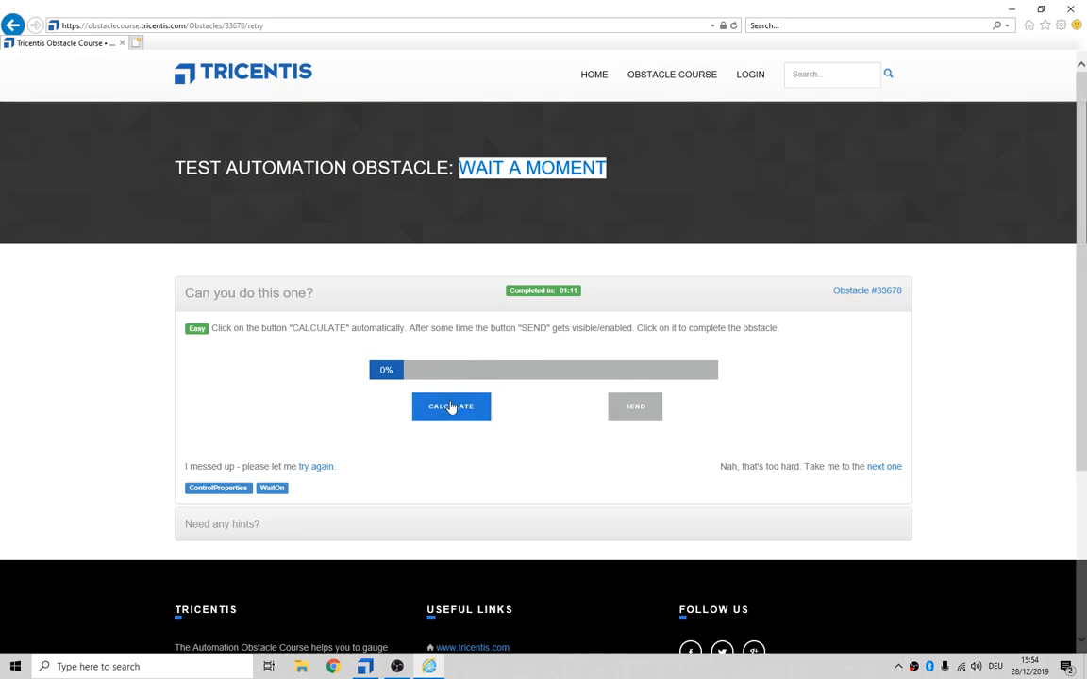
left_click(450, 406)
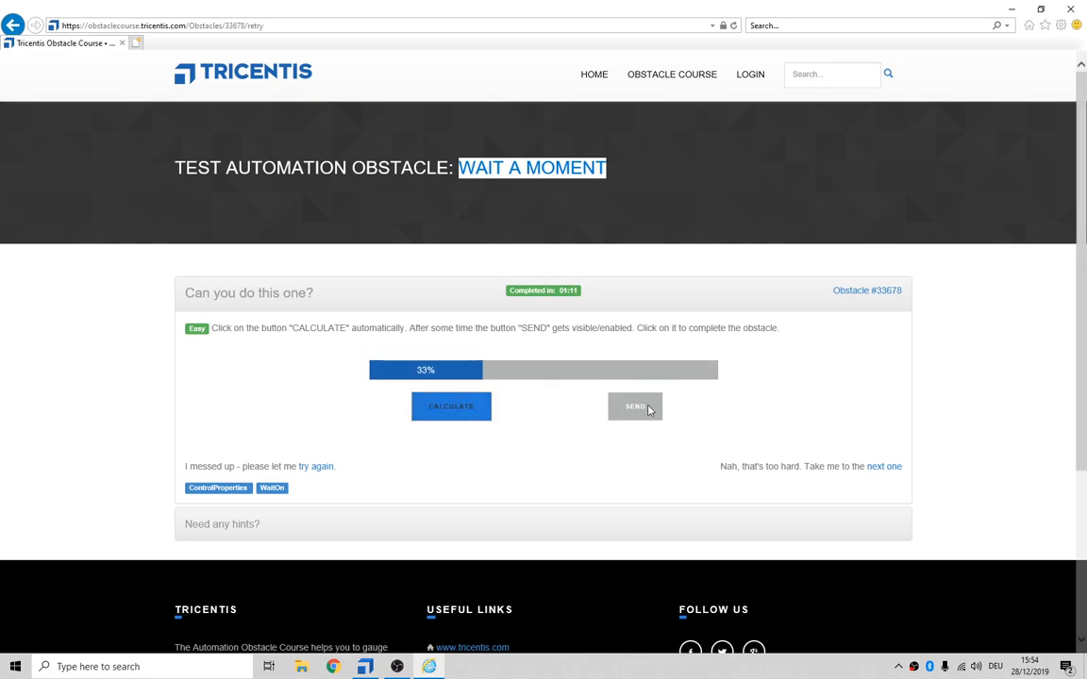
left_click(364, 666)
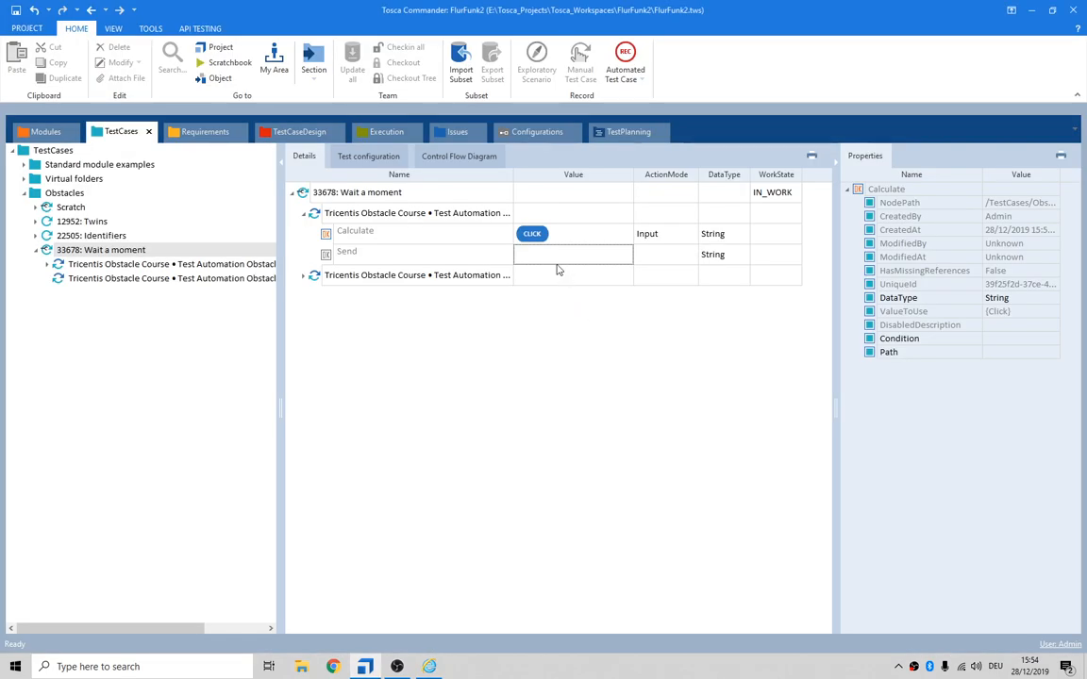
Step: Add a wait condition on the Send button's Enabled property
left_click(573, 254)
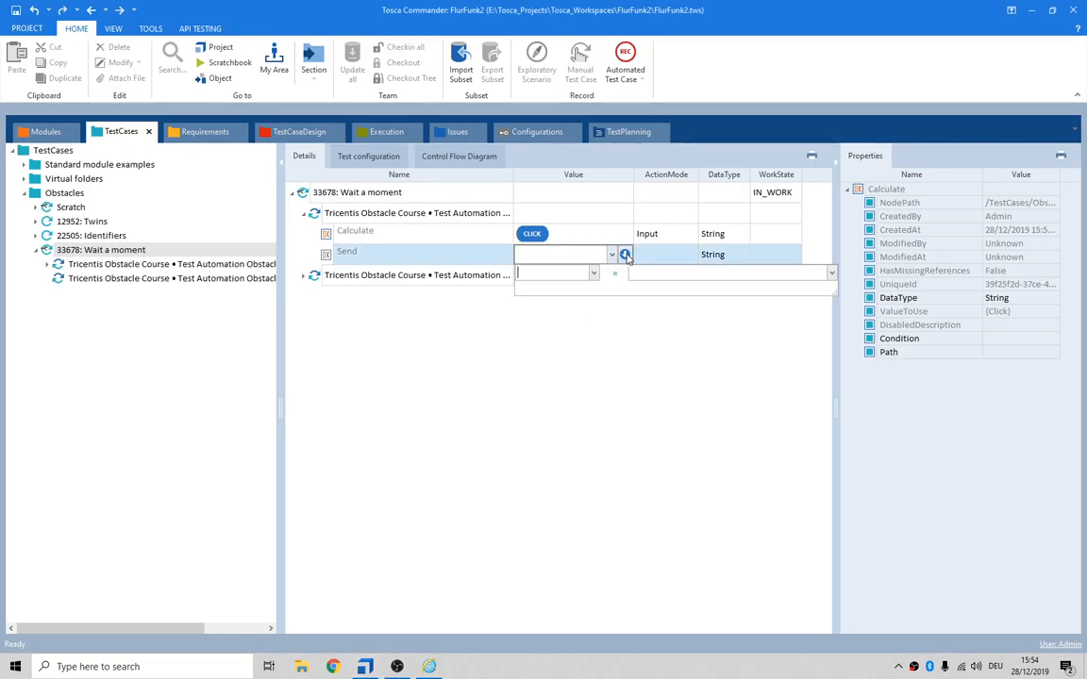
left_click(592, 273)
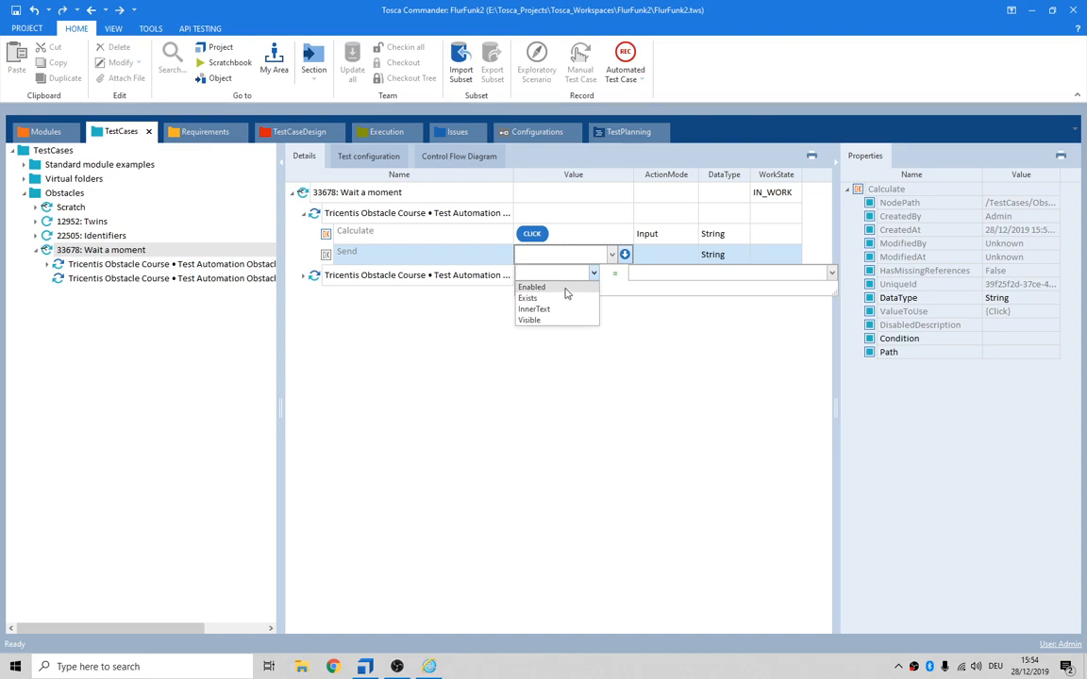
left_click(531, 286)
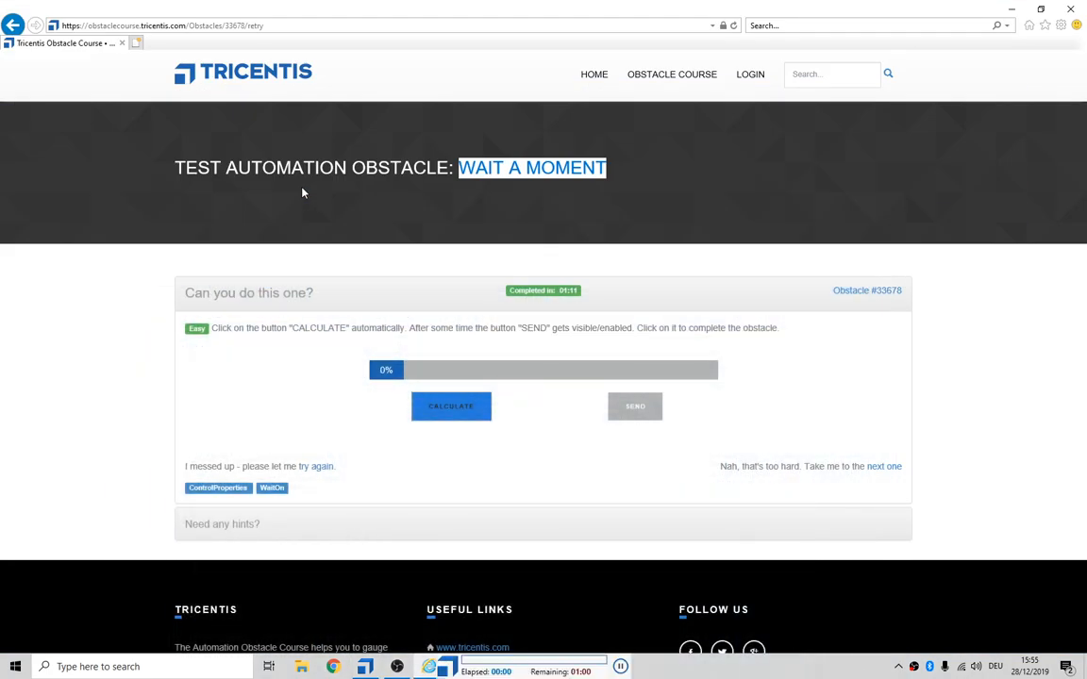
Step: Watch the ScratchBook run press Calculate and fill the progress bar to 100%
scroll("down", 3)
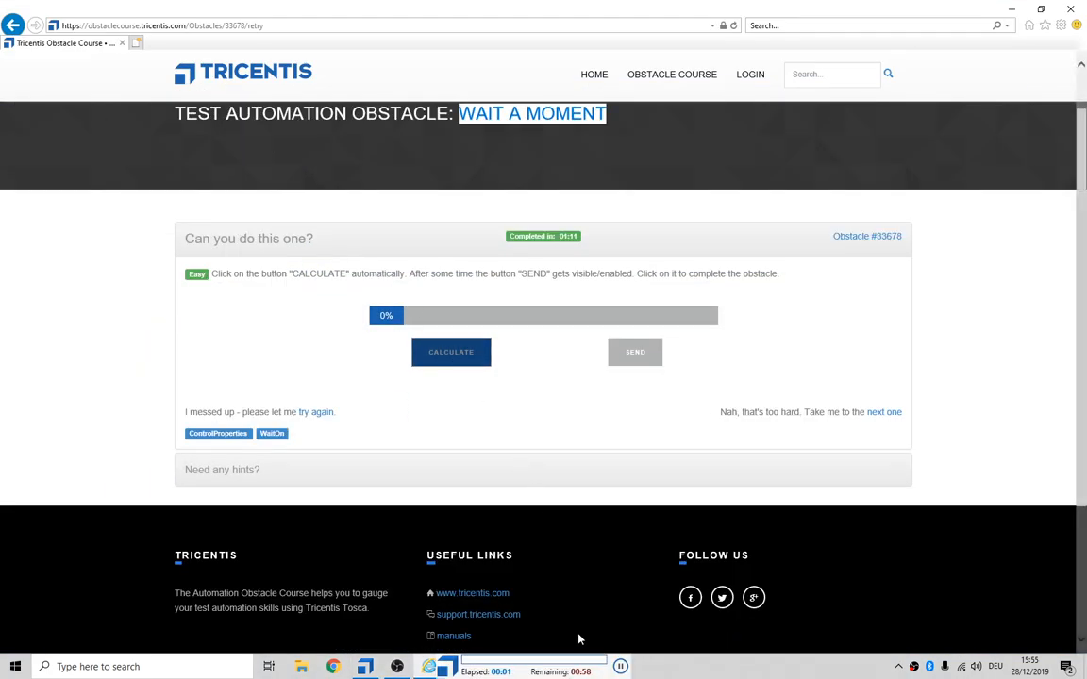
left_click(451, 352)
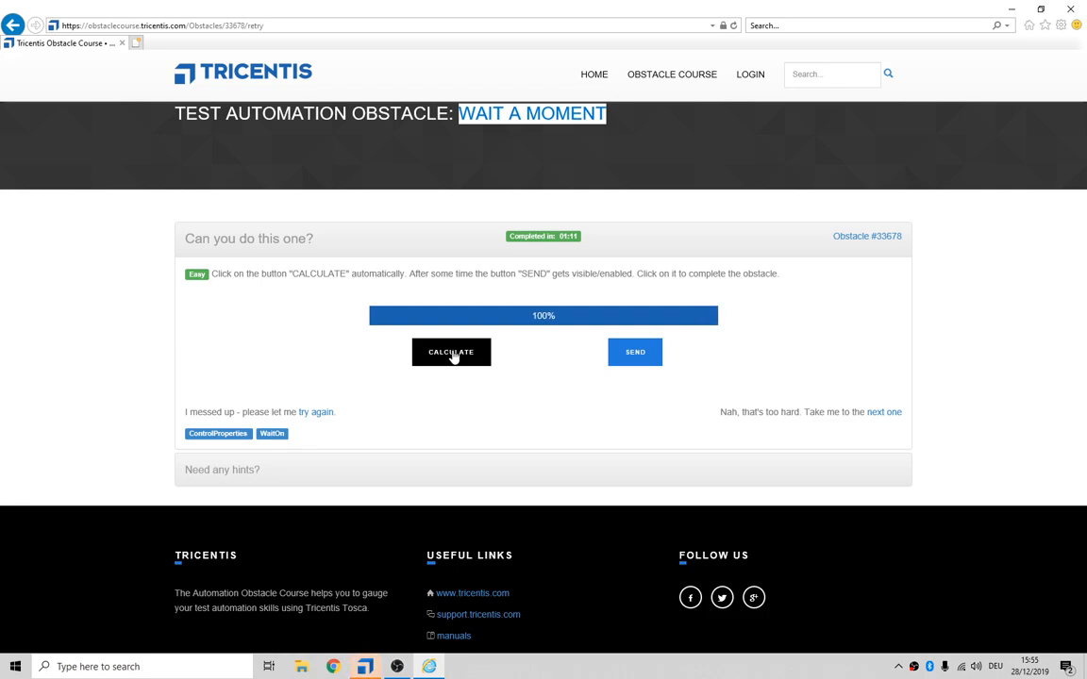
left_click(451, 352)
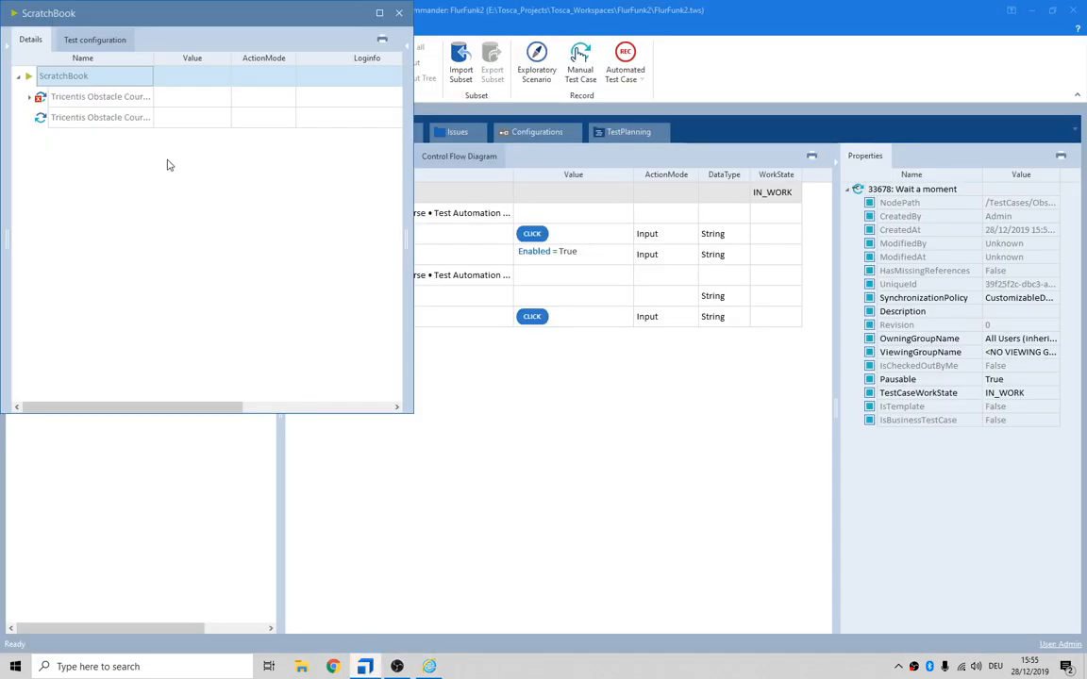
Step: Review and close the run results, set Send's ActionMode to WaitOn, and rerun the test
left_click(29, 96)
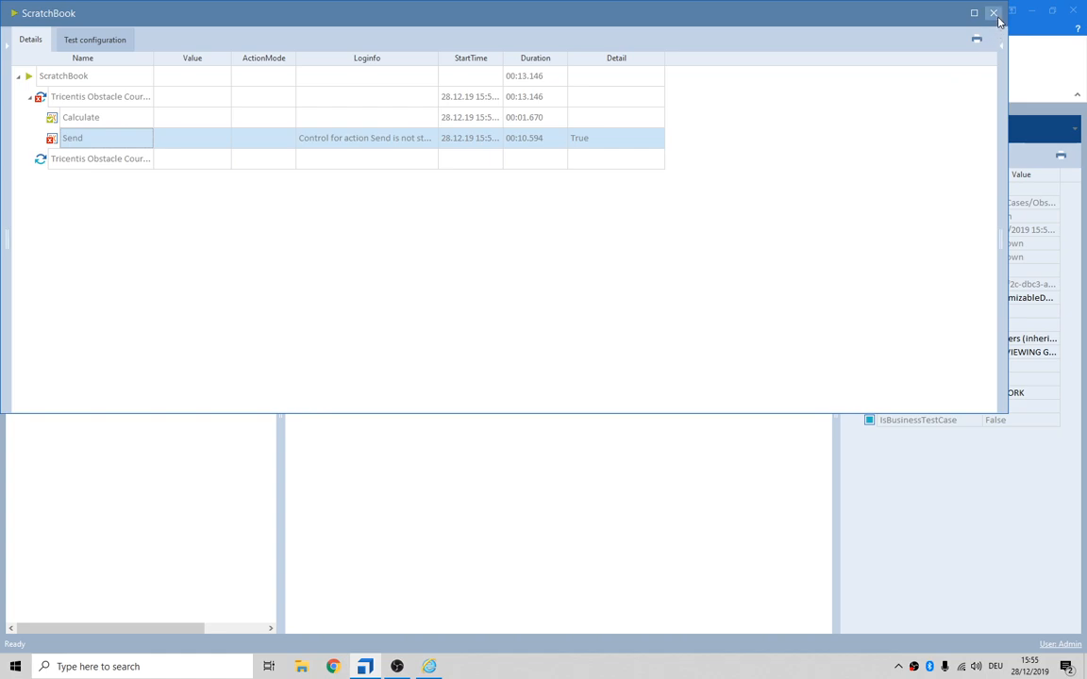
left_click(994, 14)
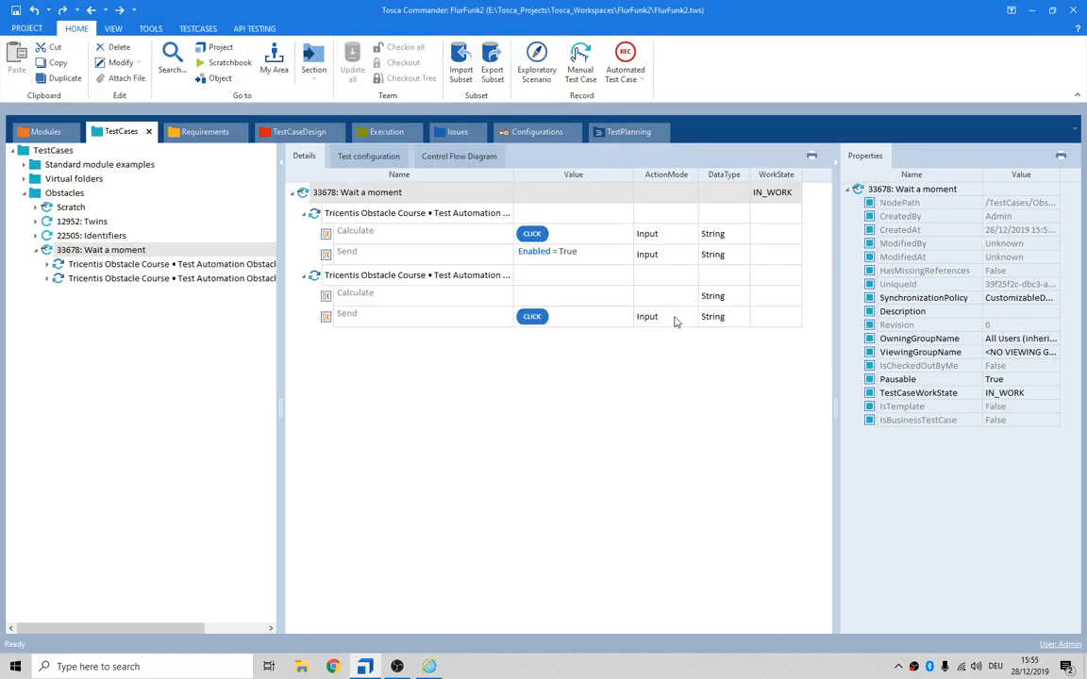
mouse_move(628, 335)
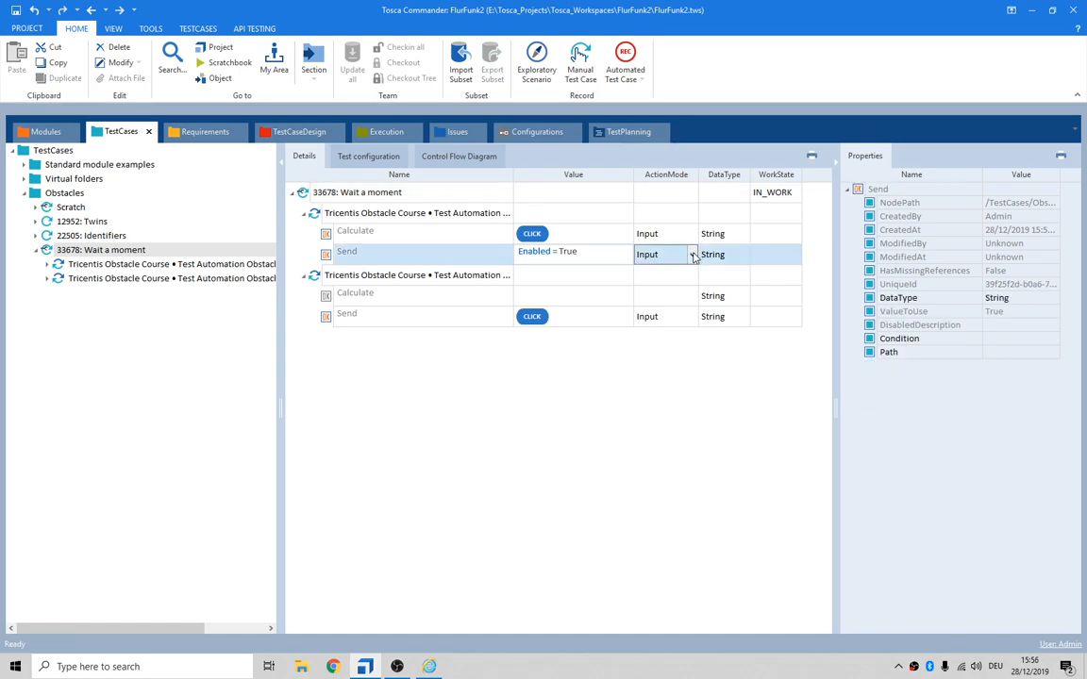
left_click(693, 253)
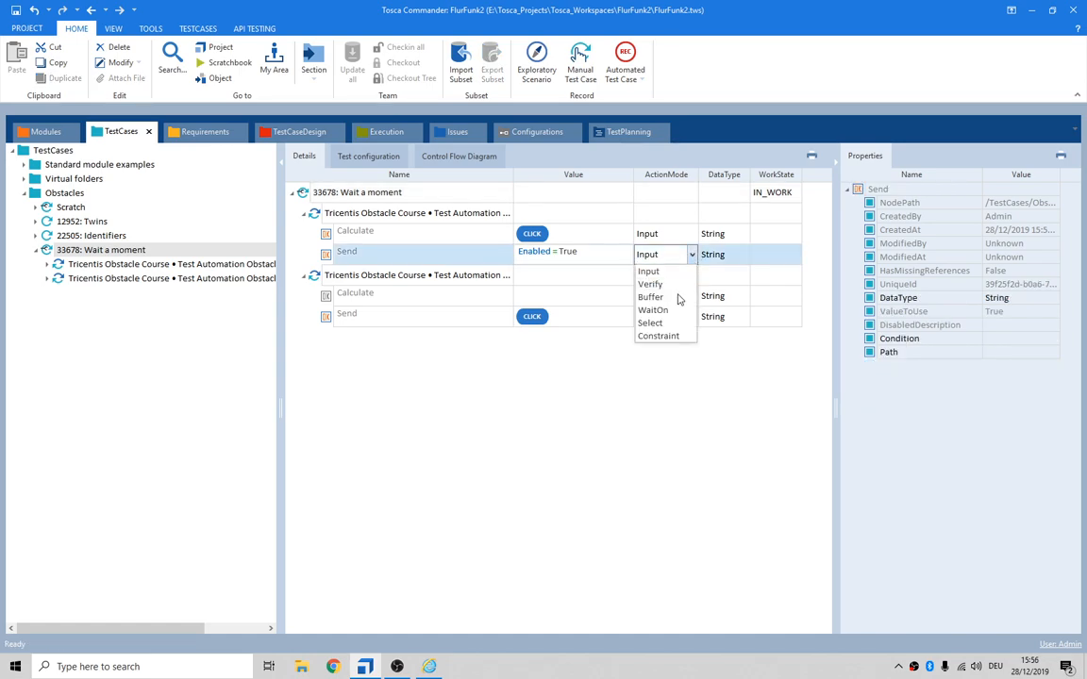
left_click(653, 309)
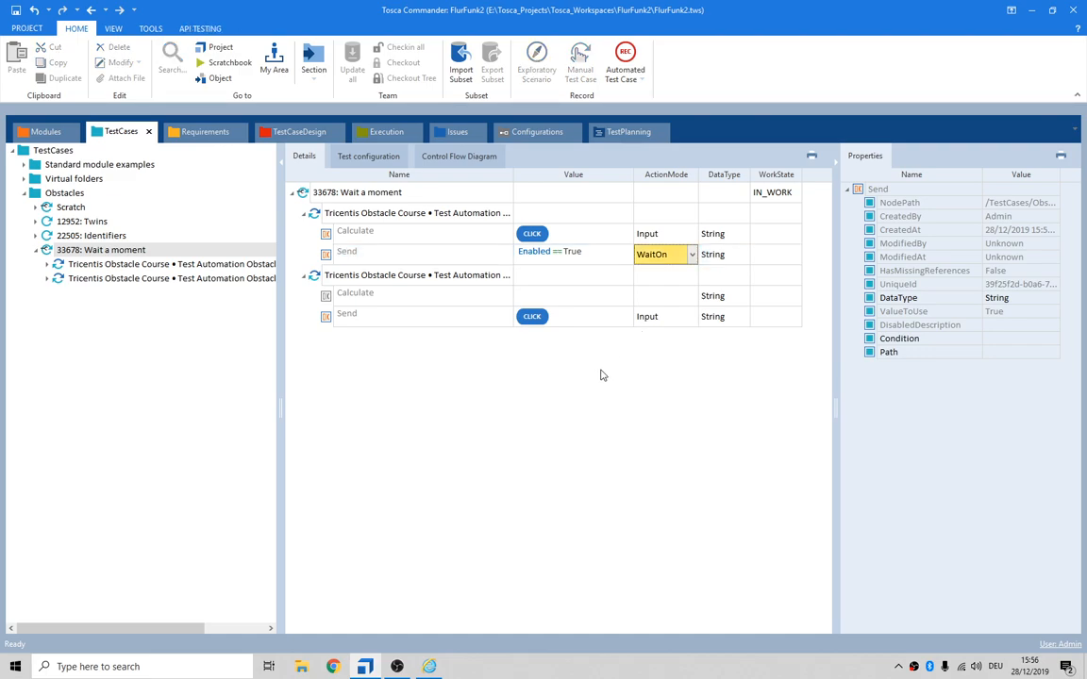
left_click(357, 191)
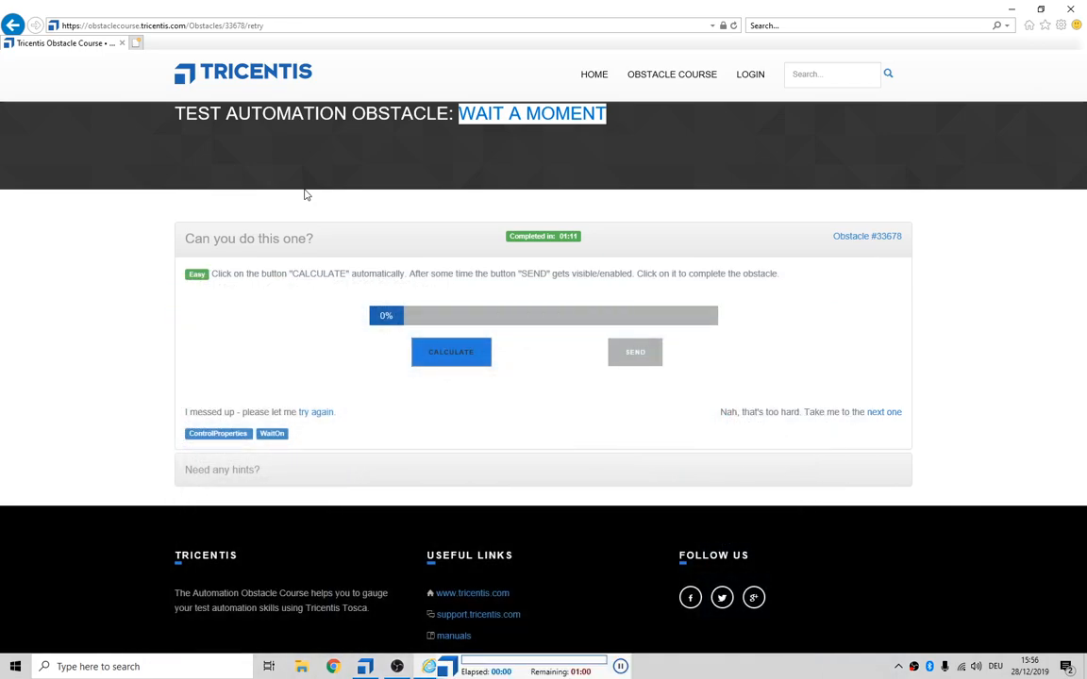
Step: Watch the run click Calculate, wait for Send, click it, and show 'Good job!'
left_click(451, 351)
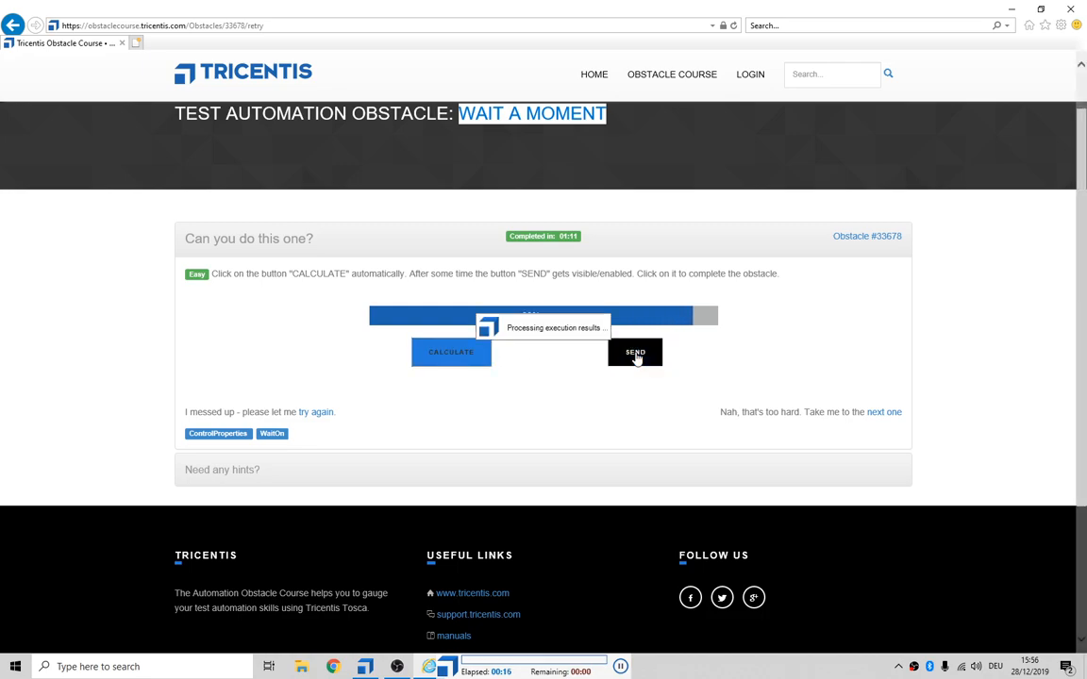
left_click(634, 352)
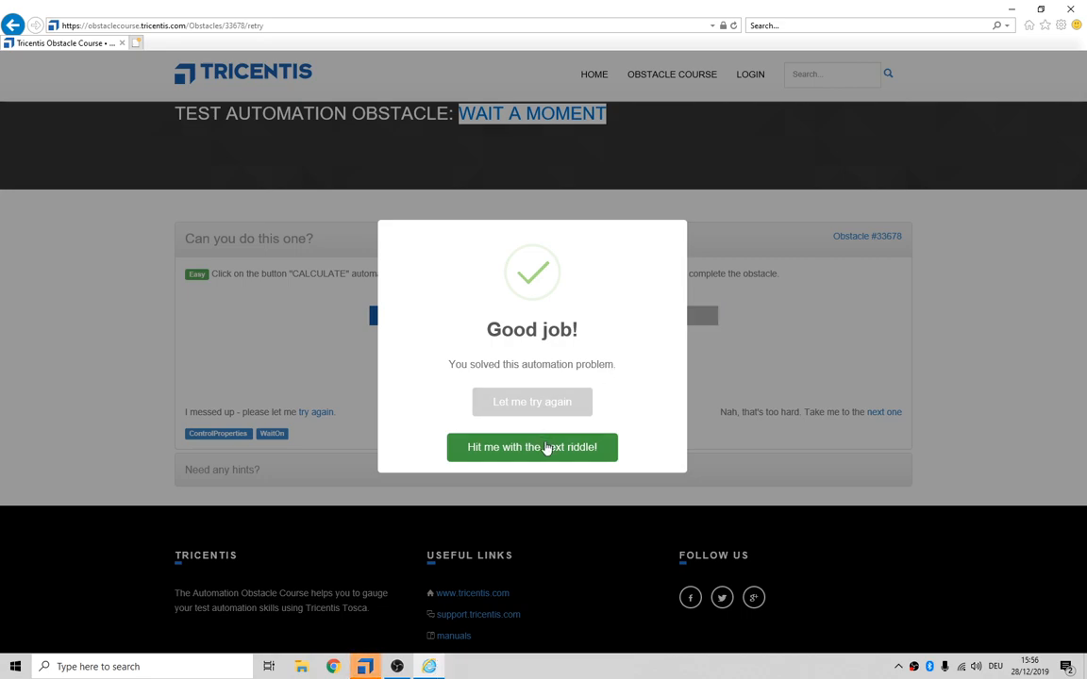
left_click(365, 666)
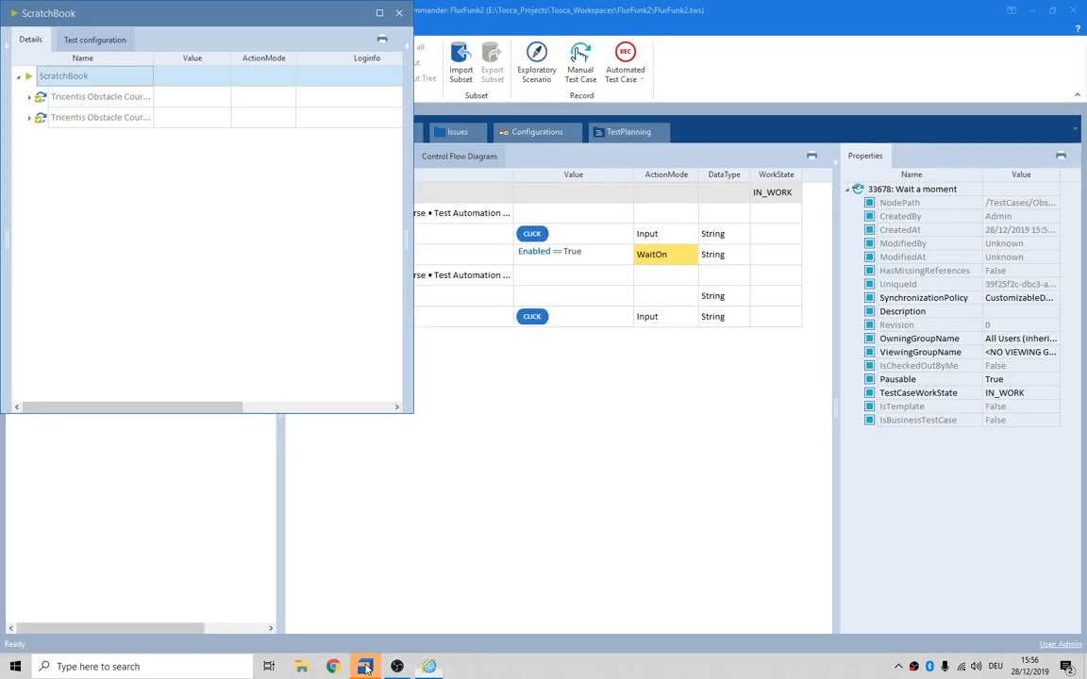
Step: Check the Send result, close results, and add the 'Obstacle Course - You solved - Next riddle' step
left_click(30, 117)
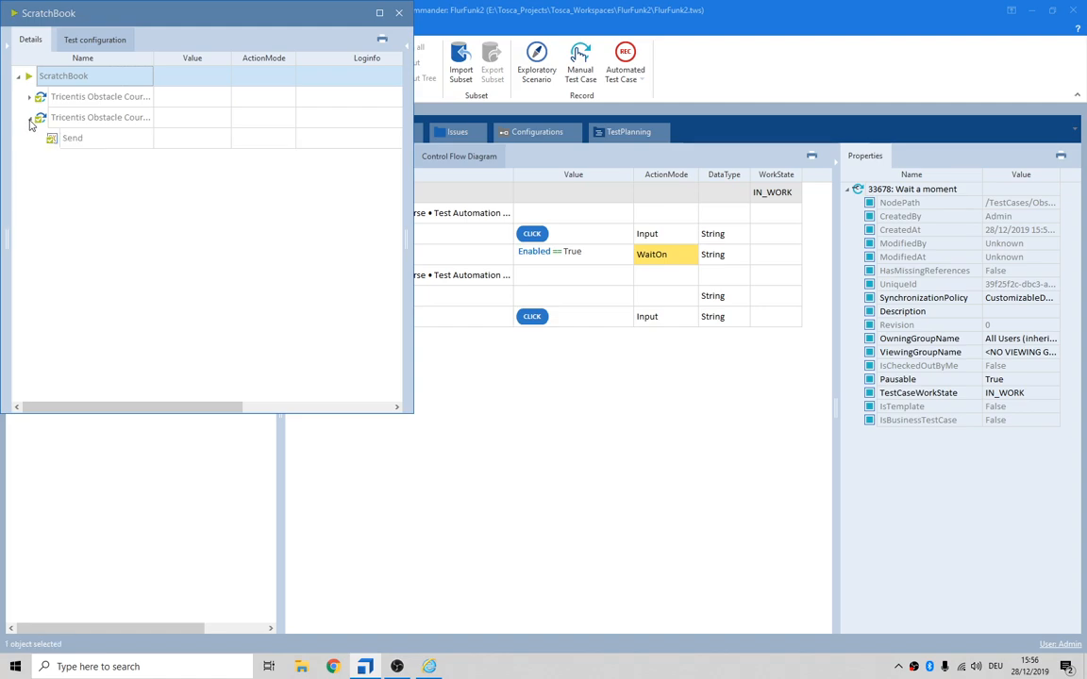
left_click(73, 138)
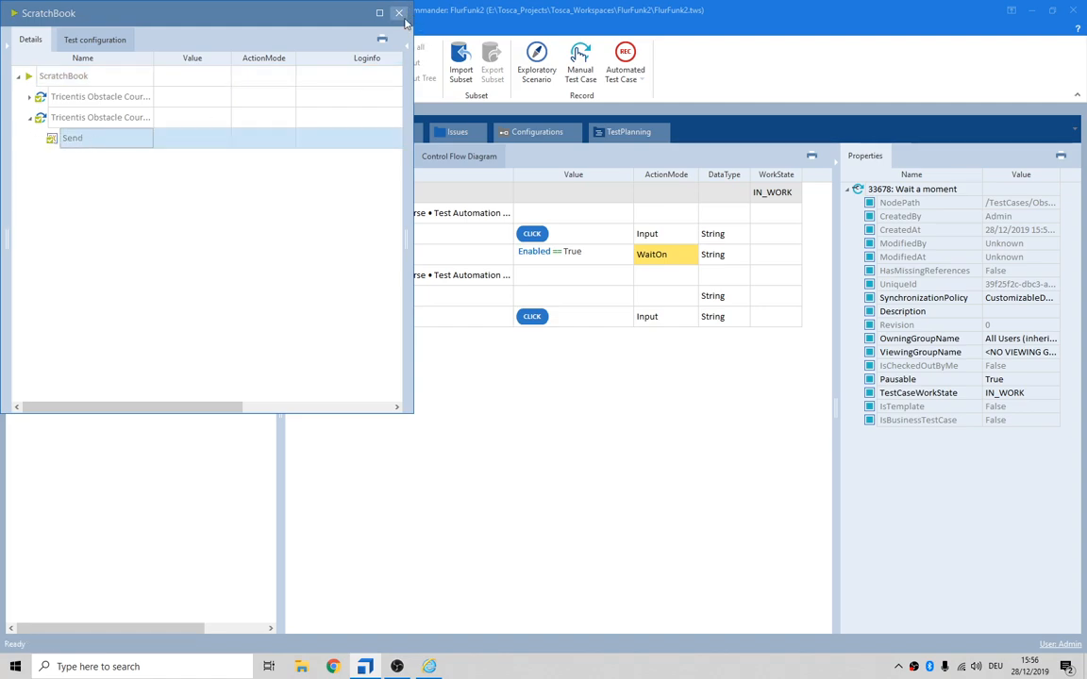
left_click(398, 13)
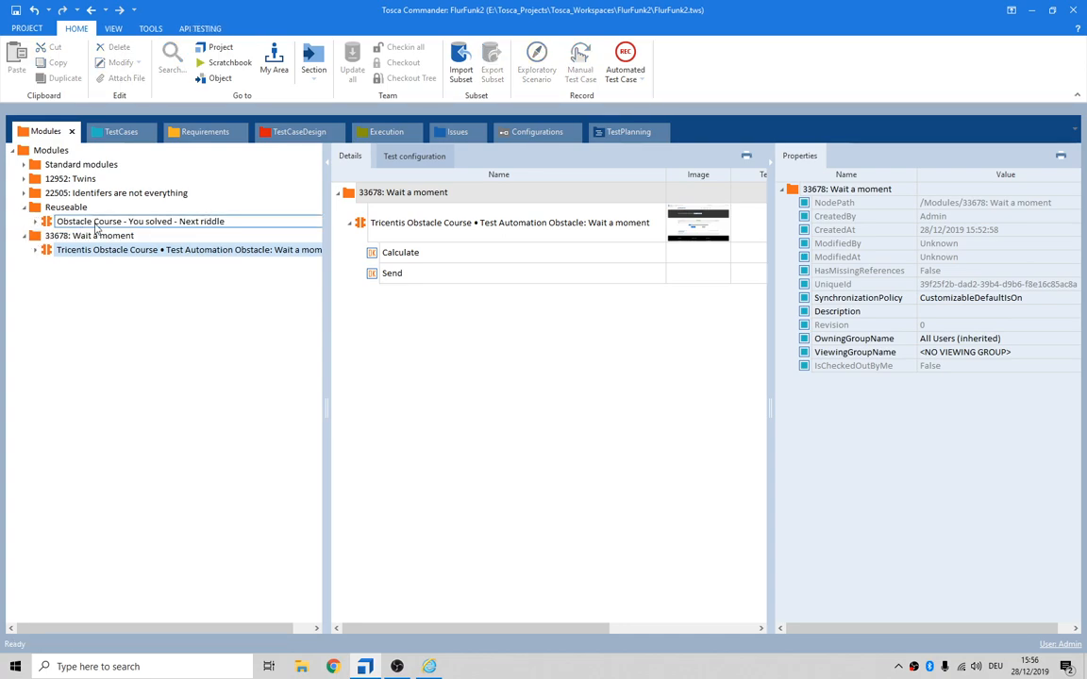
left_click(121, 131)
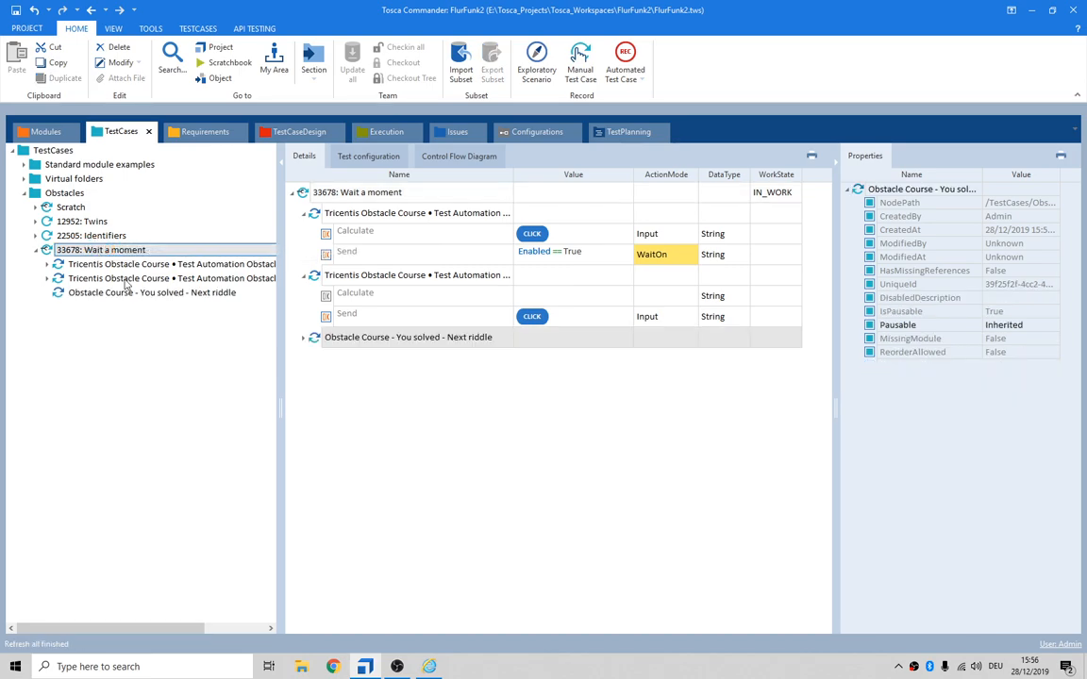
left_click(150, 292)
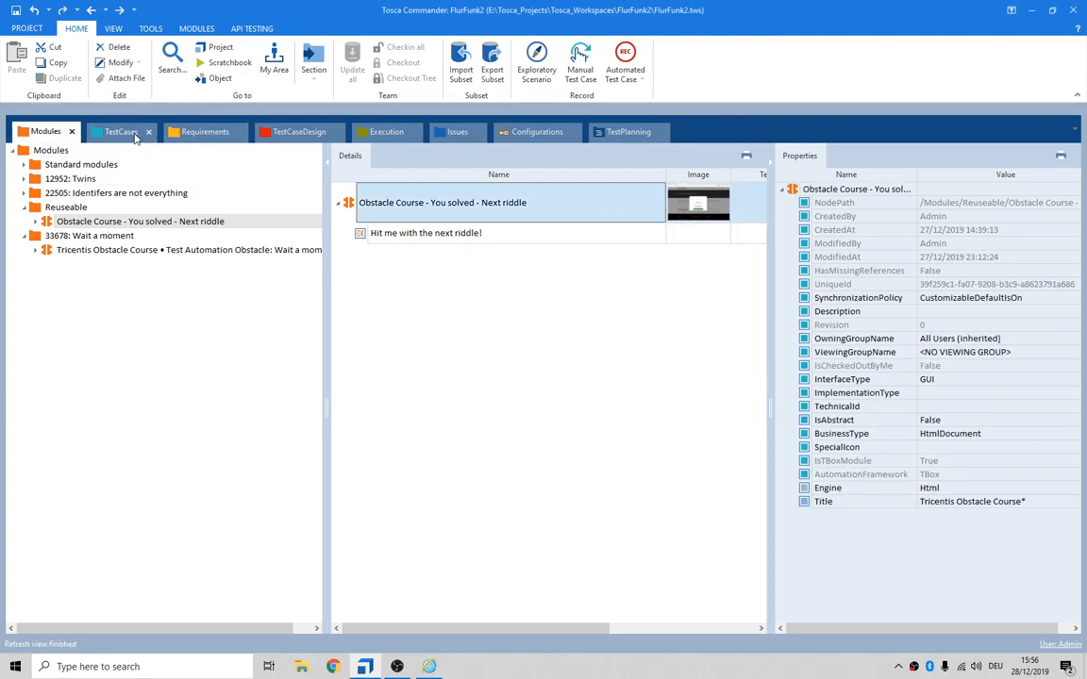
Step: Set the 'Hit me with the next riddle!' button to Visible == True with ActionMode Verify
left_click(120, 131)
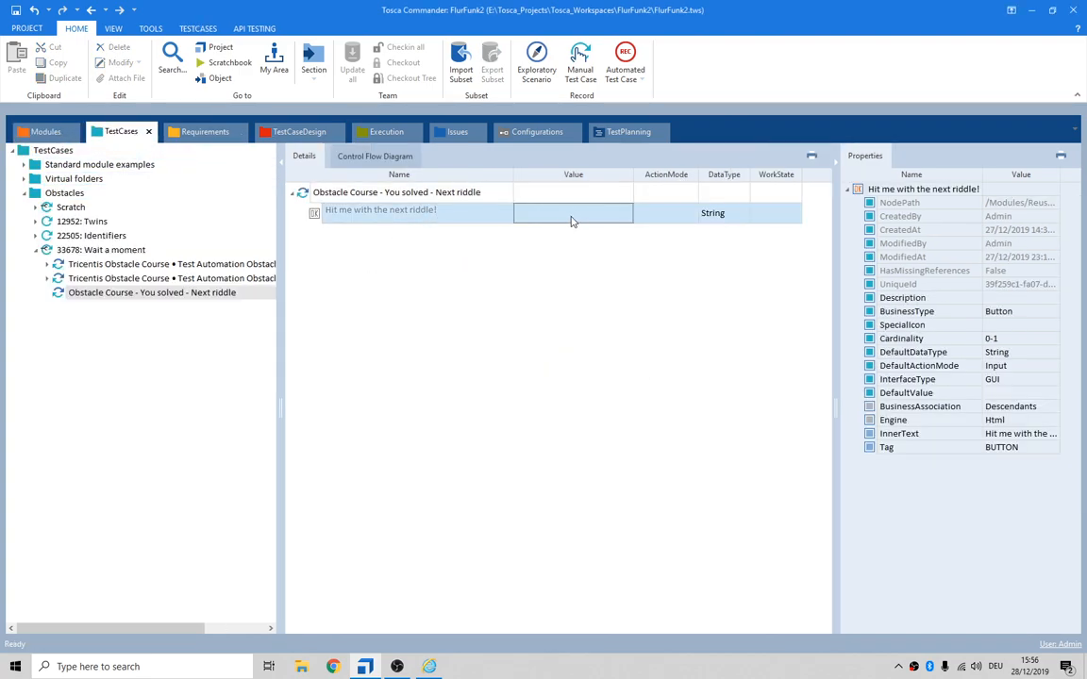
left_click(571, 212)
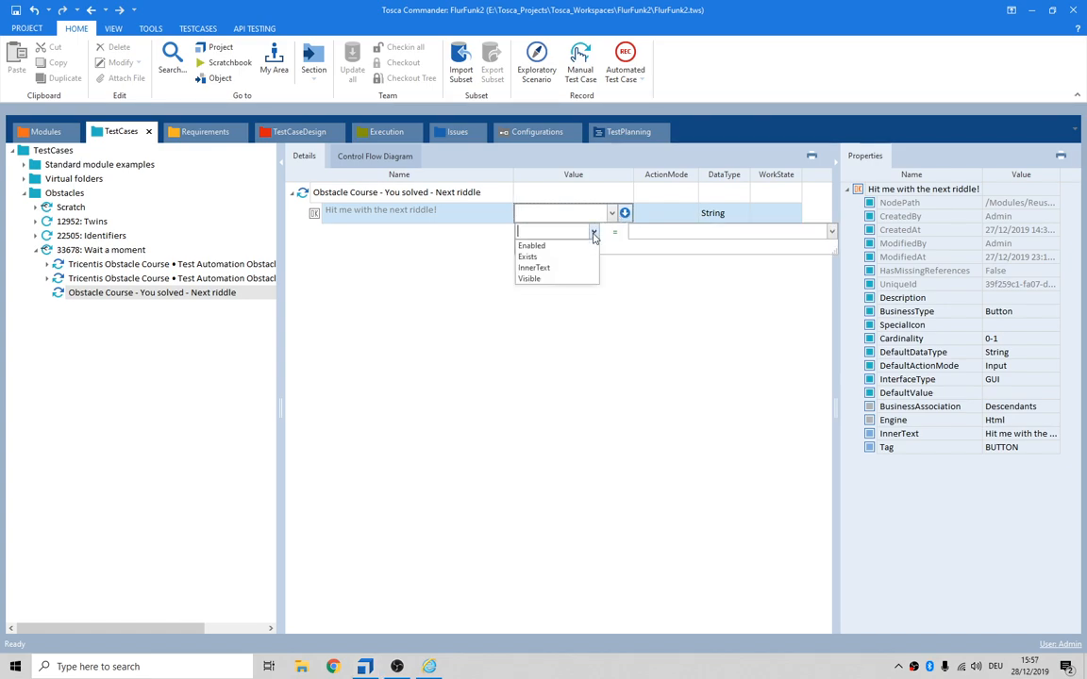
left_click(529, 279)
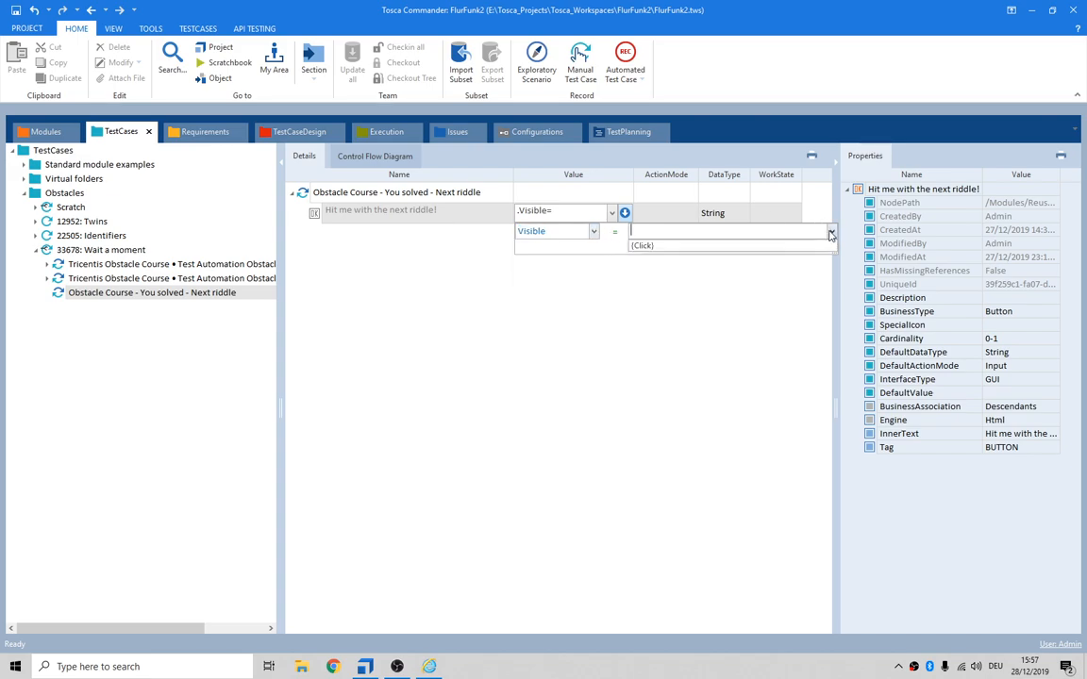
type("True")
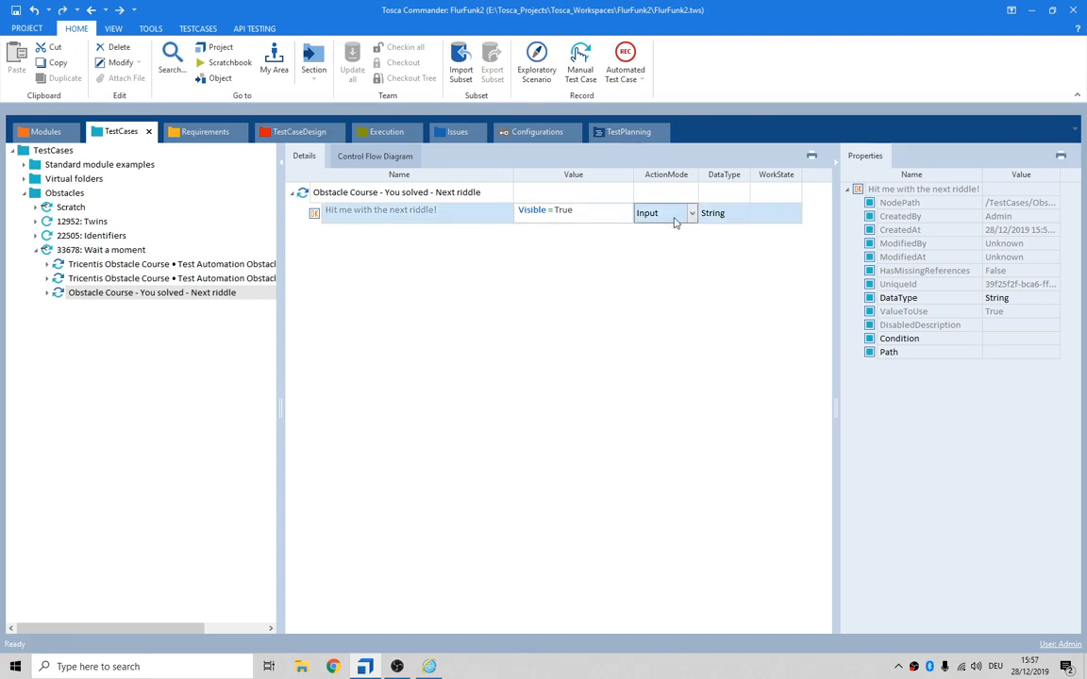
left_click(649, 212)
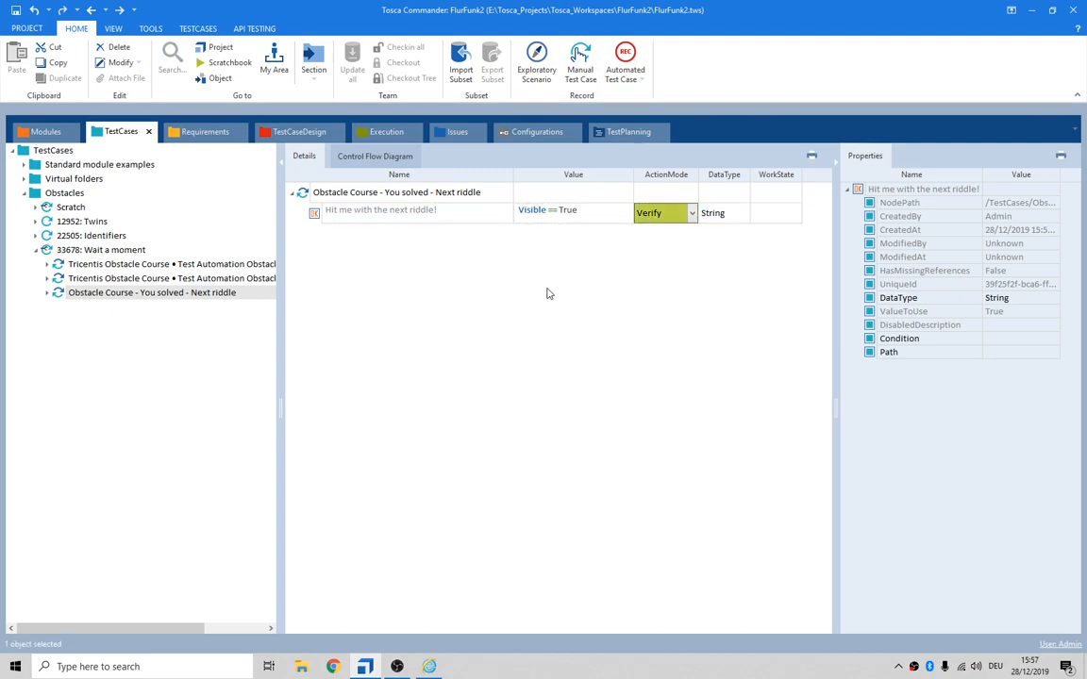
left_click(396, 192)
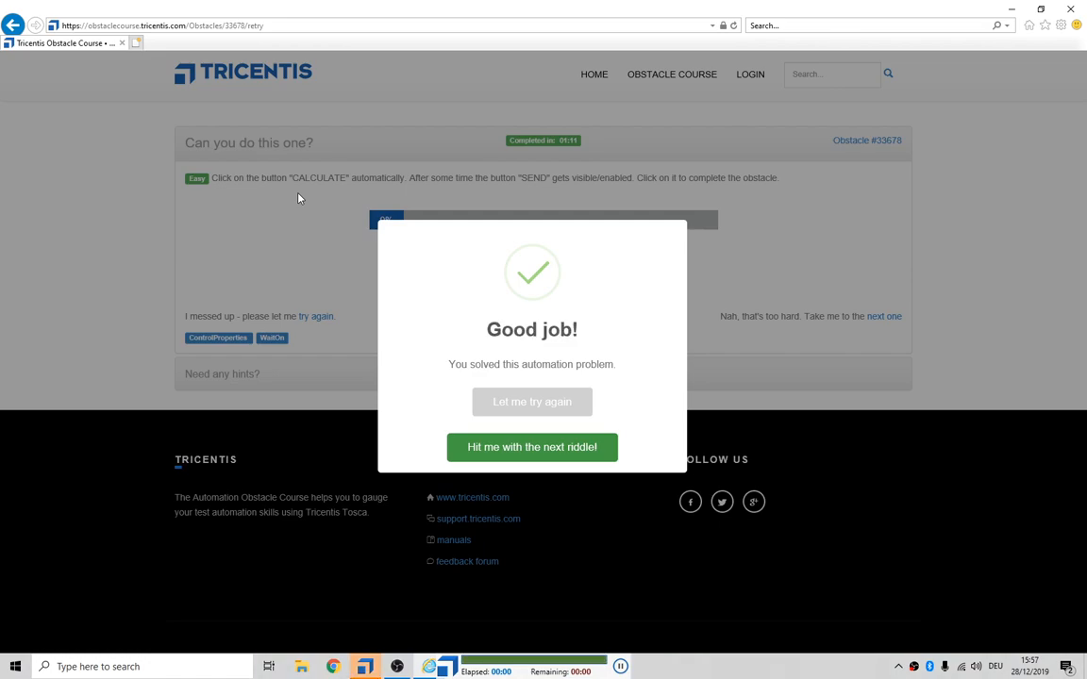
key("alt+tab")
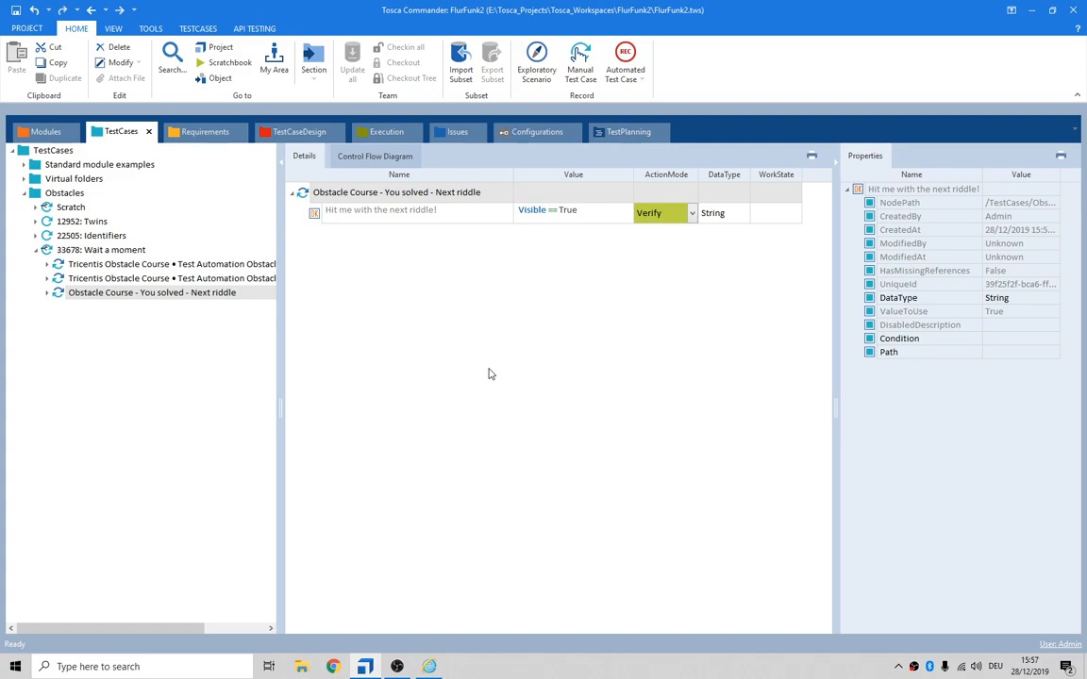
mouse_move(226, 382)
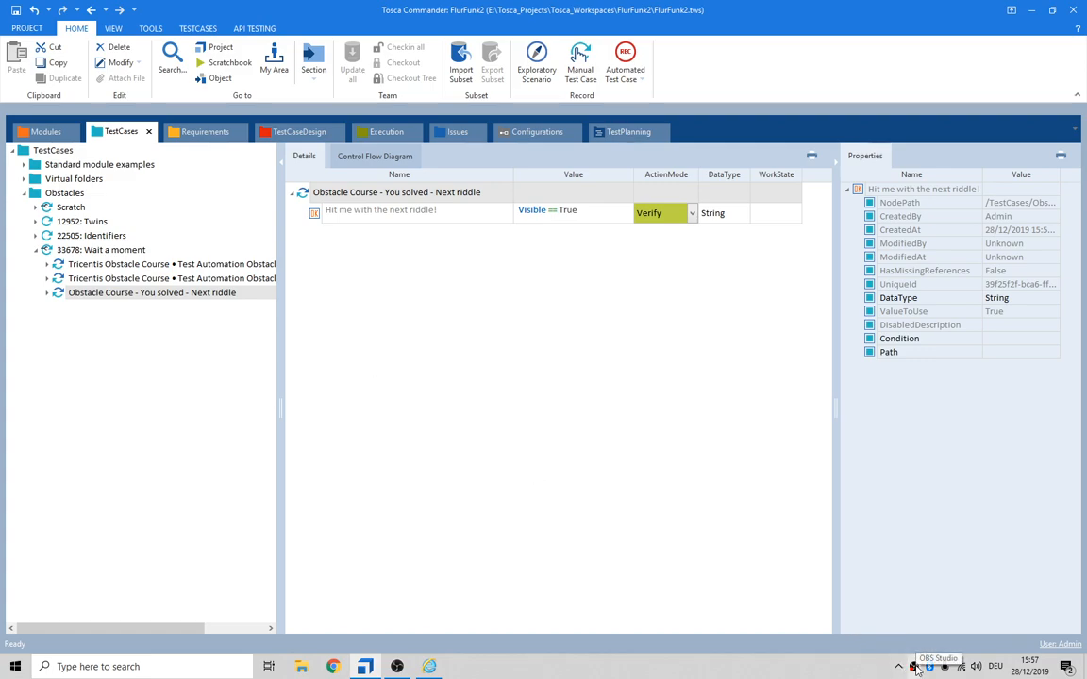
left_click(151, 293)
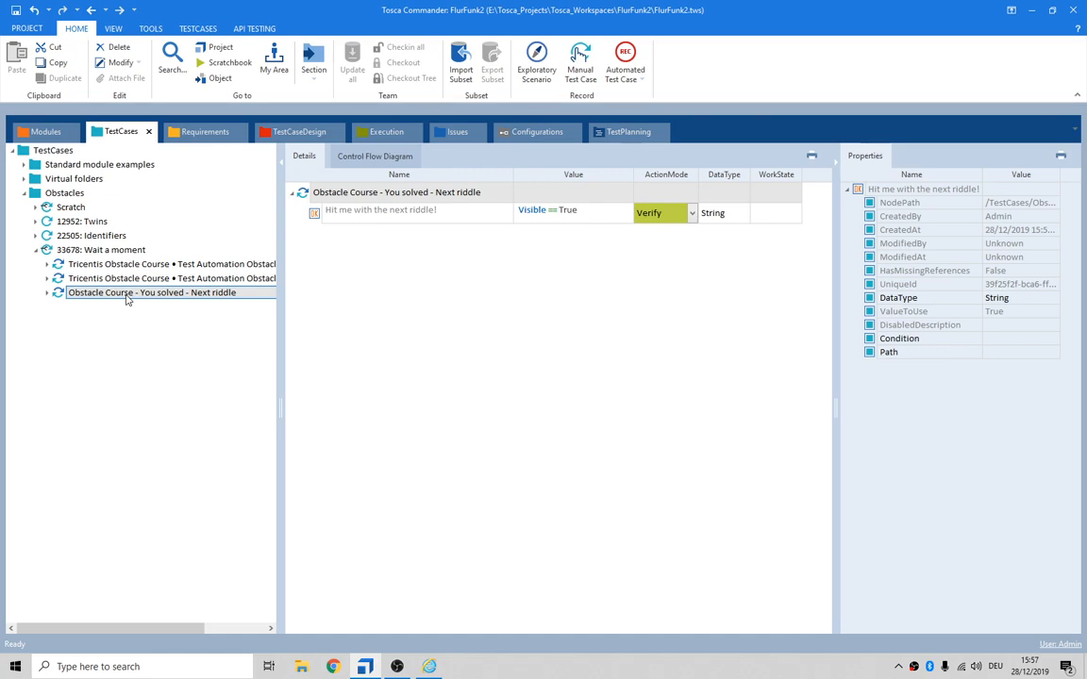
left_click(100, 249)
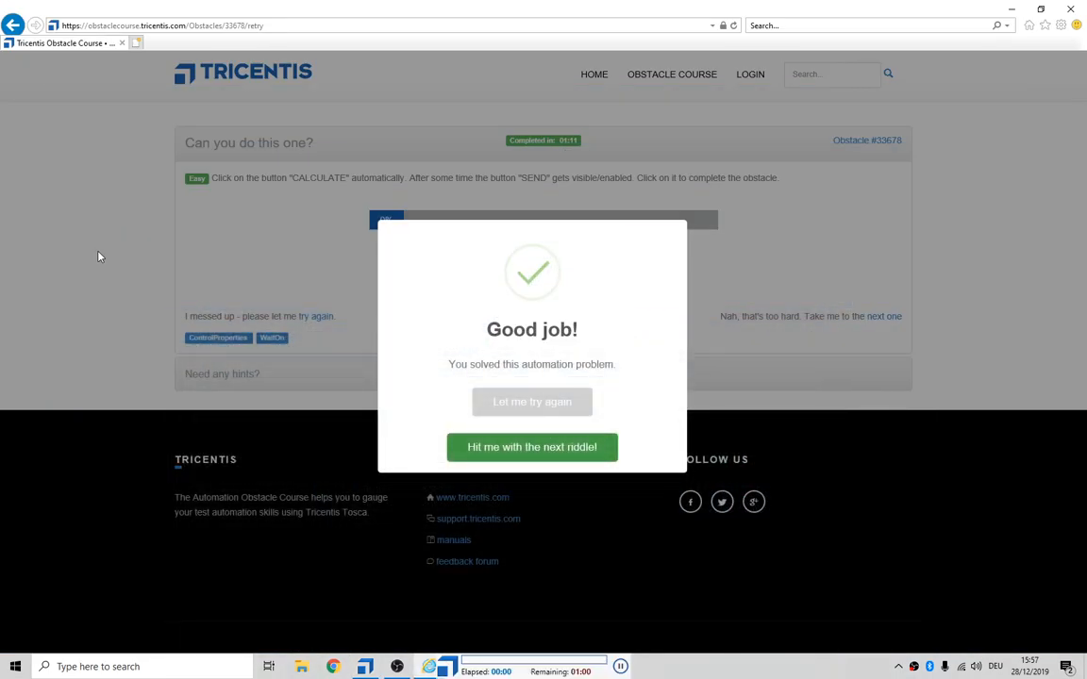
Step: Rerun the obstacle, click CALCULATE, then SEND to reach Good job, and return to Tosca
scroll("down", 3)
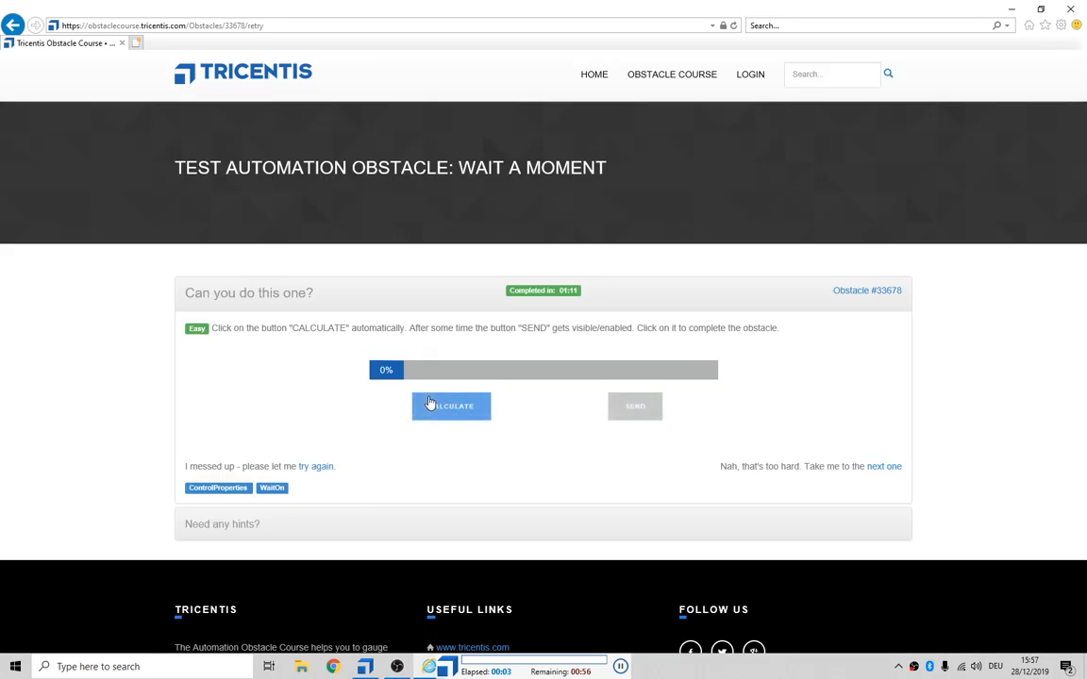
scroll("down", 3)
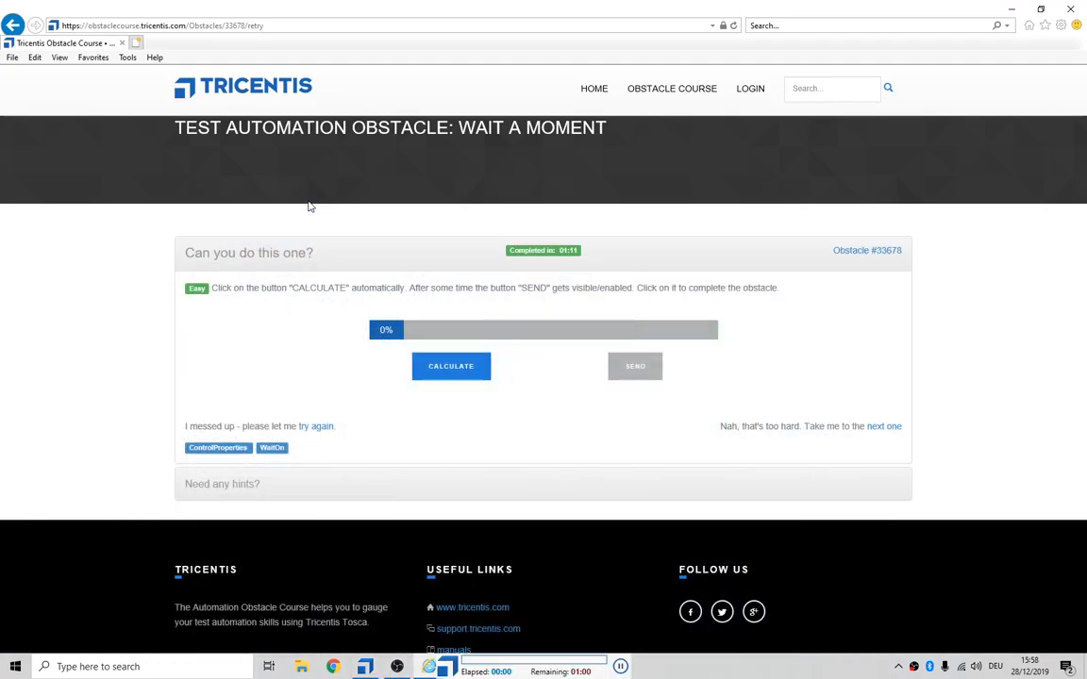
left_click(451, 366)
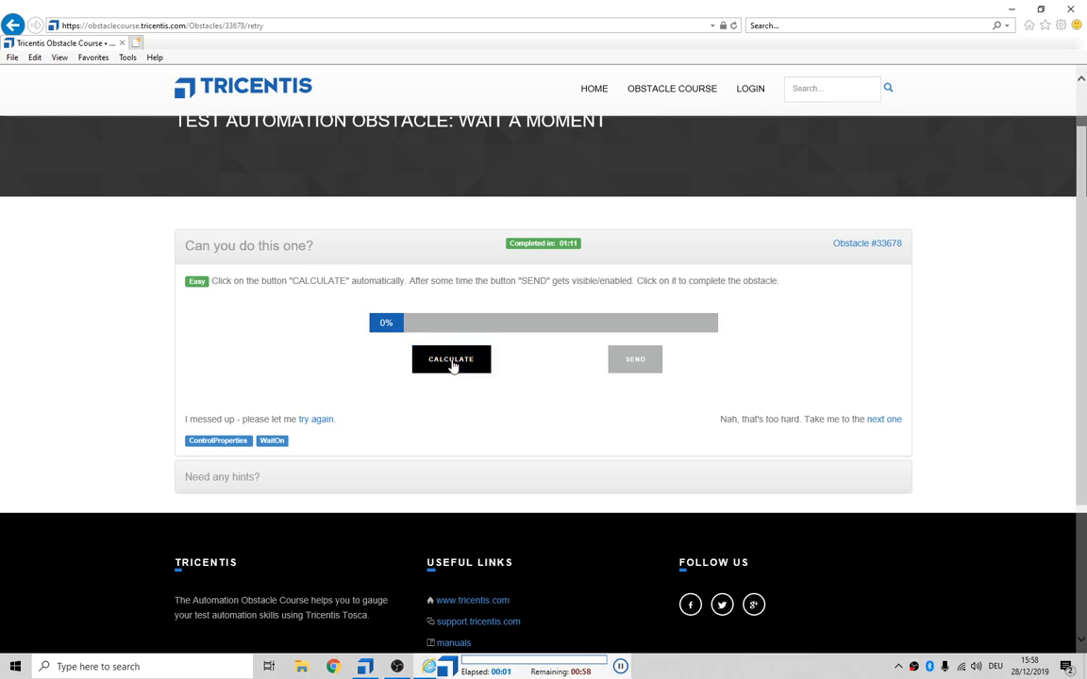
left_click(451, 359)
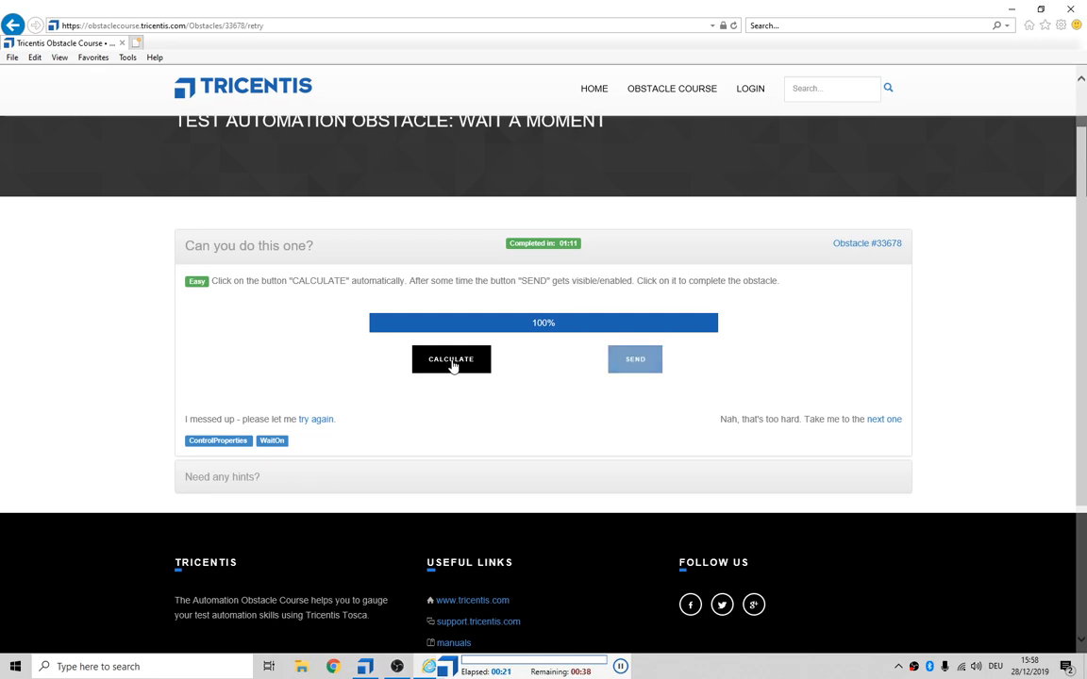
left_click(635, 358)
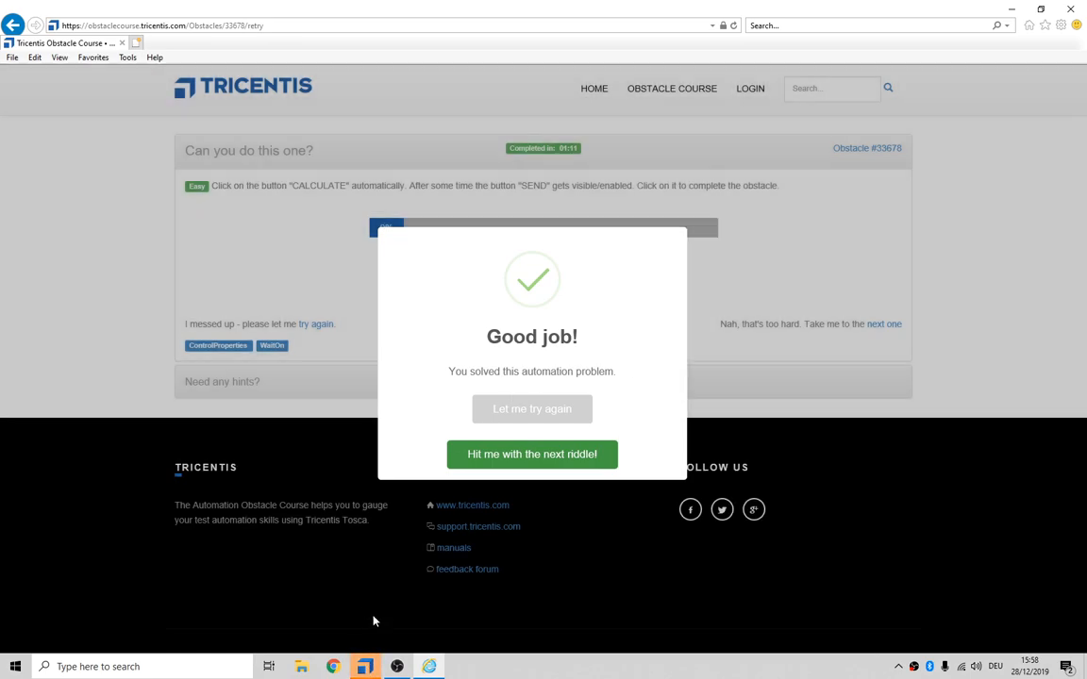
key("alt+tab")
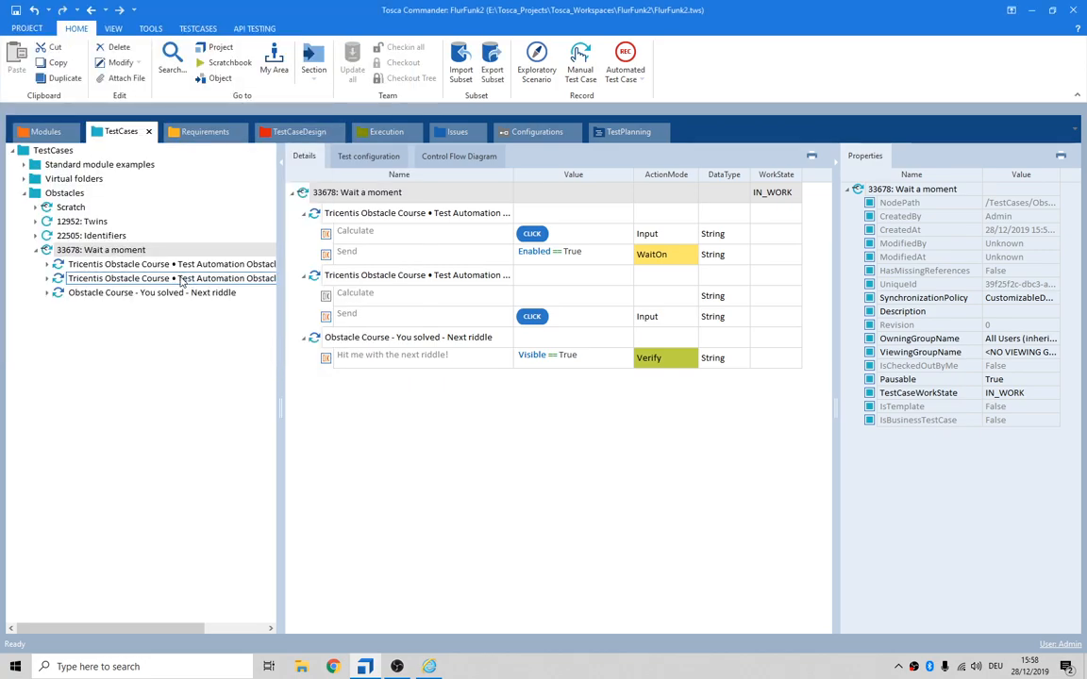
Step: Overwrite the first Calculate step's {Click} value with x and select the second Send value
left_click(151, 292)
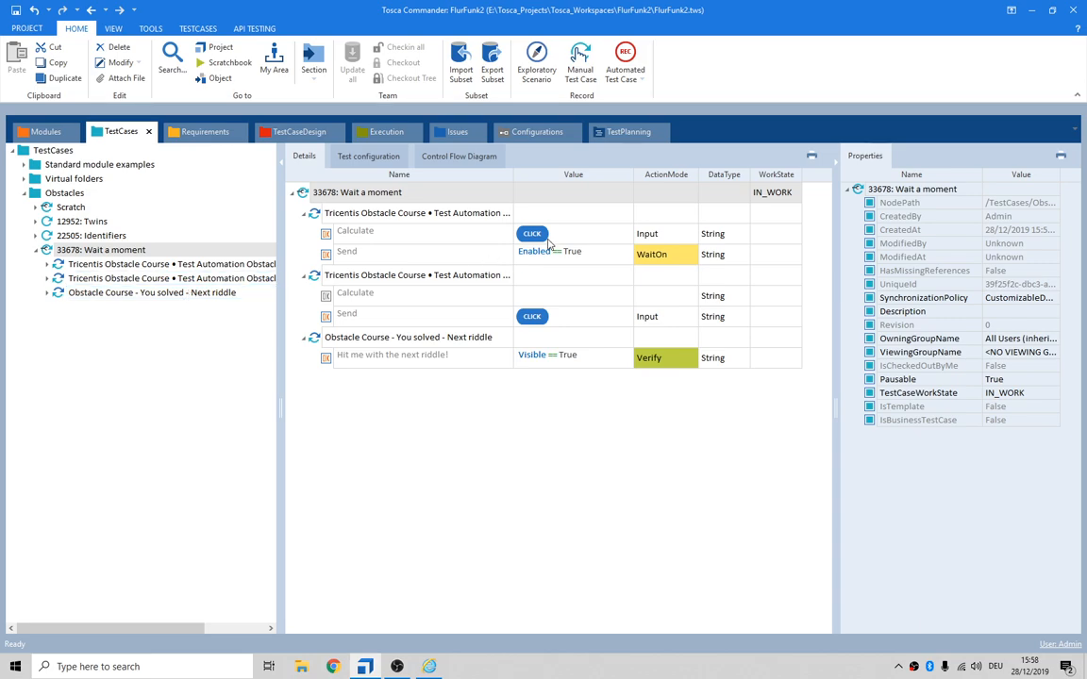
mouse_move(569, 243)
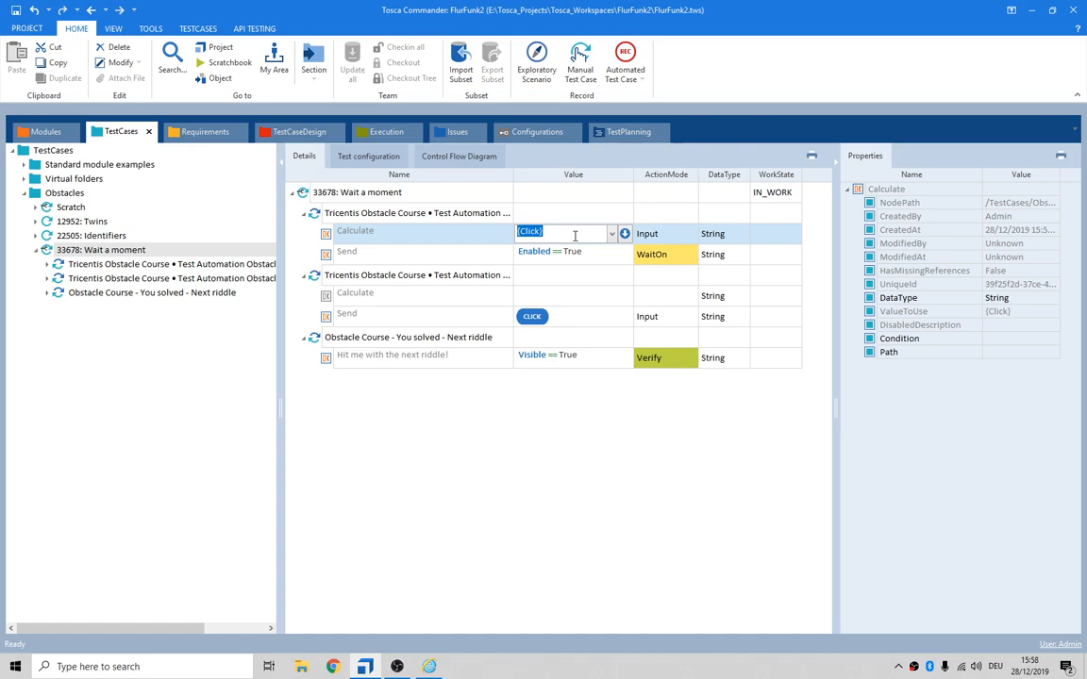
type("x")
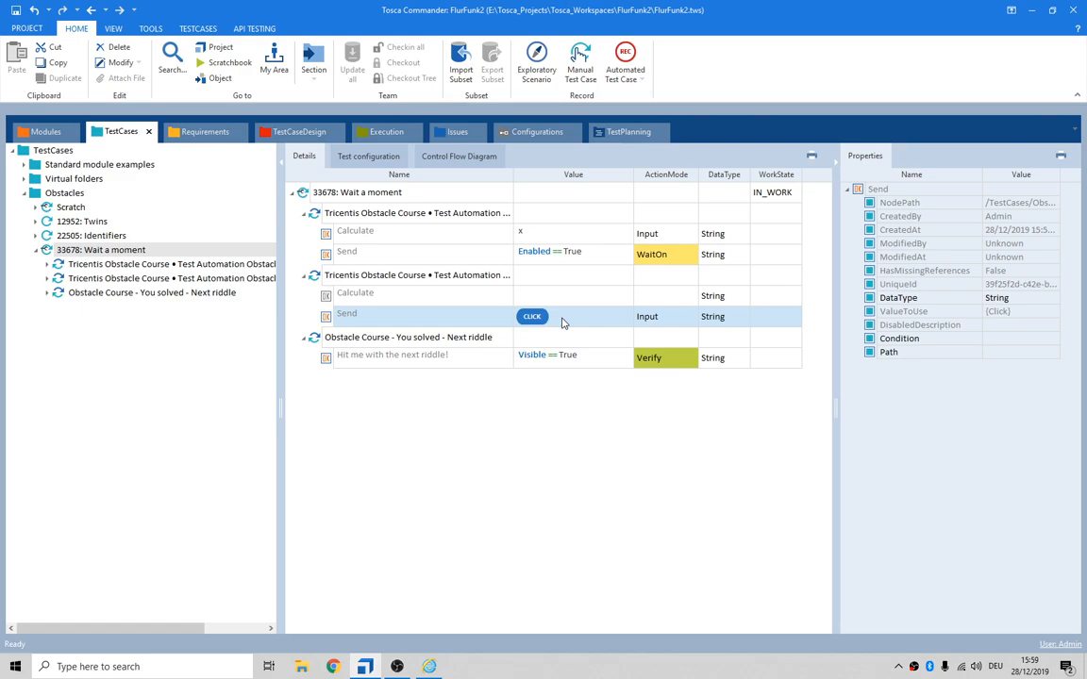
left_click(570, 316)
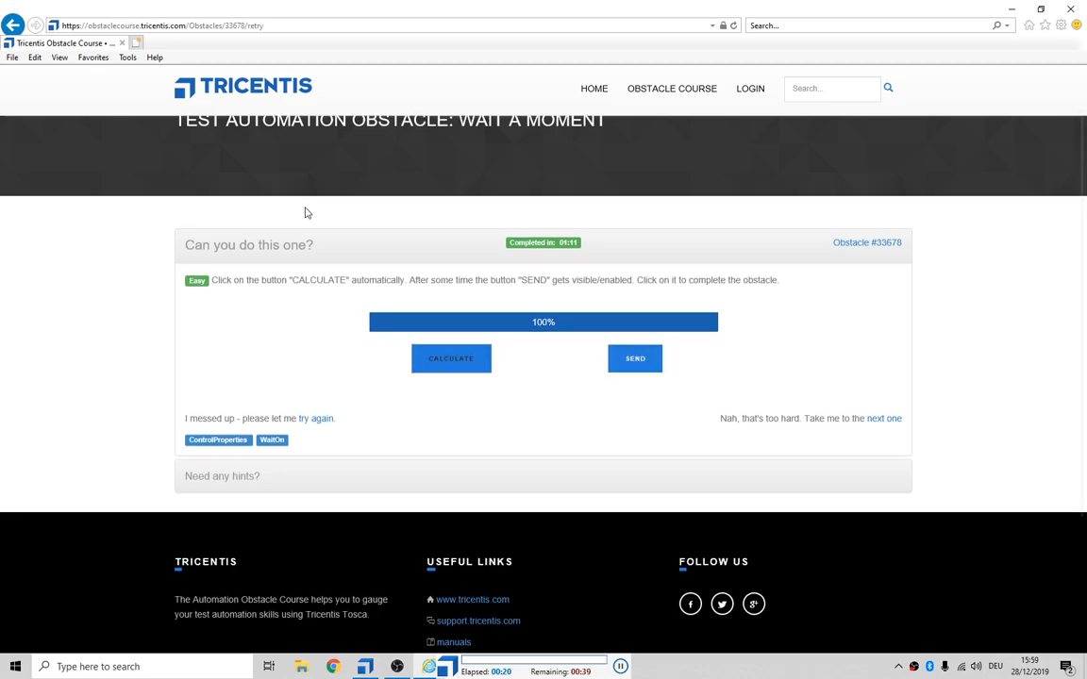
Step: Click SEND once progress reaches 100%, then switch back to Tosca and expand the test case
left_click(635, 358)
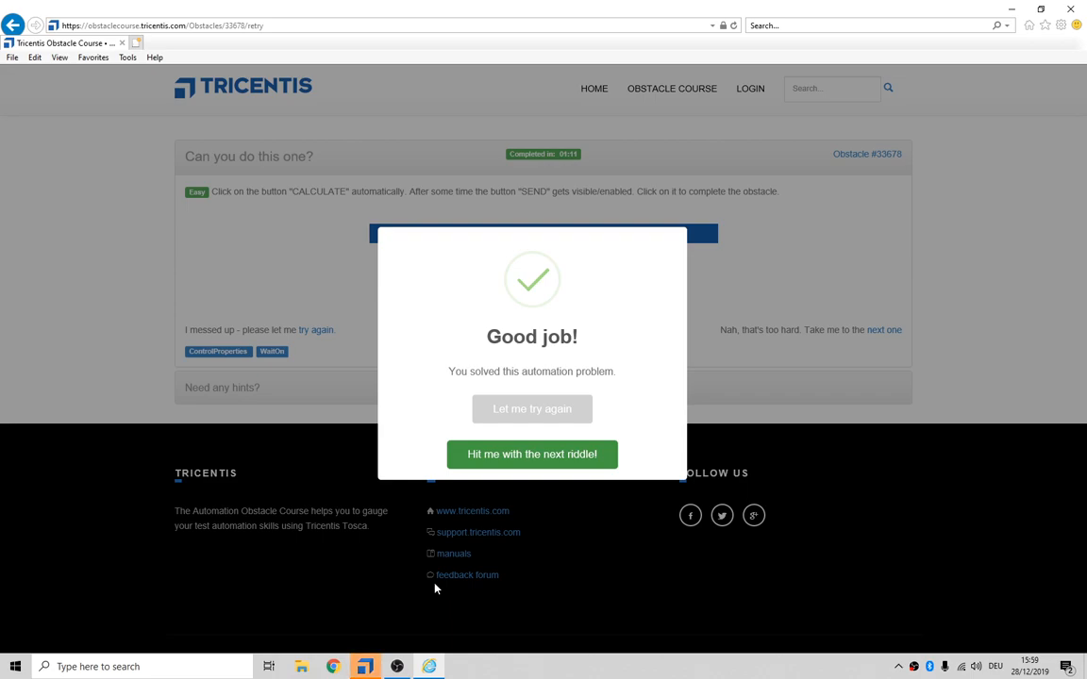
key("alt+tab")
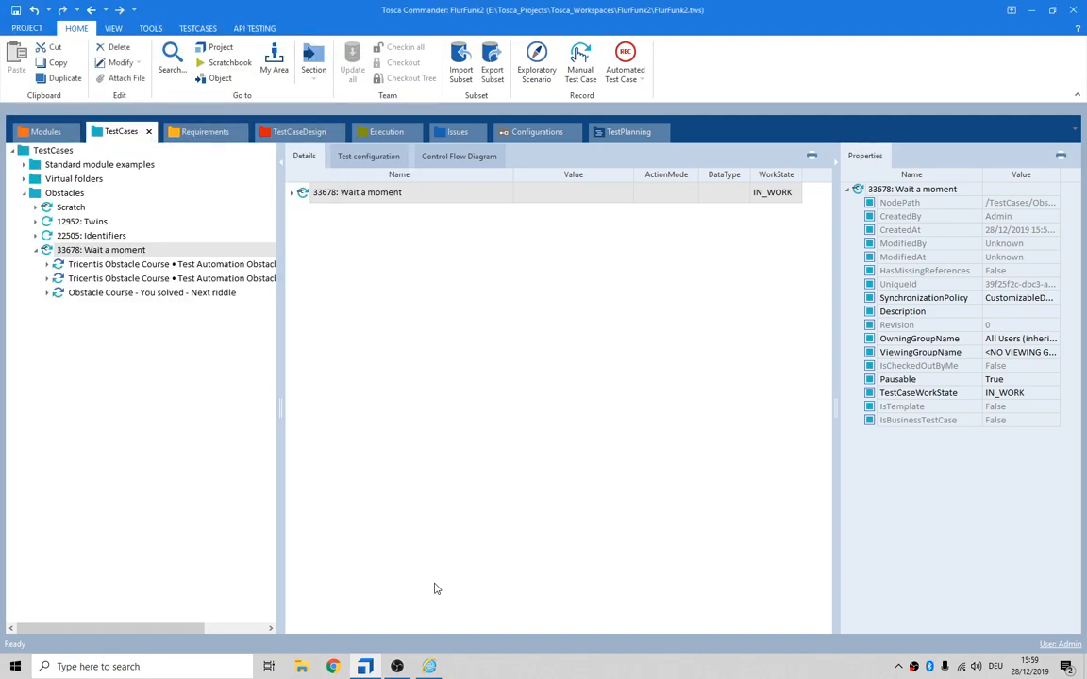
left_click(171, 264)
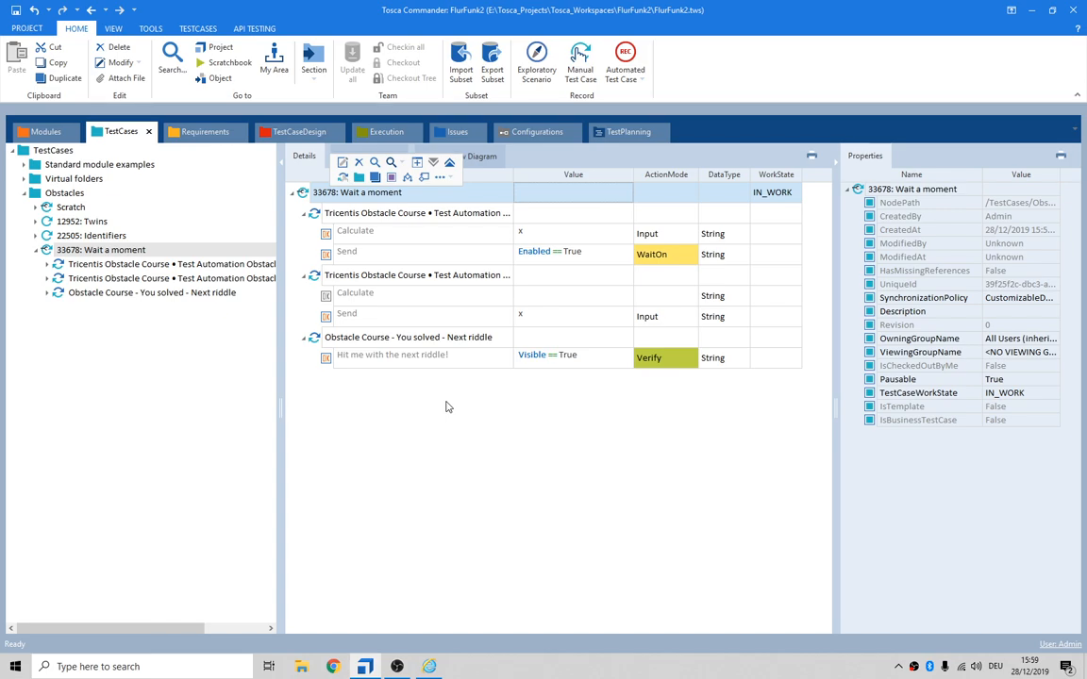
mouse_move(399, 498)
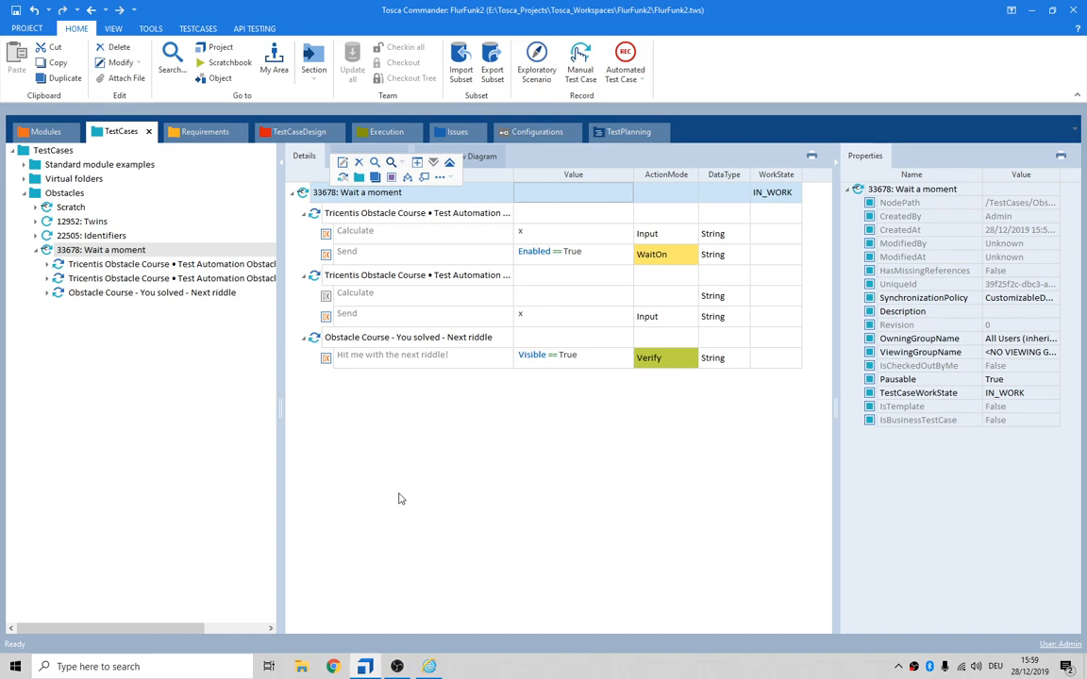
mouse_move(368, 446)
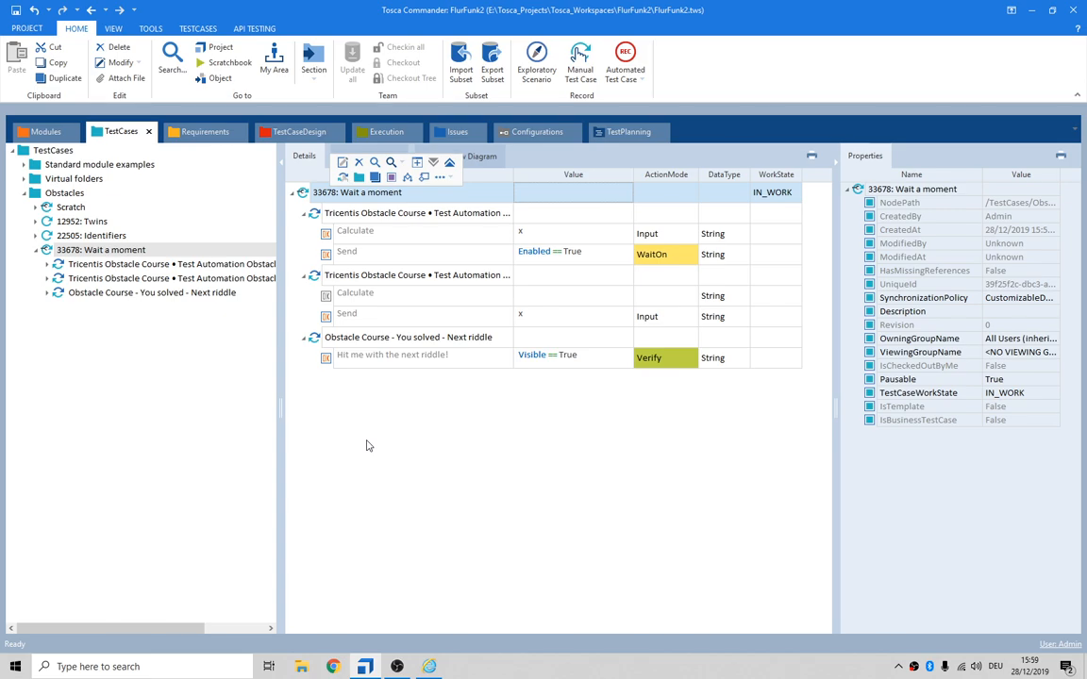
mouse_move(371, 444)
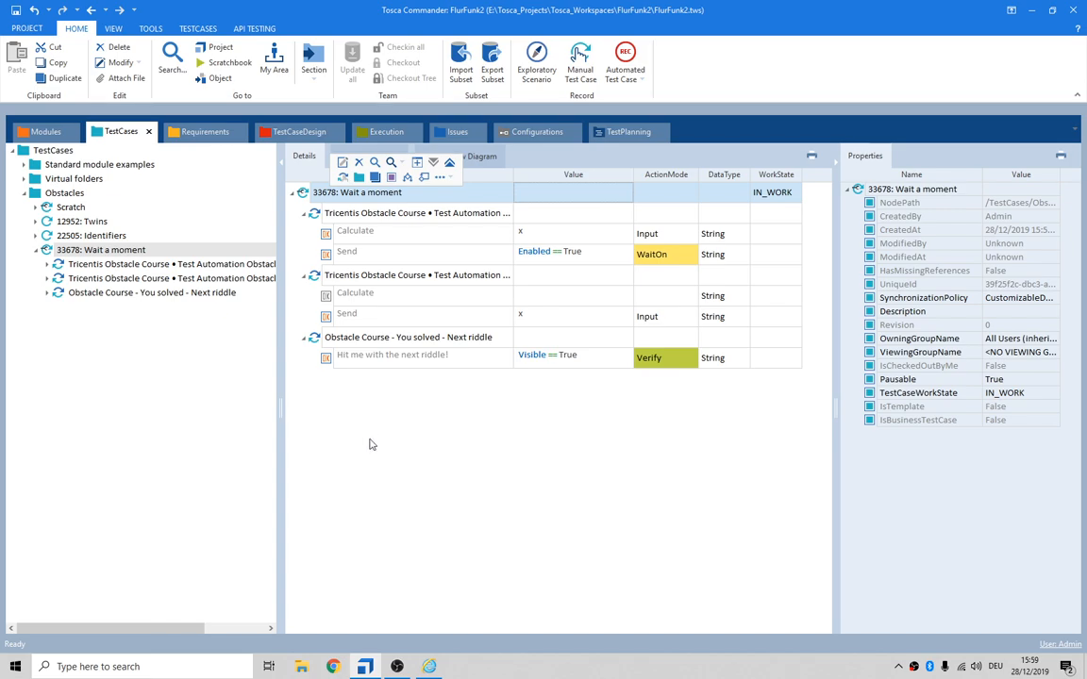
Step: Glance at the solved obstacle page, then select and right-click test case 33678: Wait a moment
left_click(428, 666)
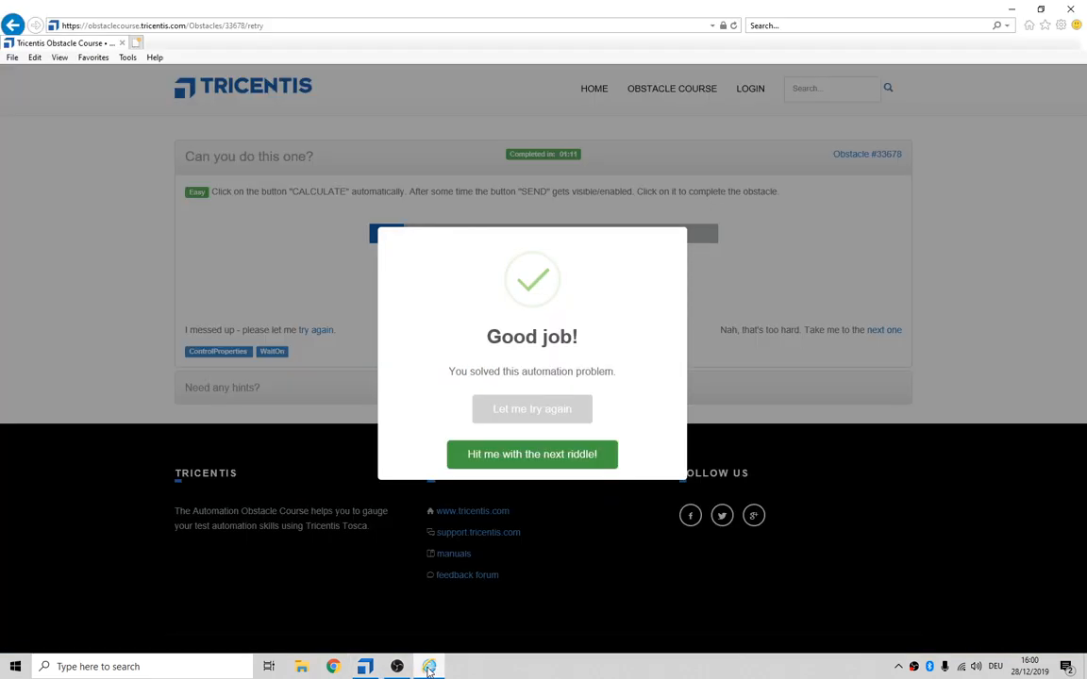
left_click(531, 454)
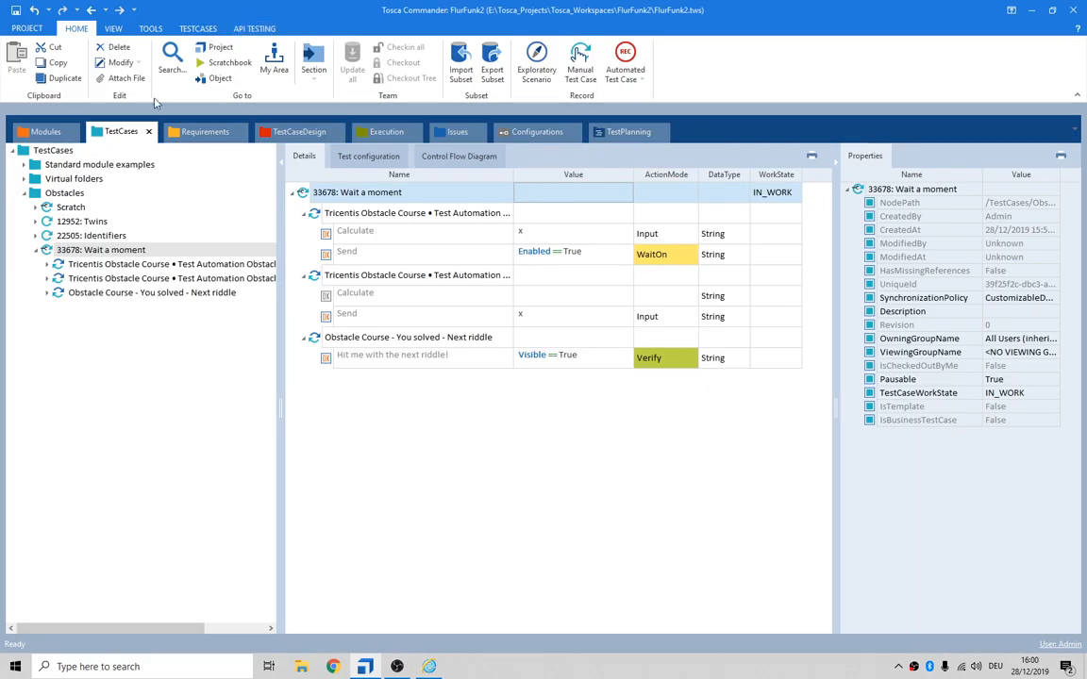
left_click(100, 249)
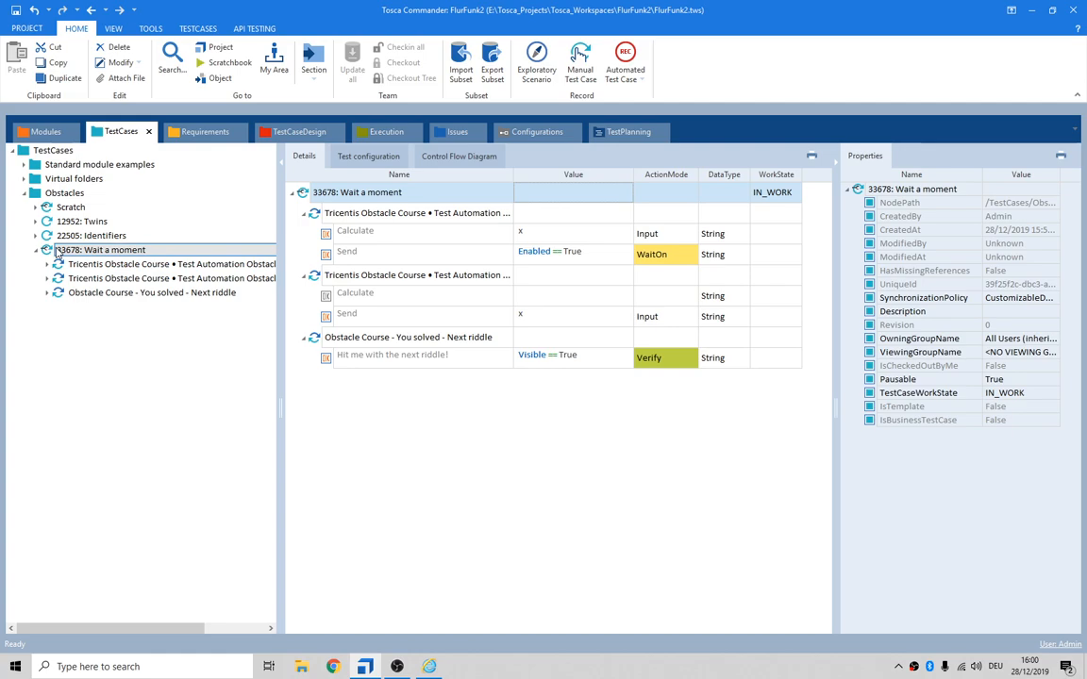
right_click(100, 249)
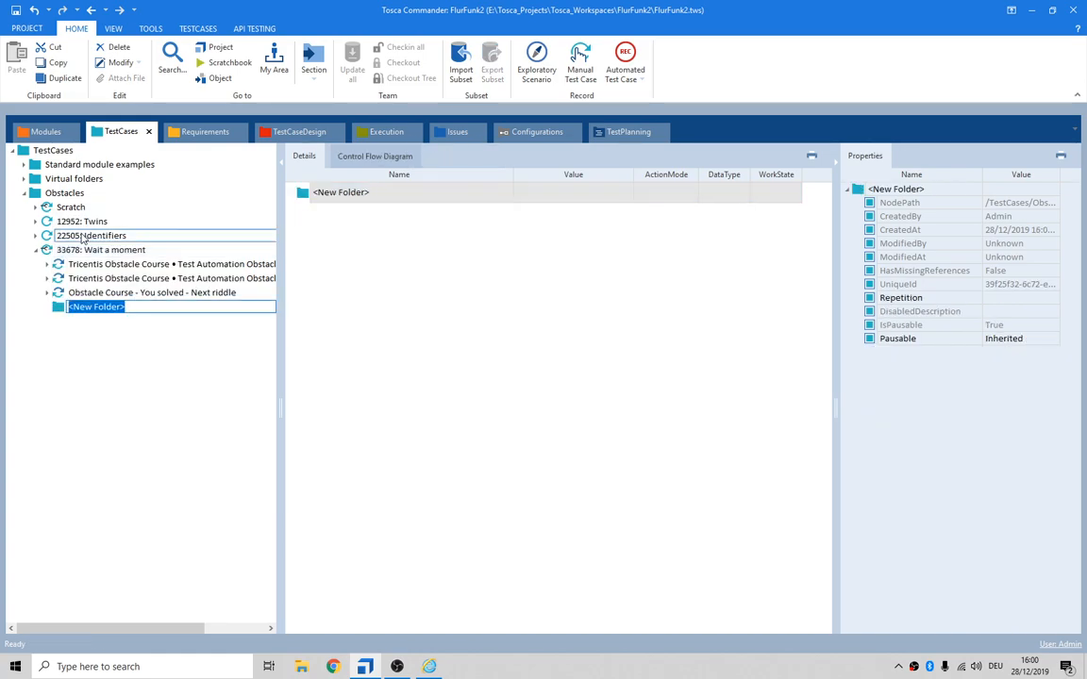
Step: Create folders named Preconditions, Process and Postconditions inside the Wait a moment test case
type("Preconditions")
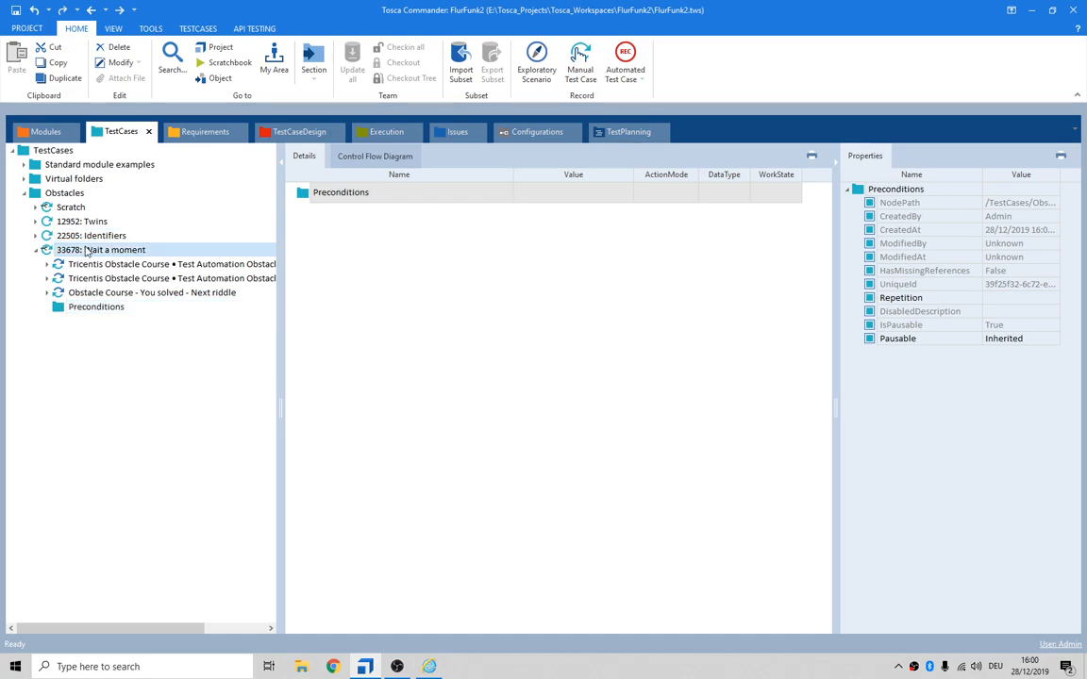
right_click(101, 249)
type("Process")
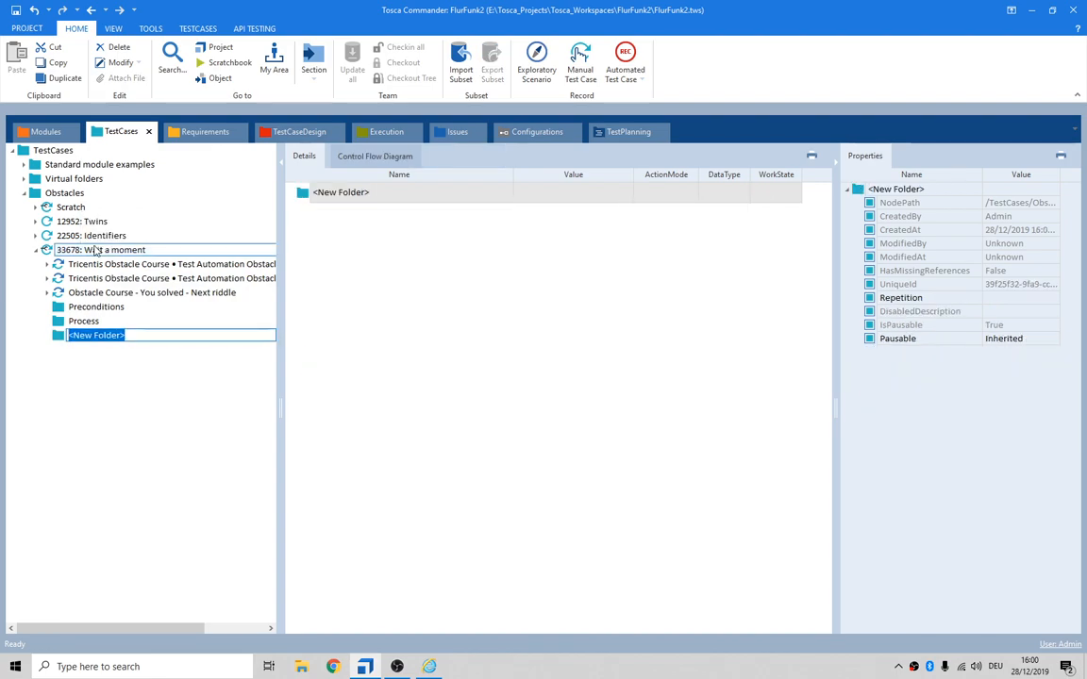
type("Postconditions")
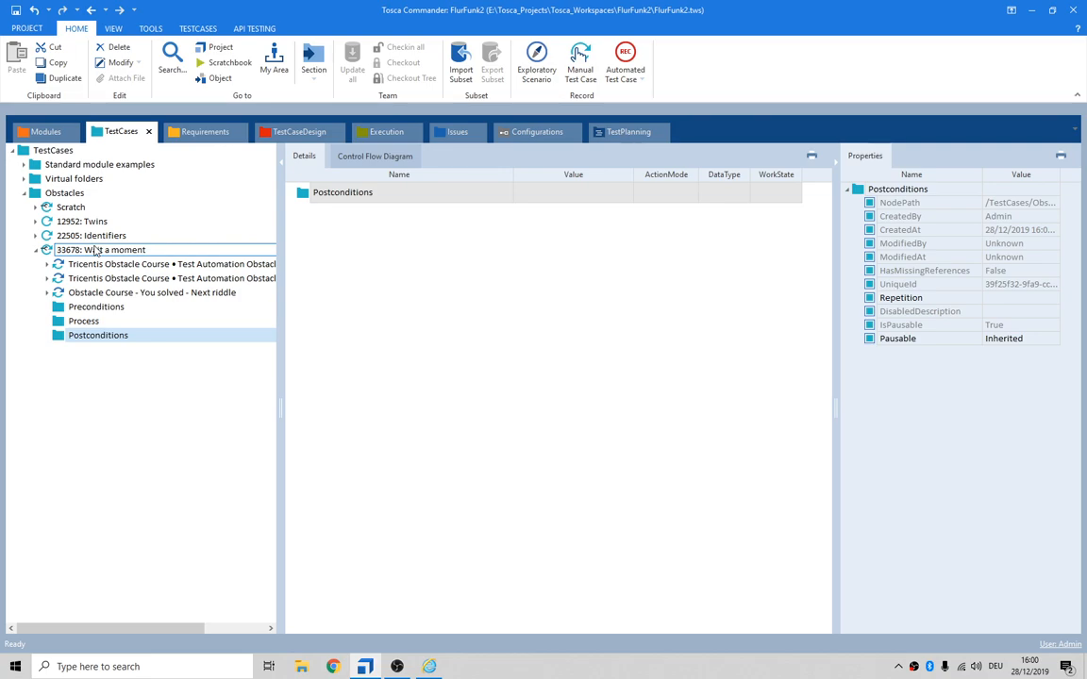
left_click(170, 264)
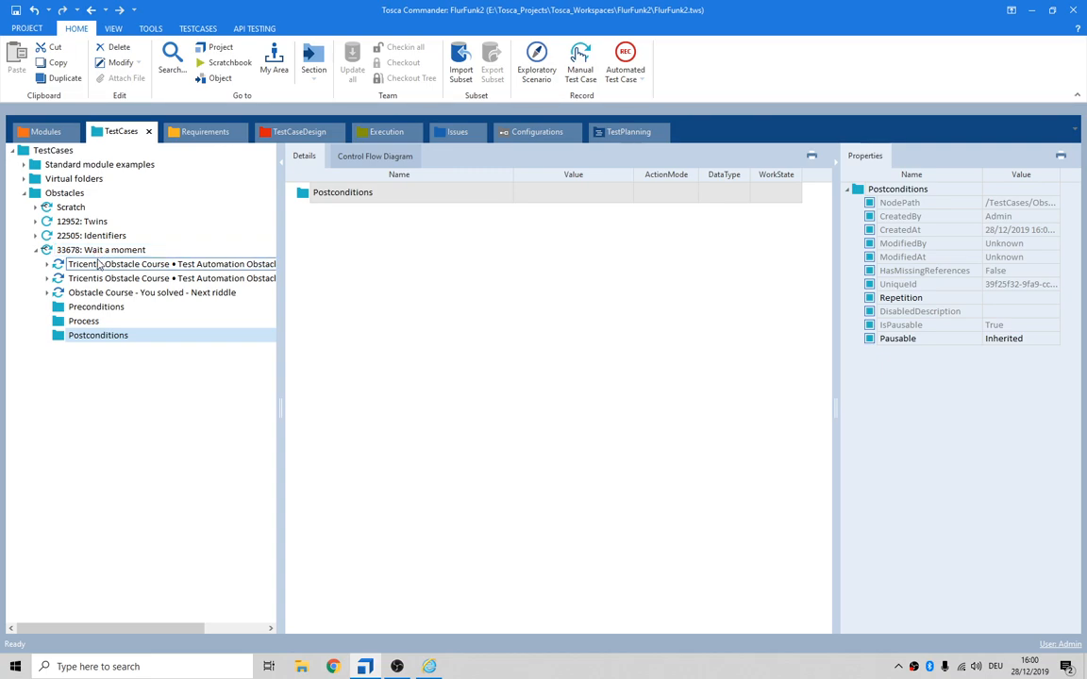
left_click(101, 249)
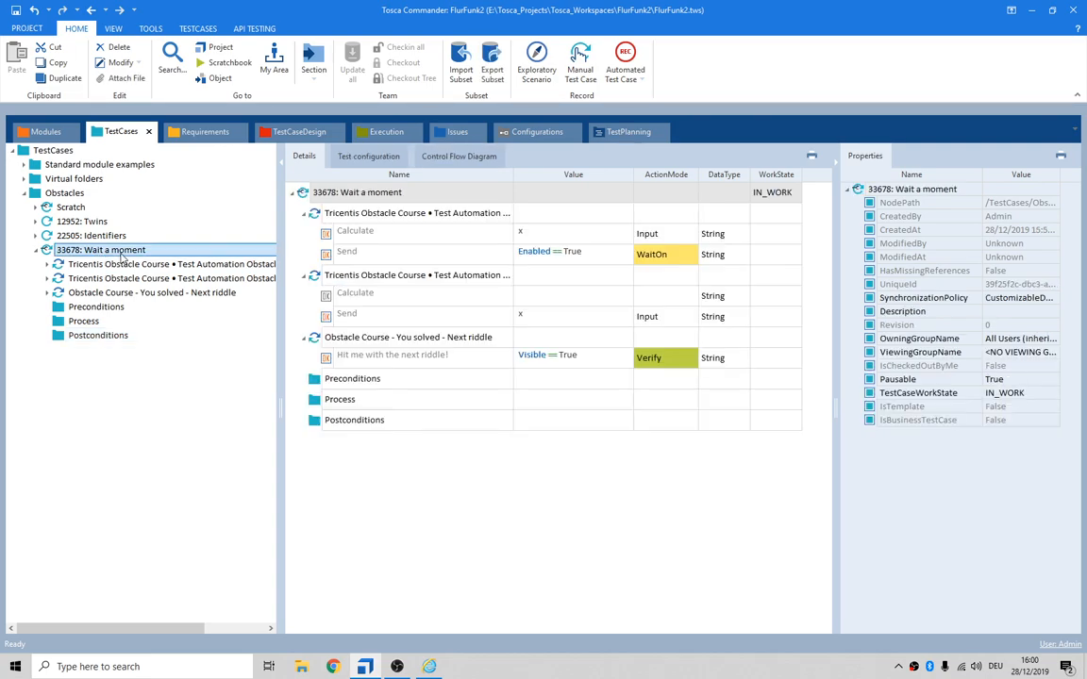
left_click(415, 212)
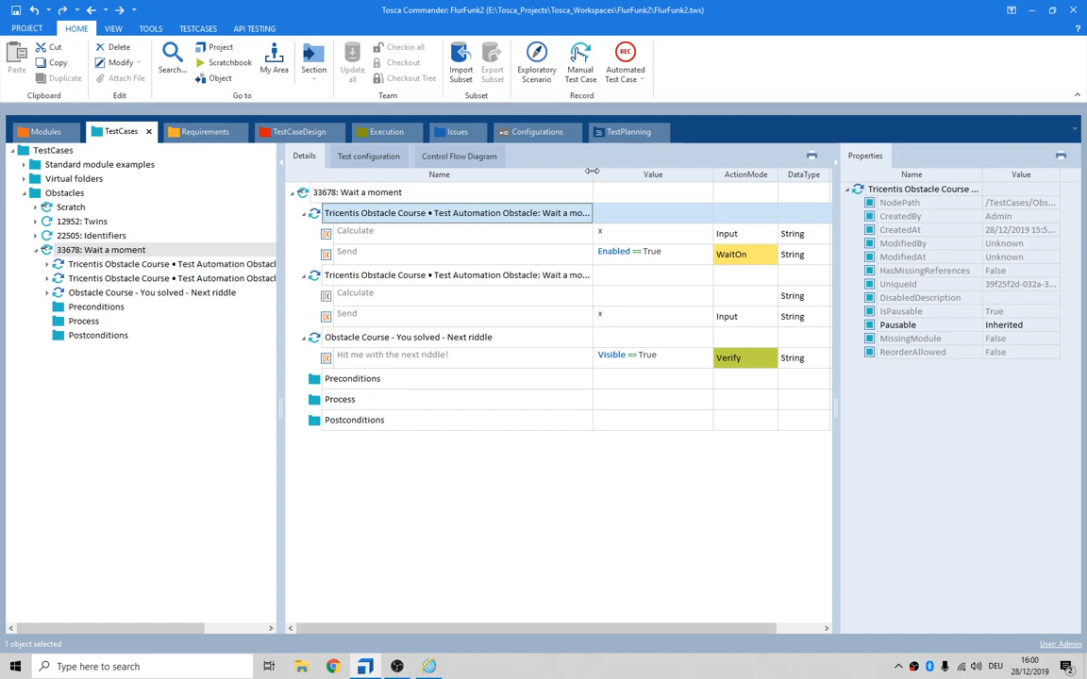
mouse_move(555, 214)
type("Click on")
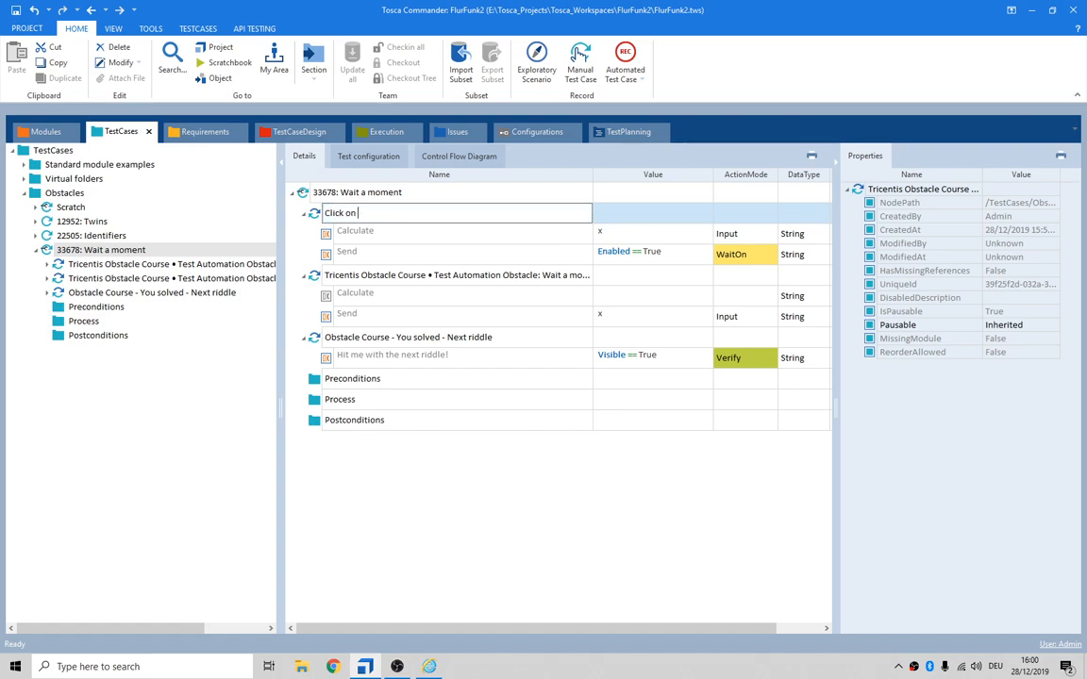
Step: Rename the steps: click Calculate and wait for Send enabled, click Send, verify success button visible
type("Calculate and wait on the Send button to b")
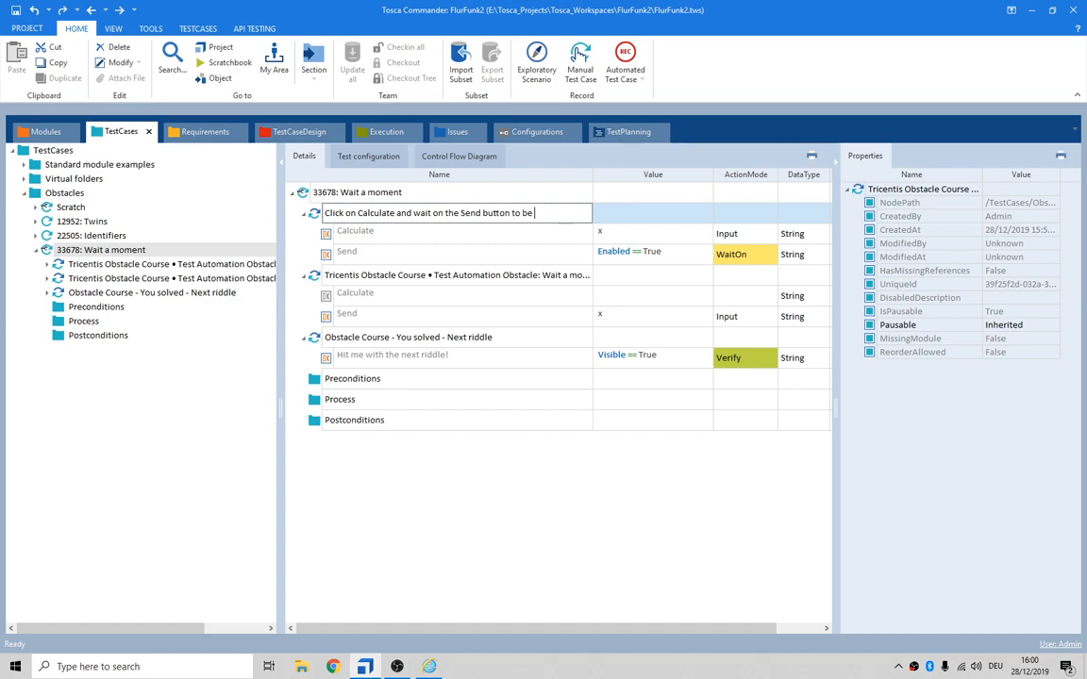
type("enabled")
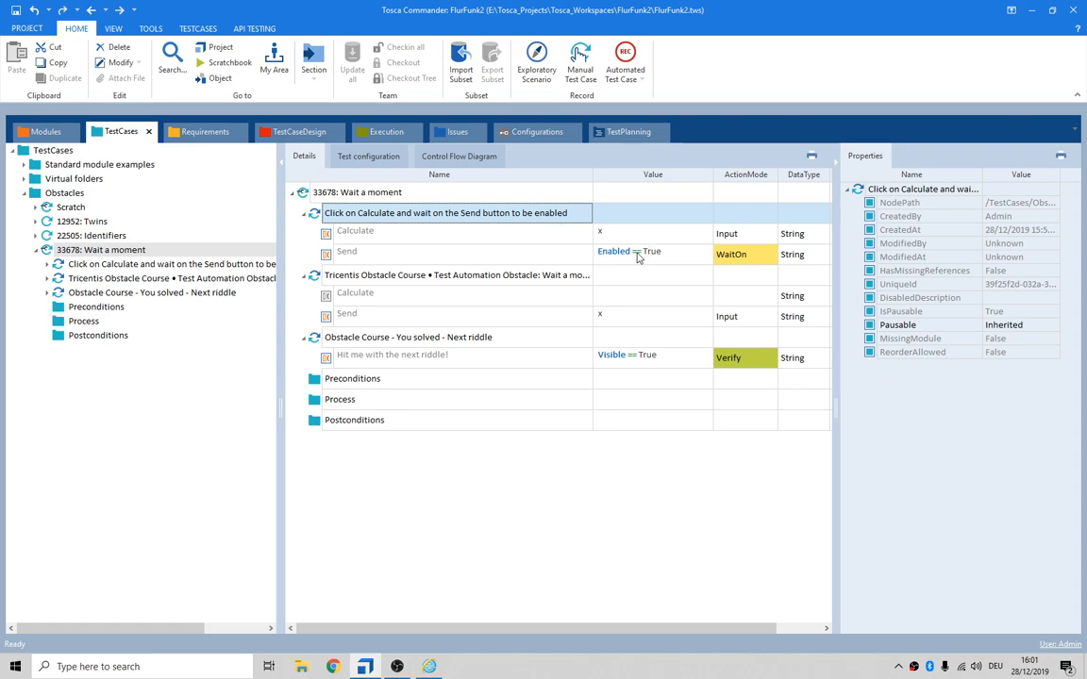
left_click(458, 274)
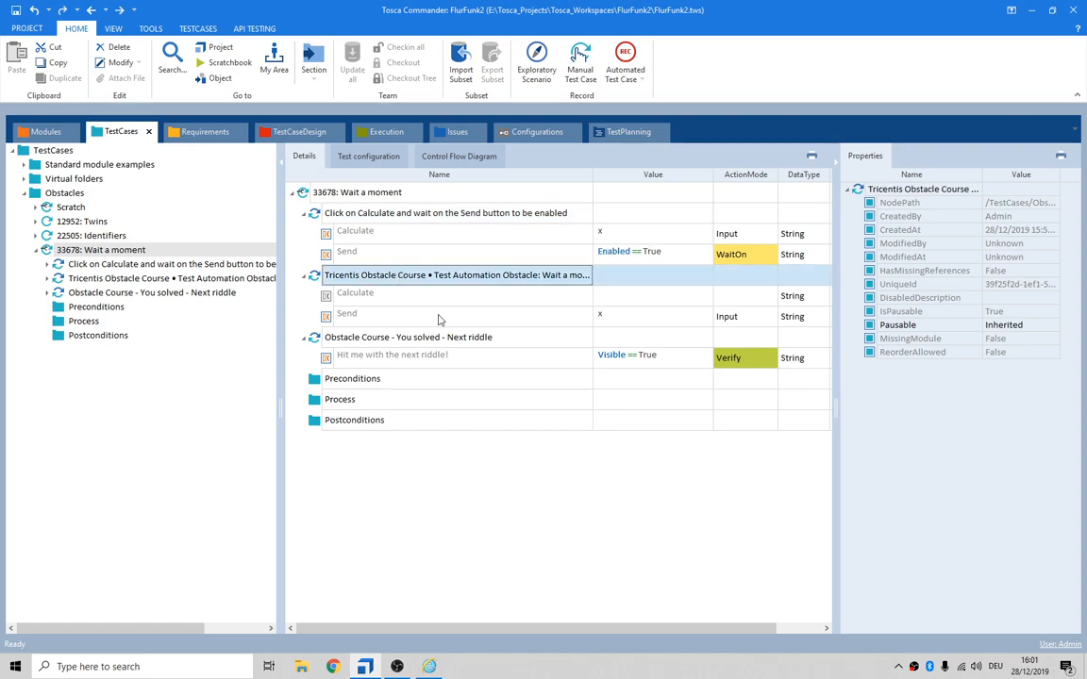
type("Click on the Send button")
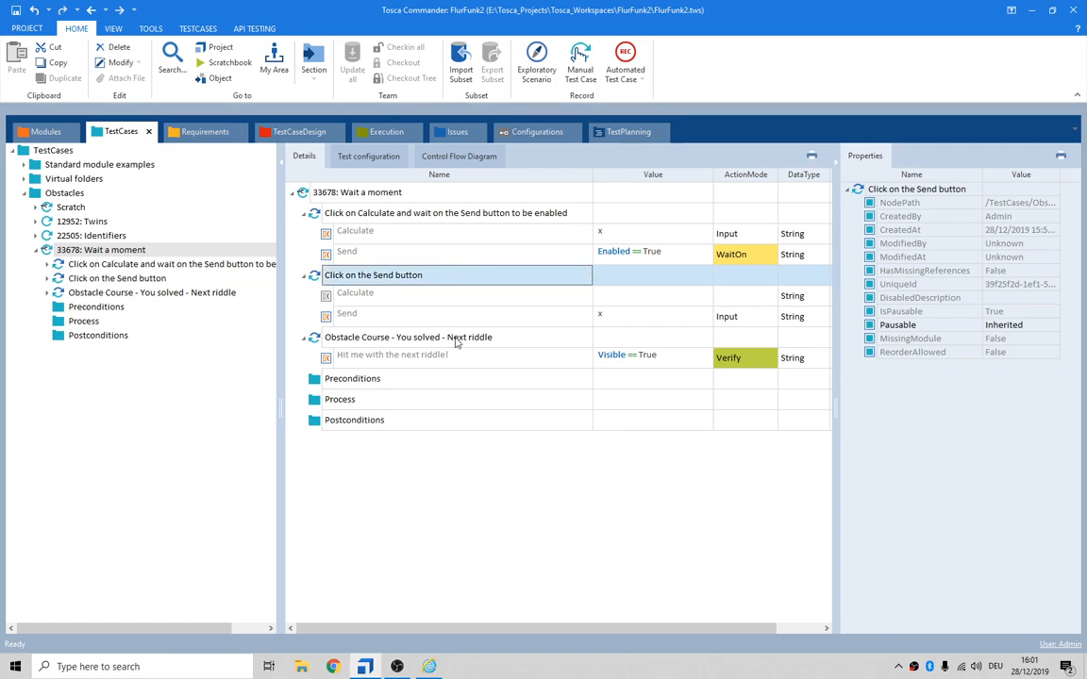
left_click(407, 337)
type("Verify")
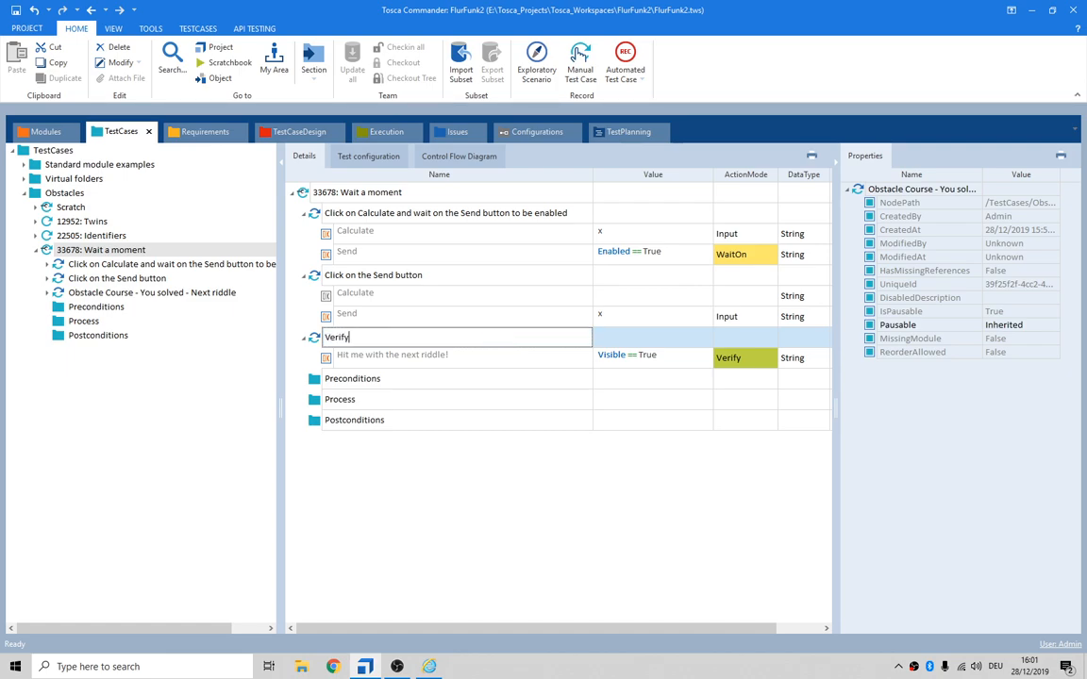
type("the")
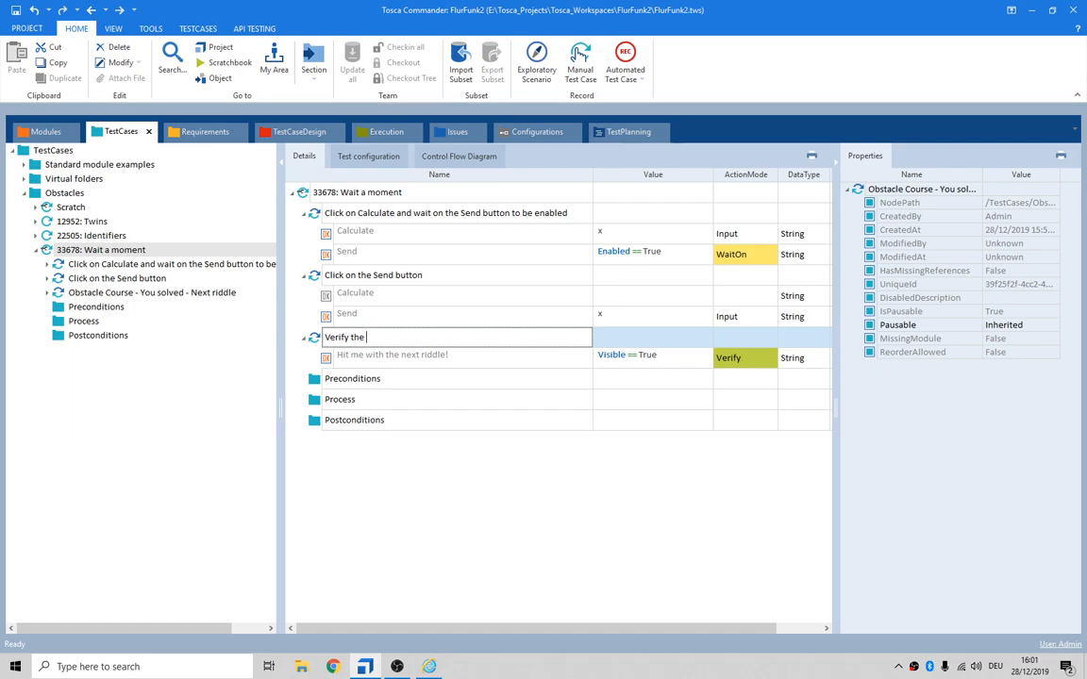
type("success button is visible")
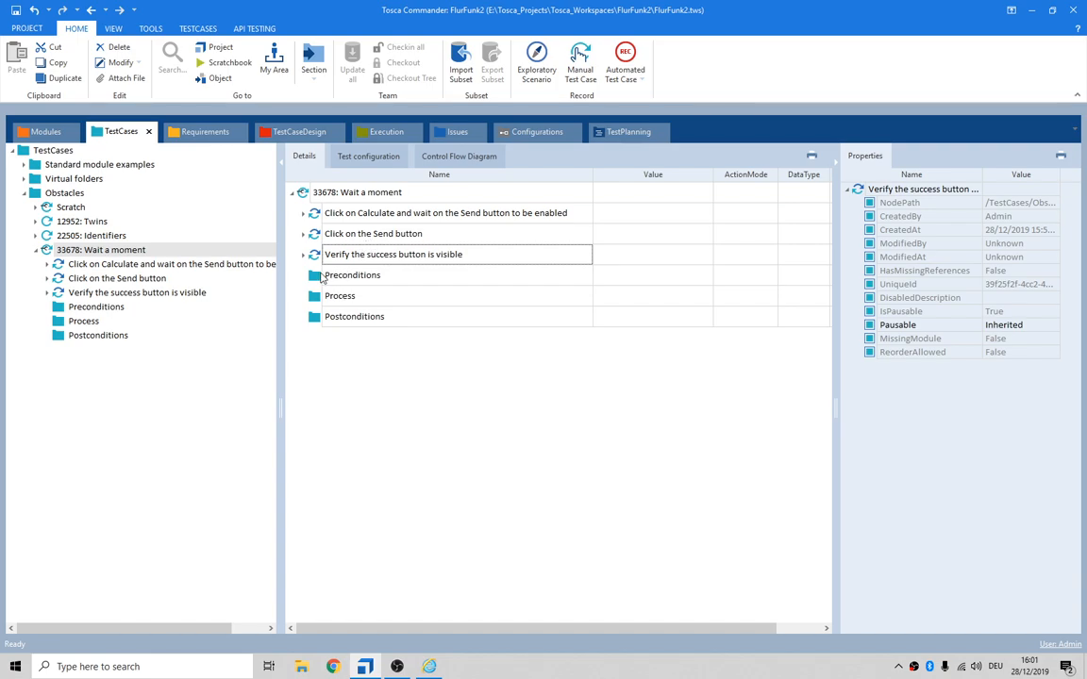
Step: Add an OpenUrl step to Preconditions pointing at the obstacle page ending 3678/
left_click(352, 274)
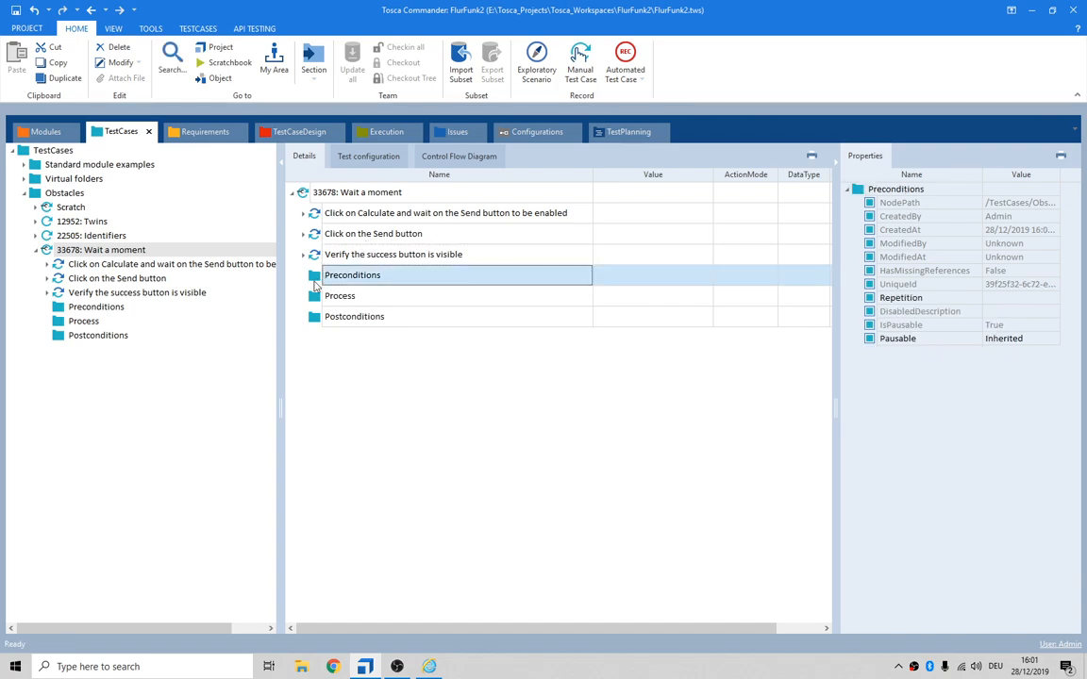
double_click(352, 274)
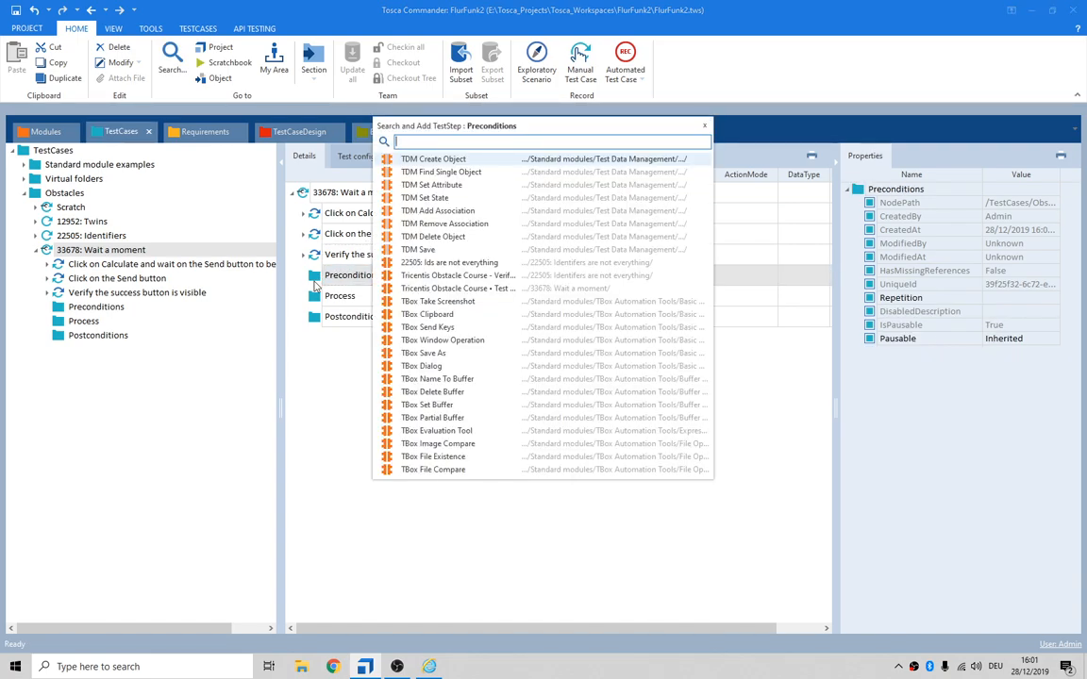
type("openut")
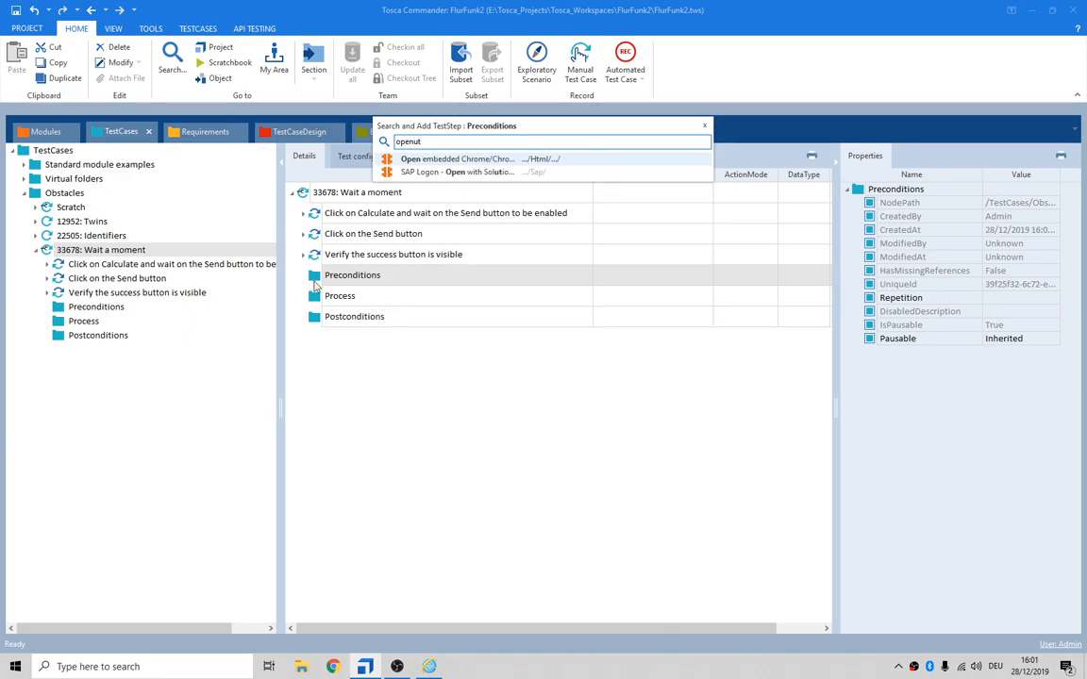
left_click(457, 158)
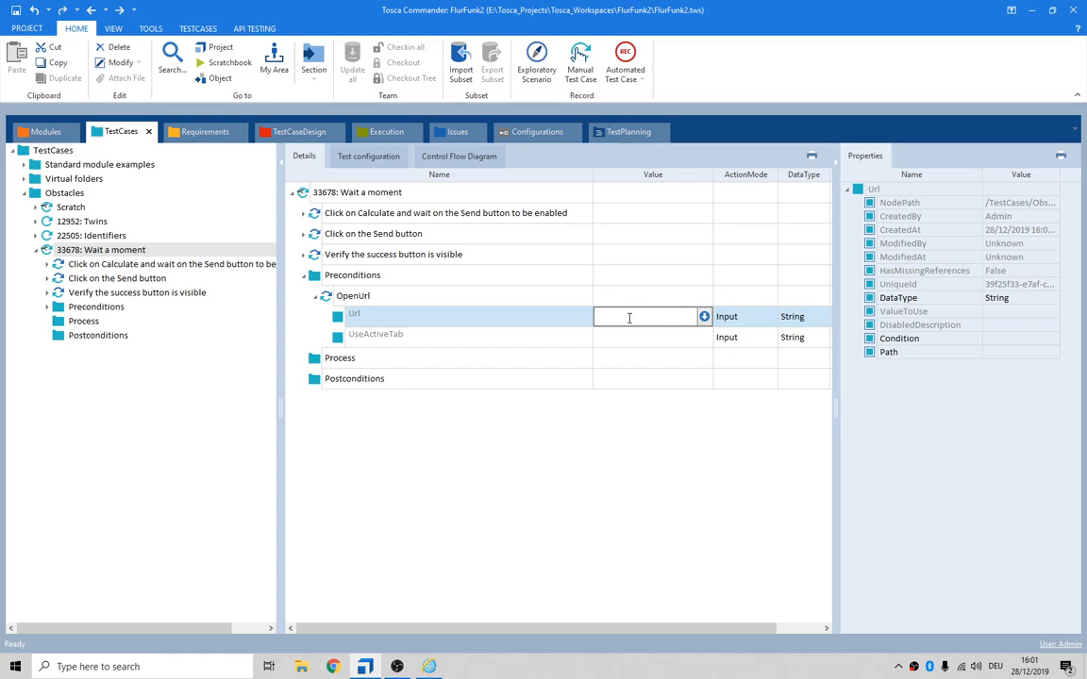
type("3678/")
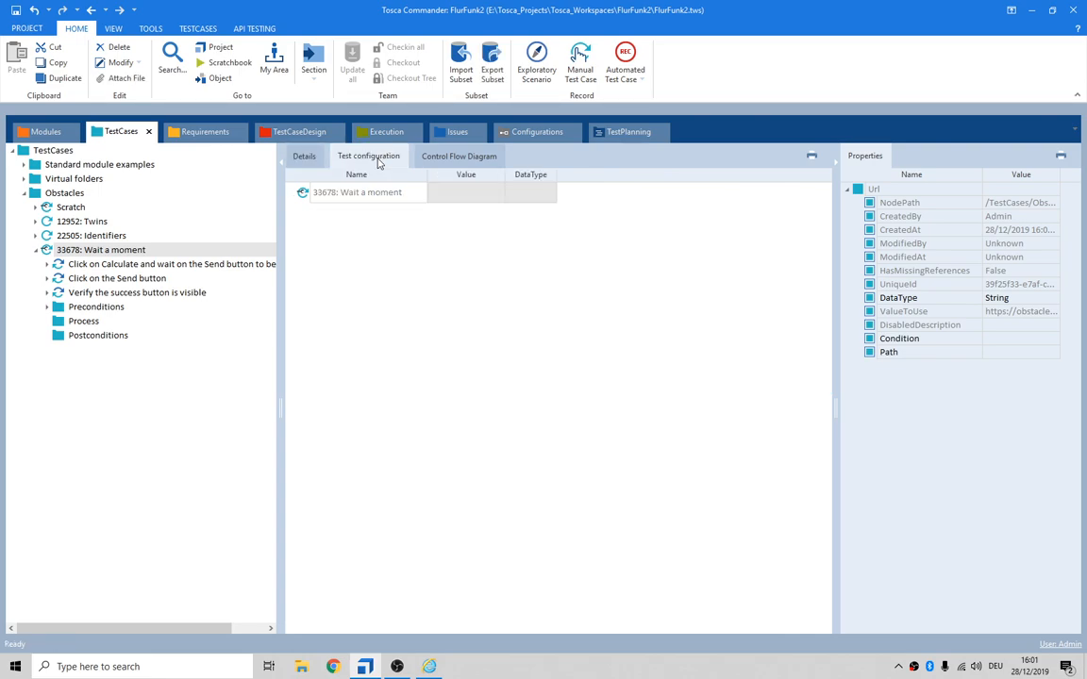
Step: Add a Browser test configuration parameter set to InternetExplorer, then return to Details
right_click(357, 192)
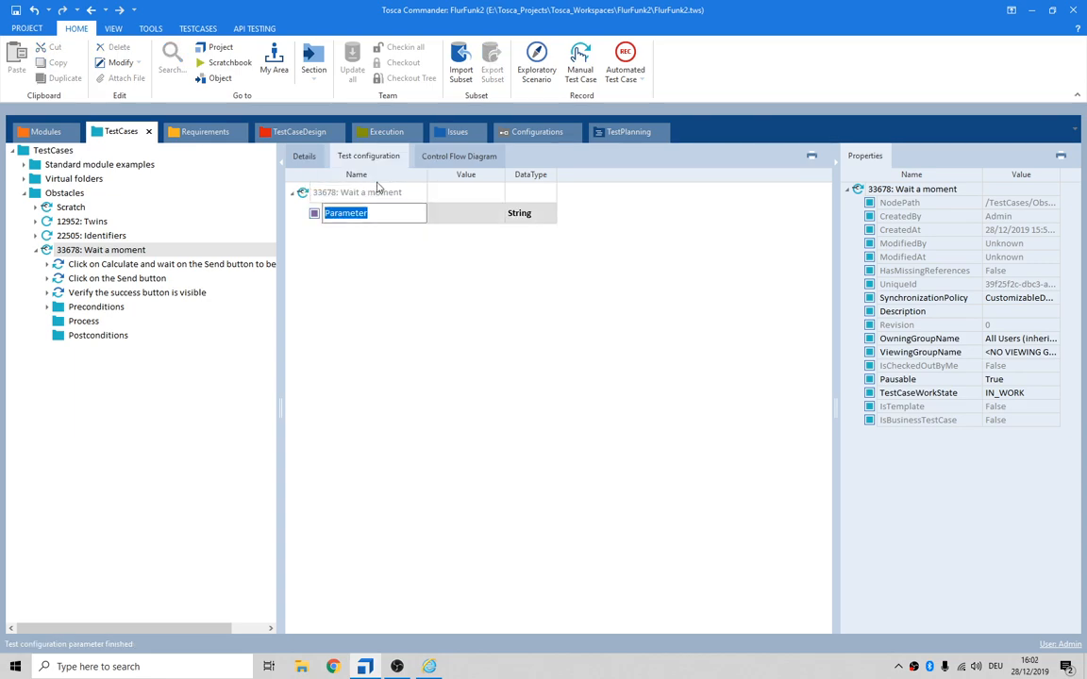
type("Browser")
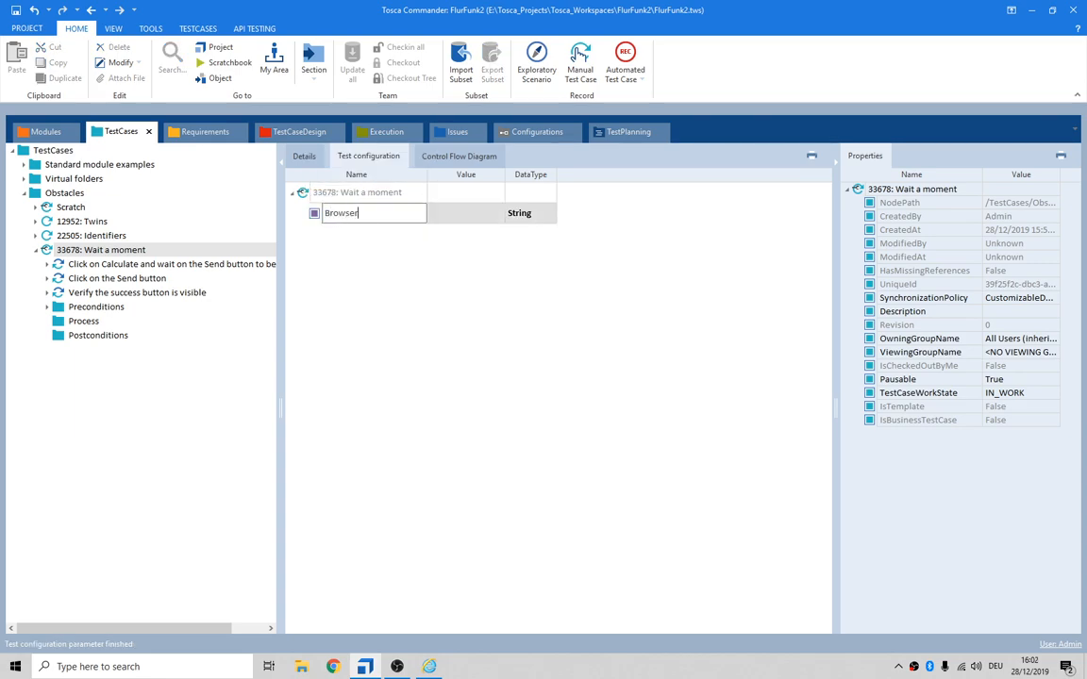
type("InternetExplorer")
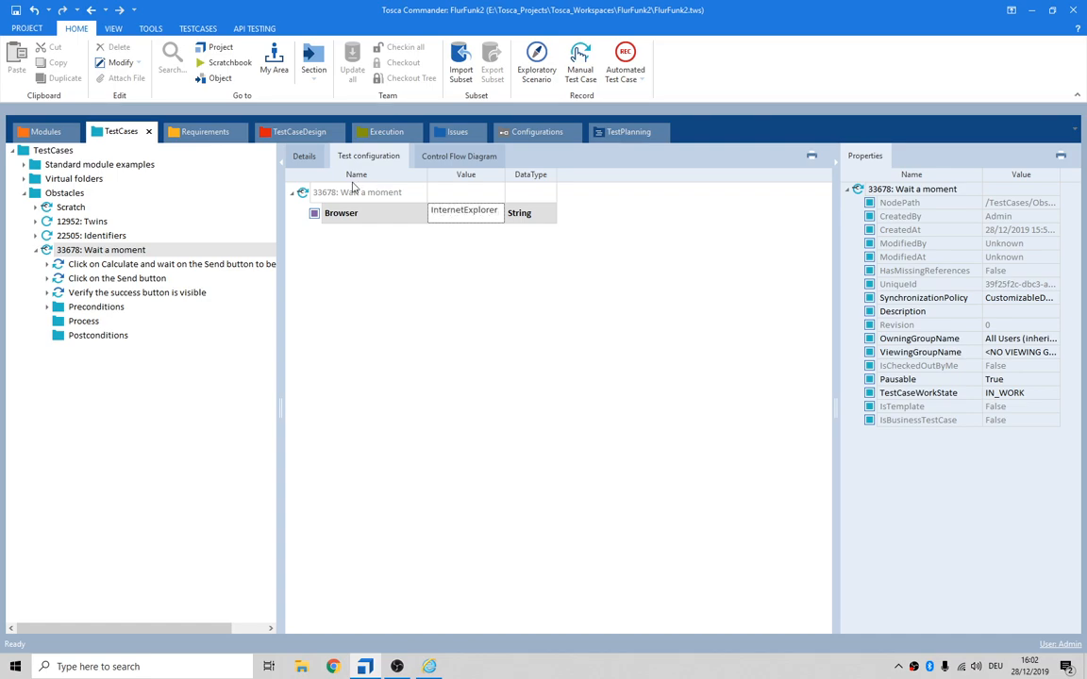
left_click(304, 155)
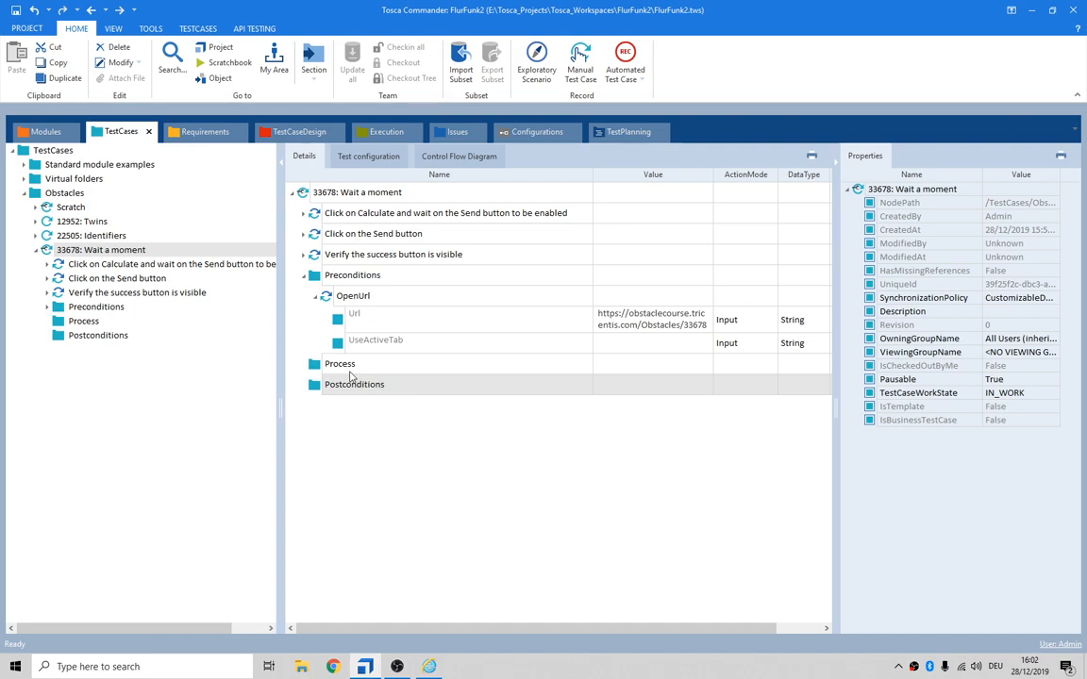
Step: Move the three descriptive steps into the Process folder and select Postconditions
left_click(339, 363)
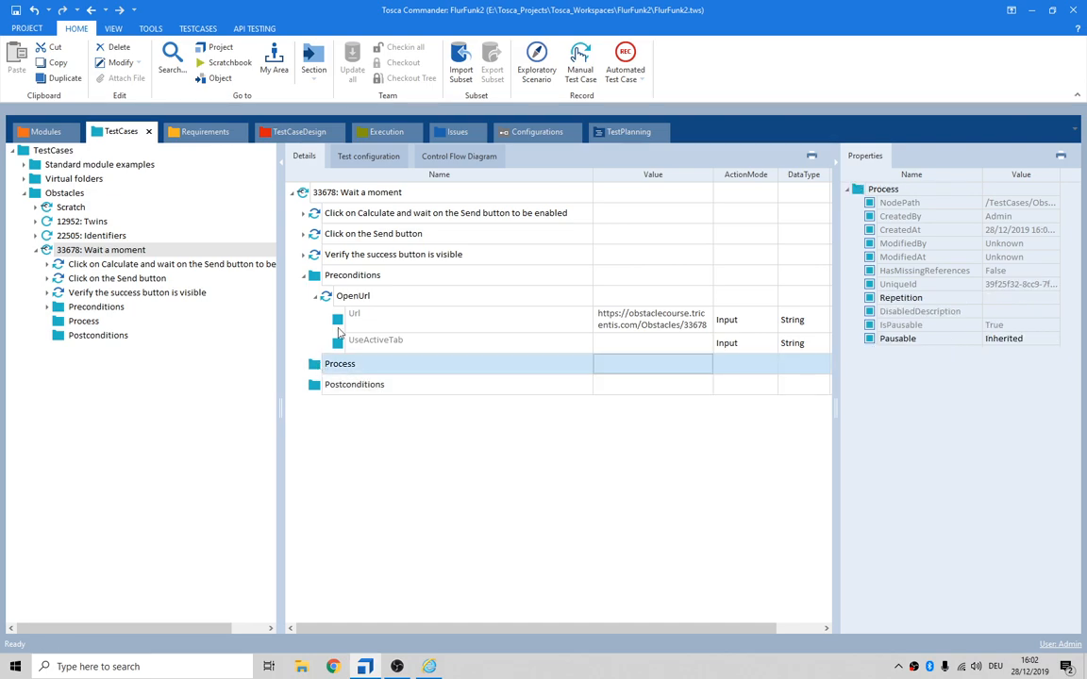
left_click(446, 212)
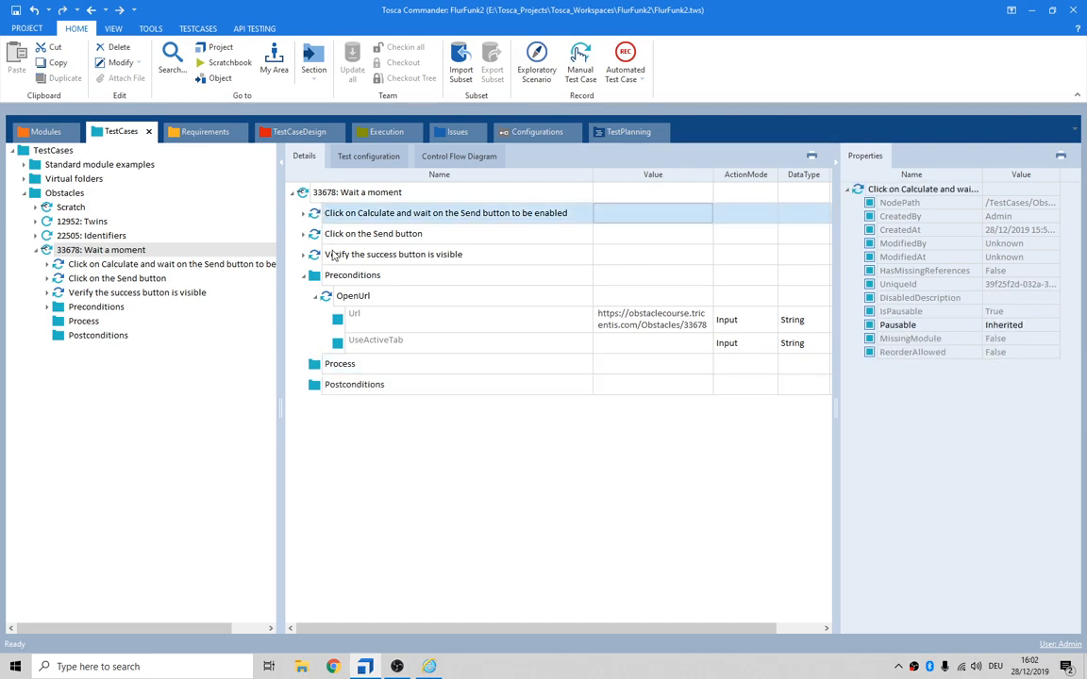
left_click(394, 253)
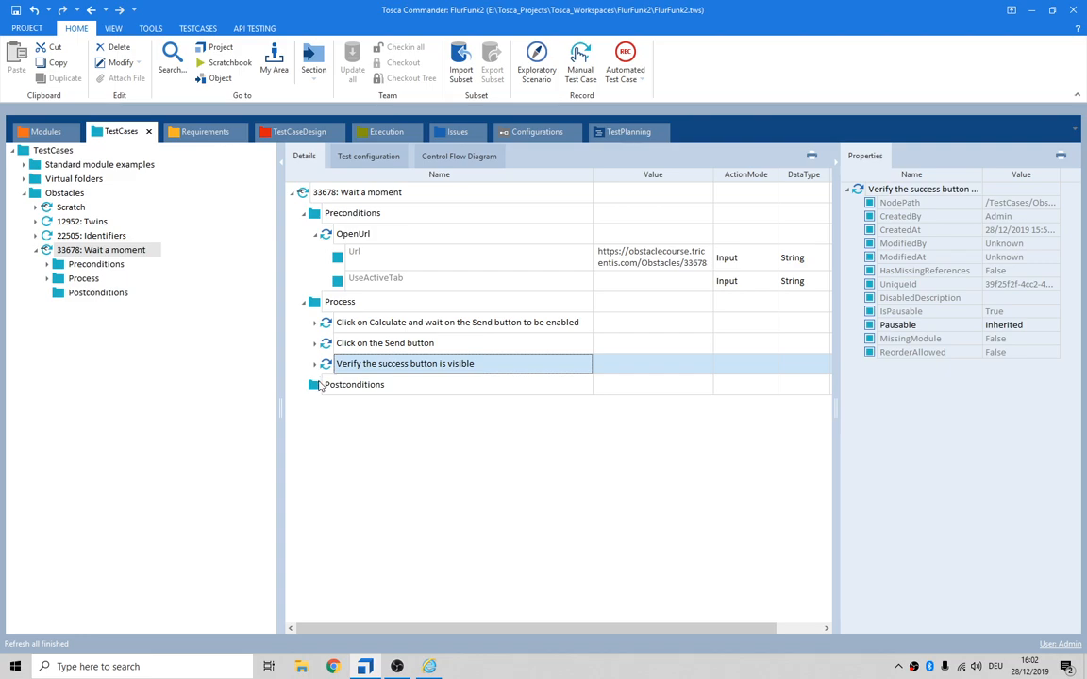
left_click(354, 384)
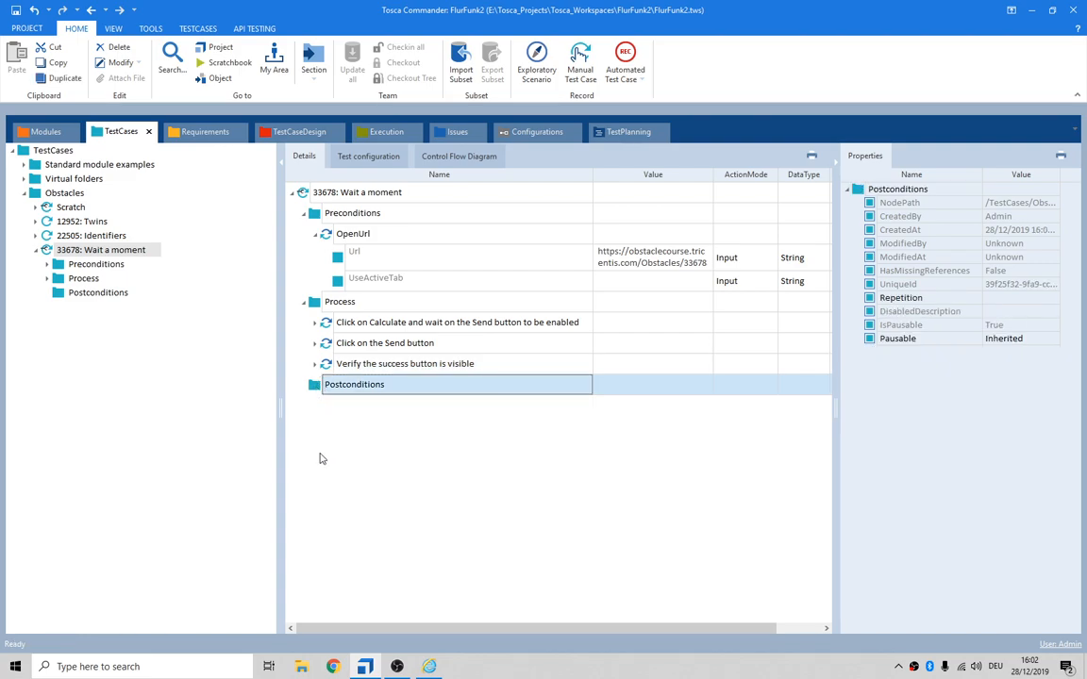
mouse_move(338, 462)
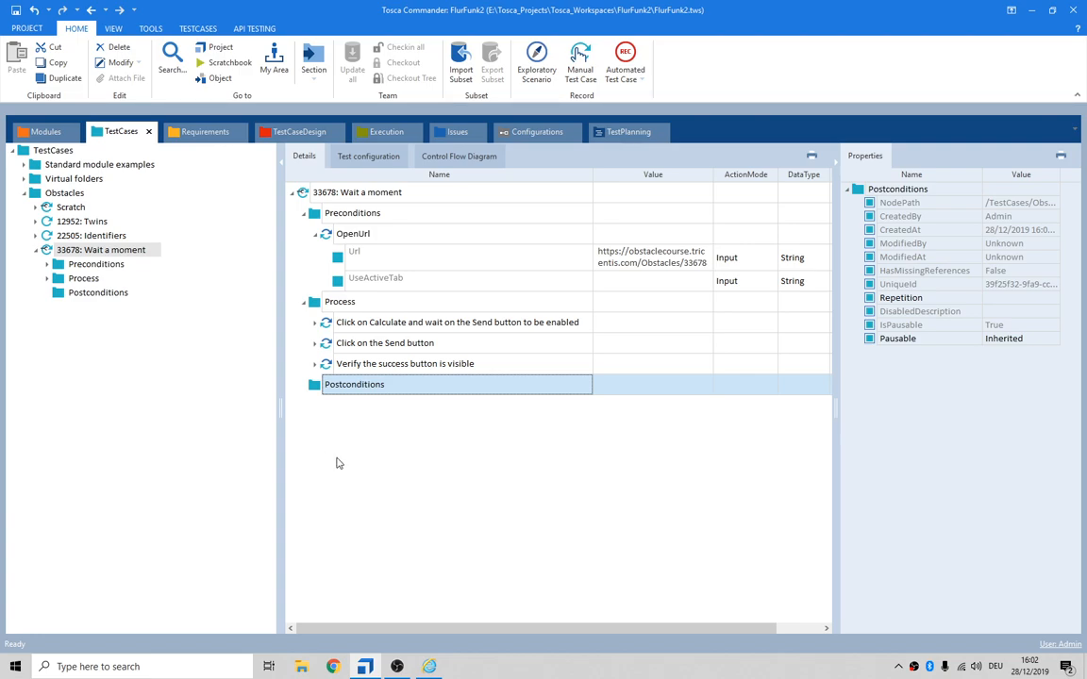
mouse_move(340, 462)
type("close")
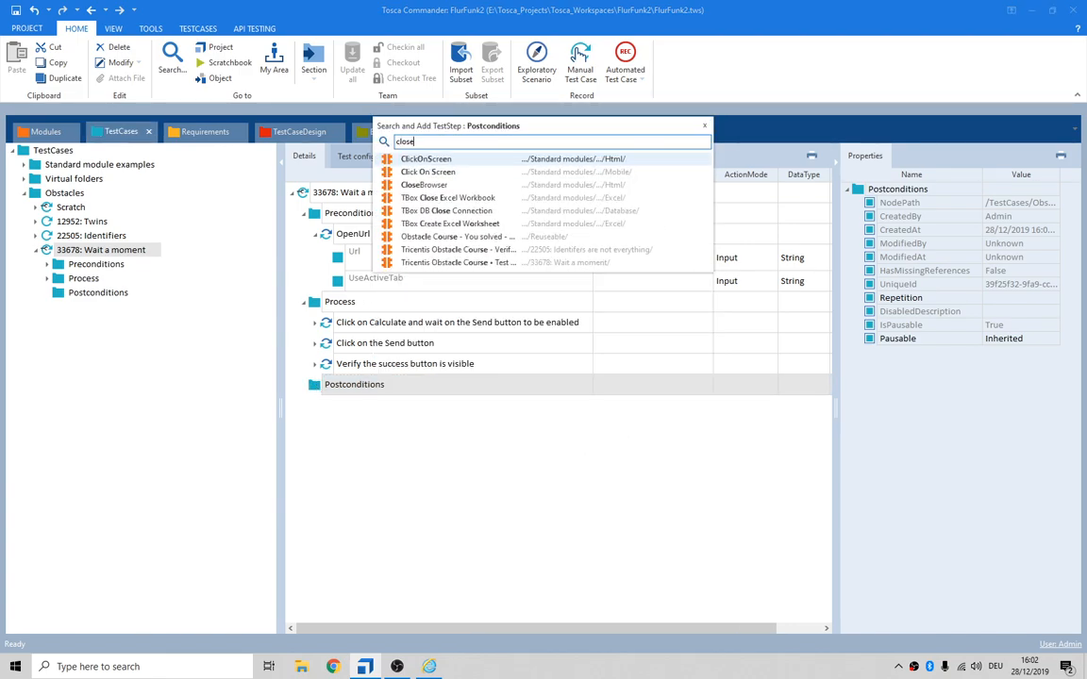
Step: Insert CloseBrowser into Postconditions and enter 'Tricentis Obstacle Course*' as its Title value
double_click(423, 184)
type("Tricentis Obstacle")
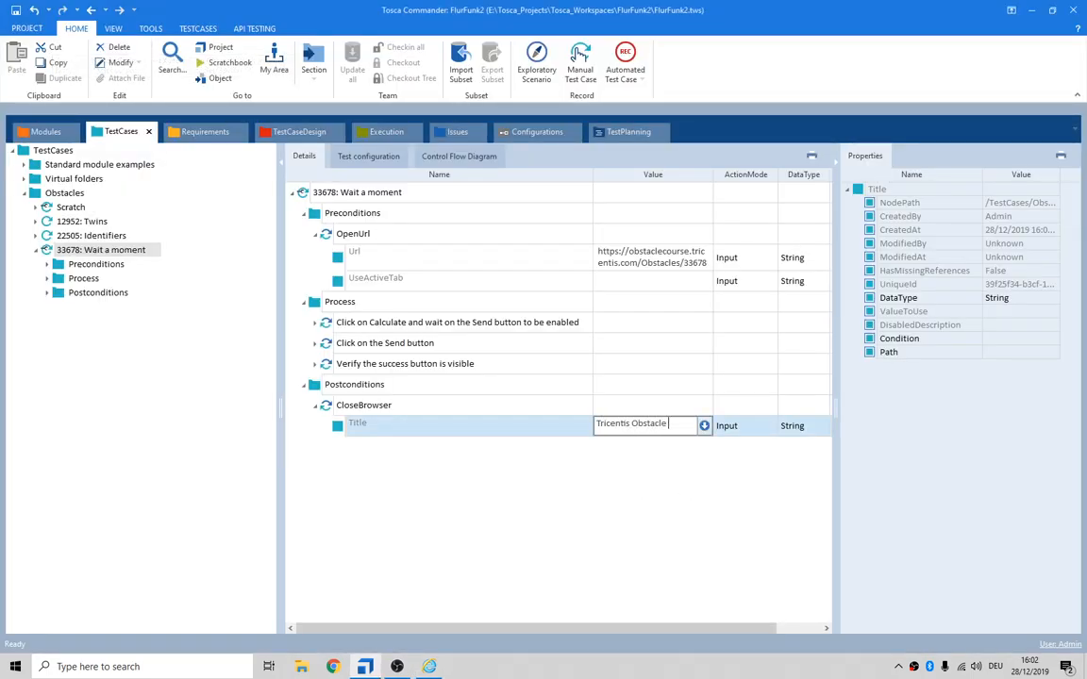
type("Course*")
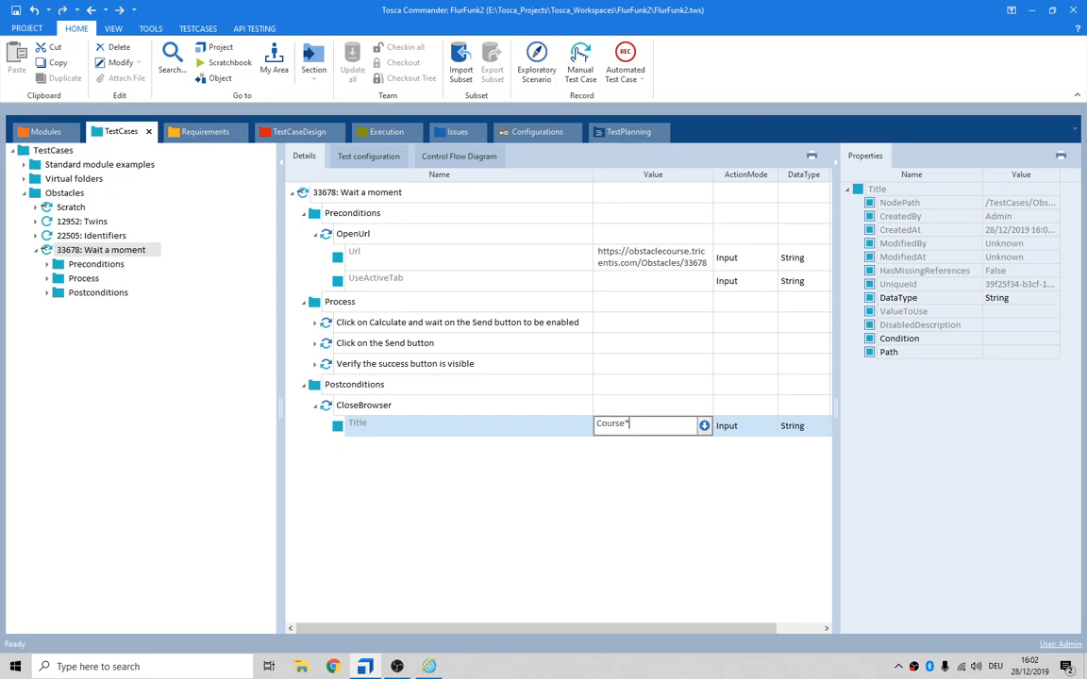
type("Tricentis Obstacle Course")
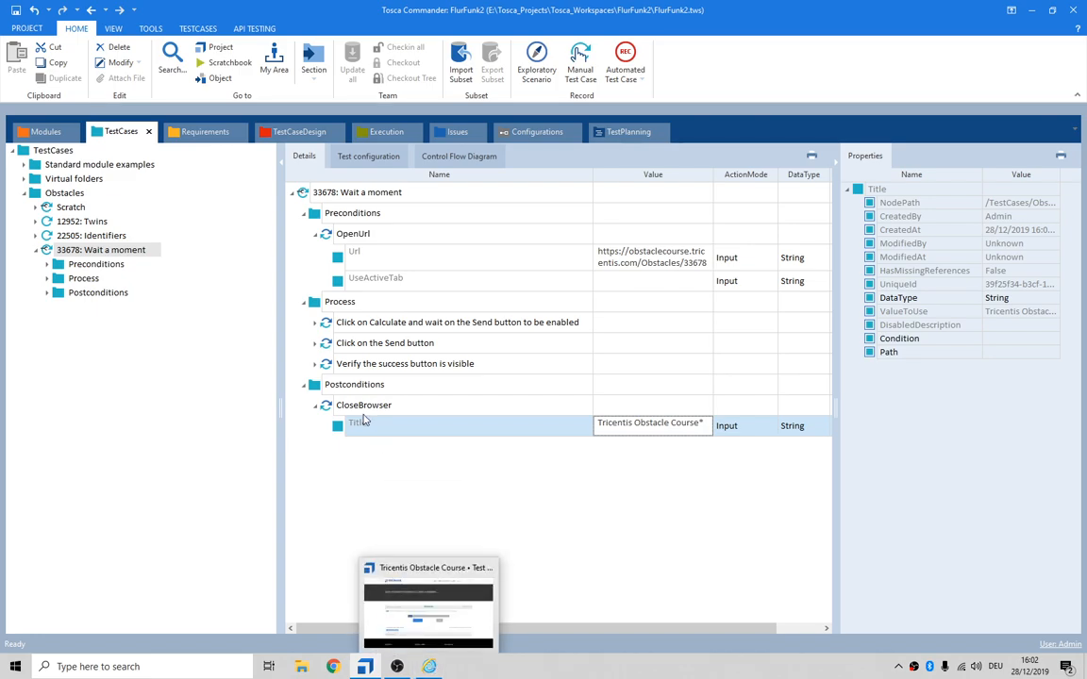
left_click(353, 384)
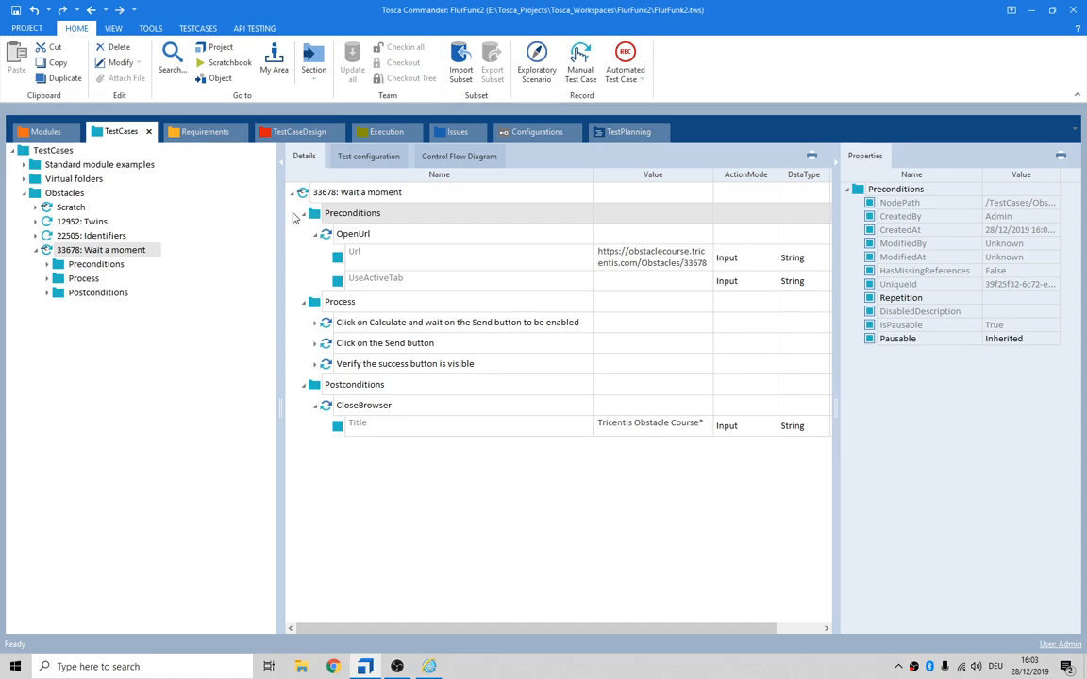
Step: Select test case 33678, trial-run it in ScratchBook, and close the run results
left_click(354, 384)
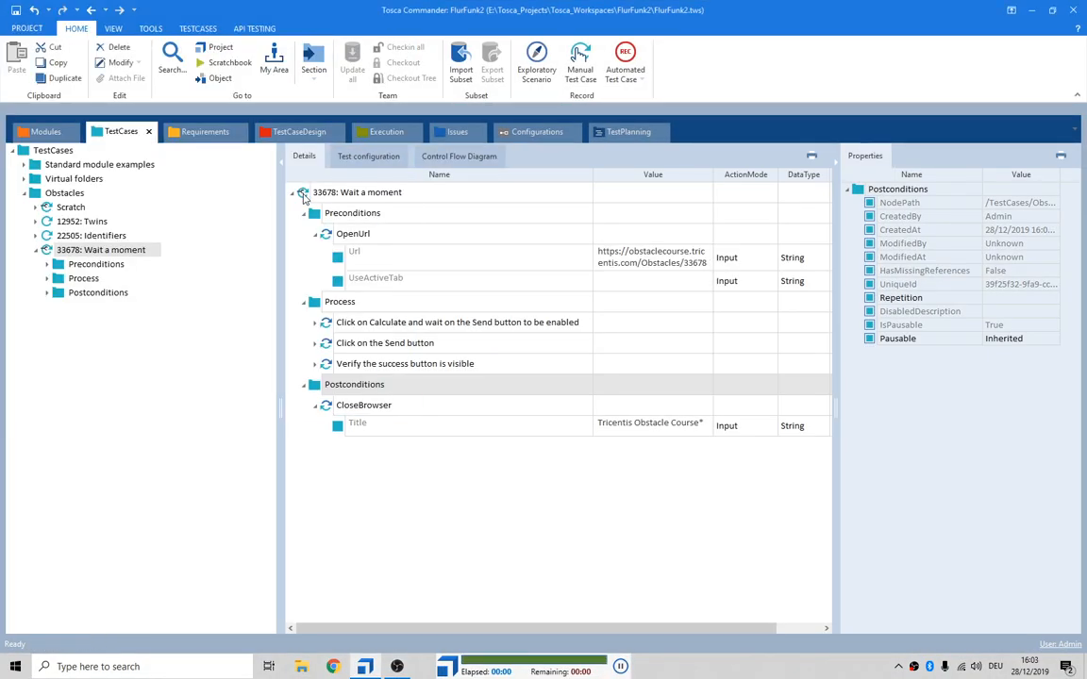
left_click(356, 191)
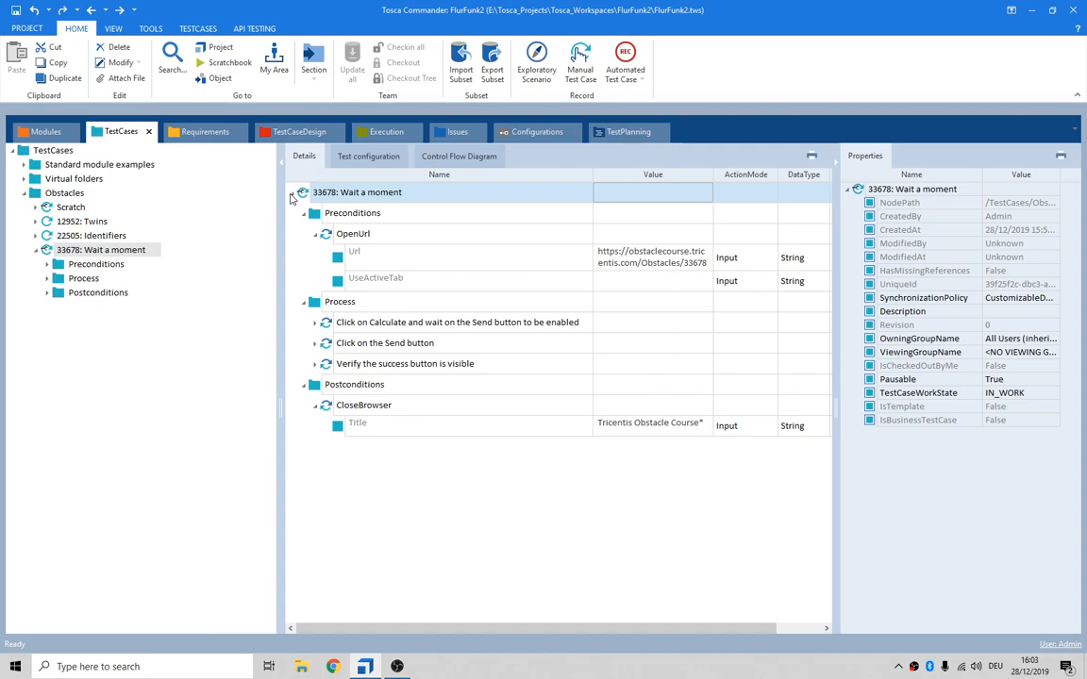
mouse_move(293, 198)
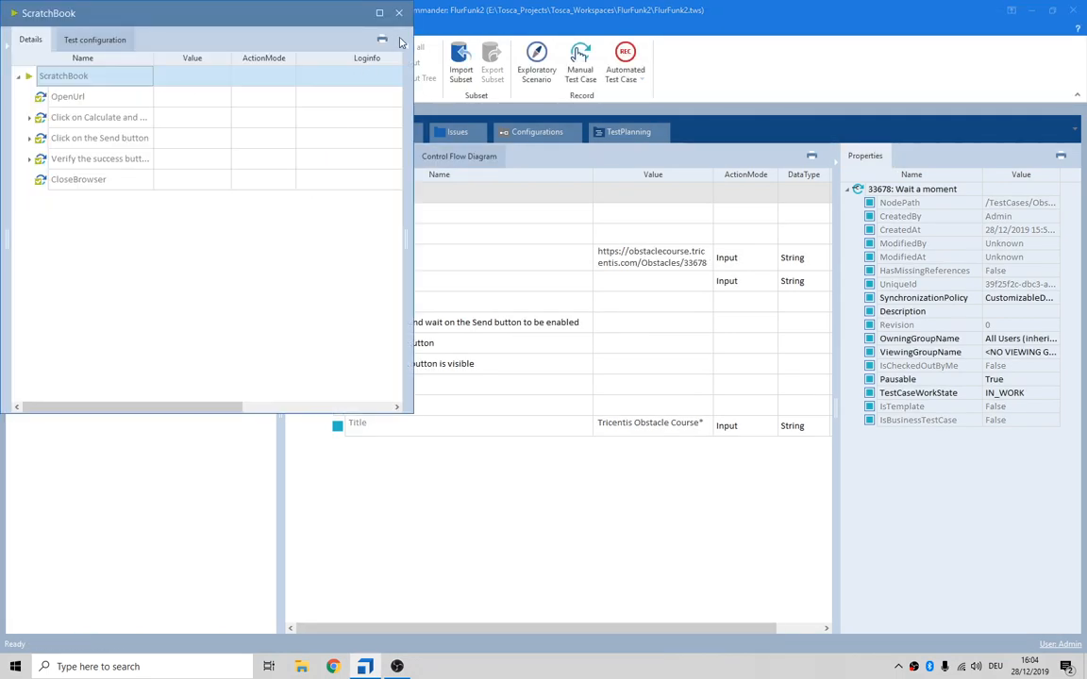
left_click(29, 159)
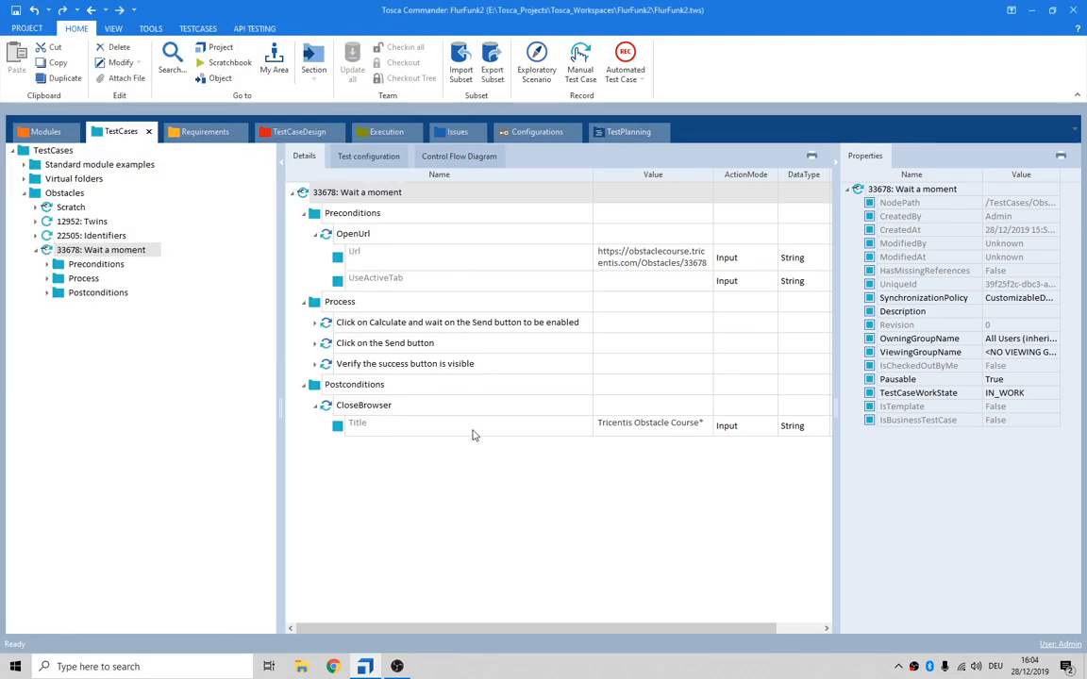
mouse_move(848, 338)
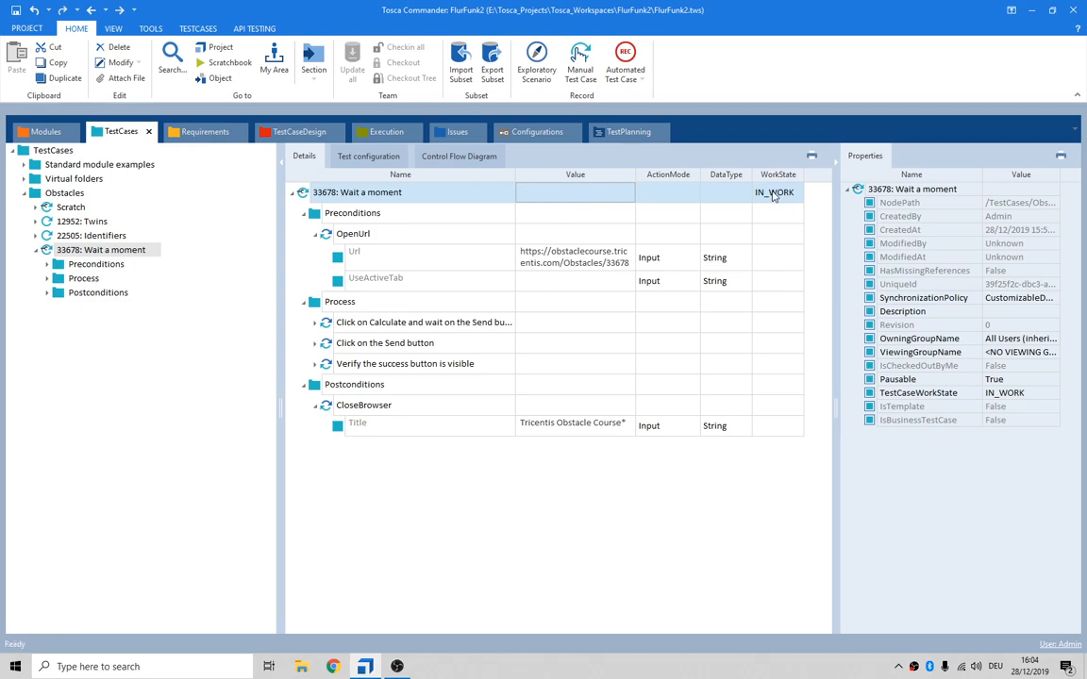
mouse_move(386, 365)
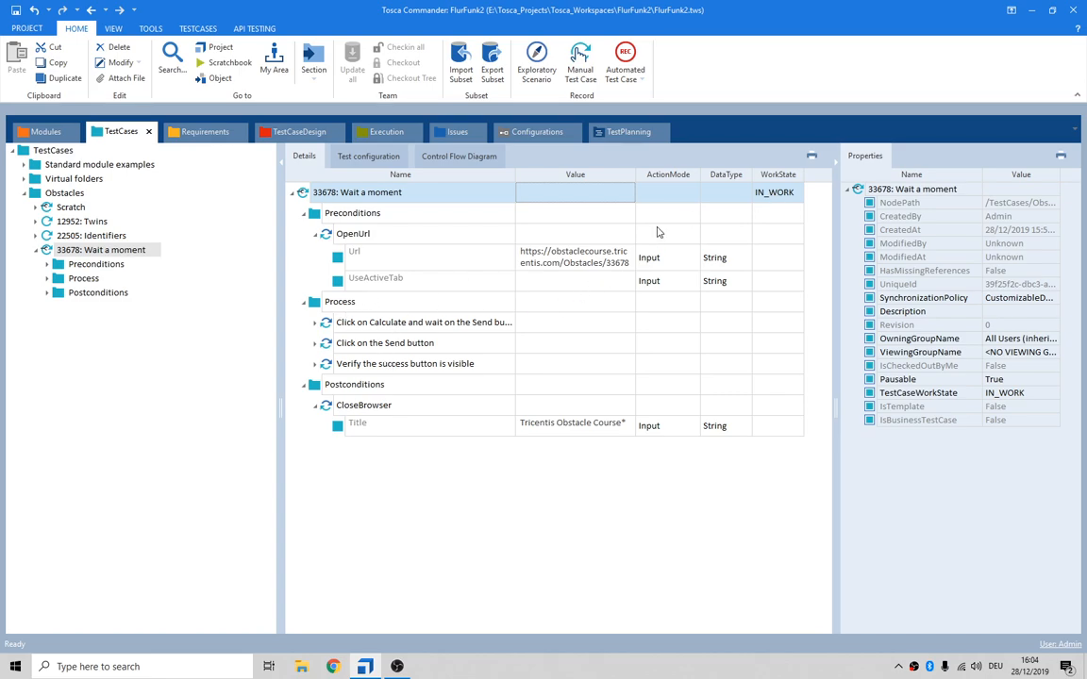
mouse_move(776, 194)
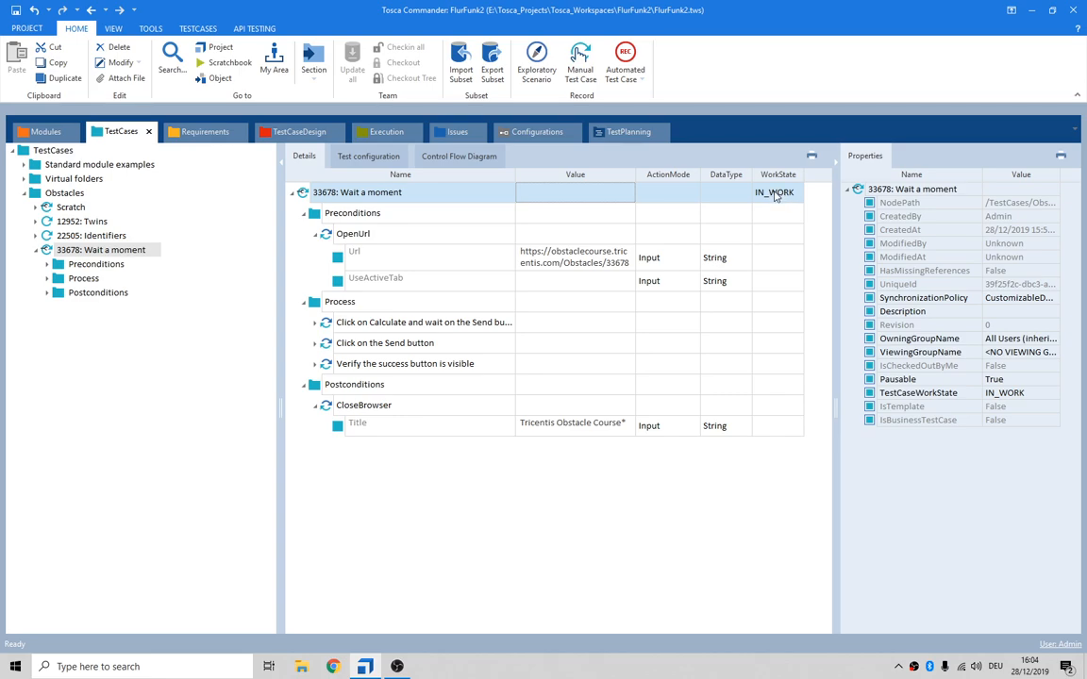
Step: Choose COMPLETED as test case 33678's work state, then move to the Requirements section
left_click(774, 192)
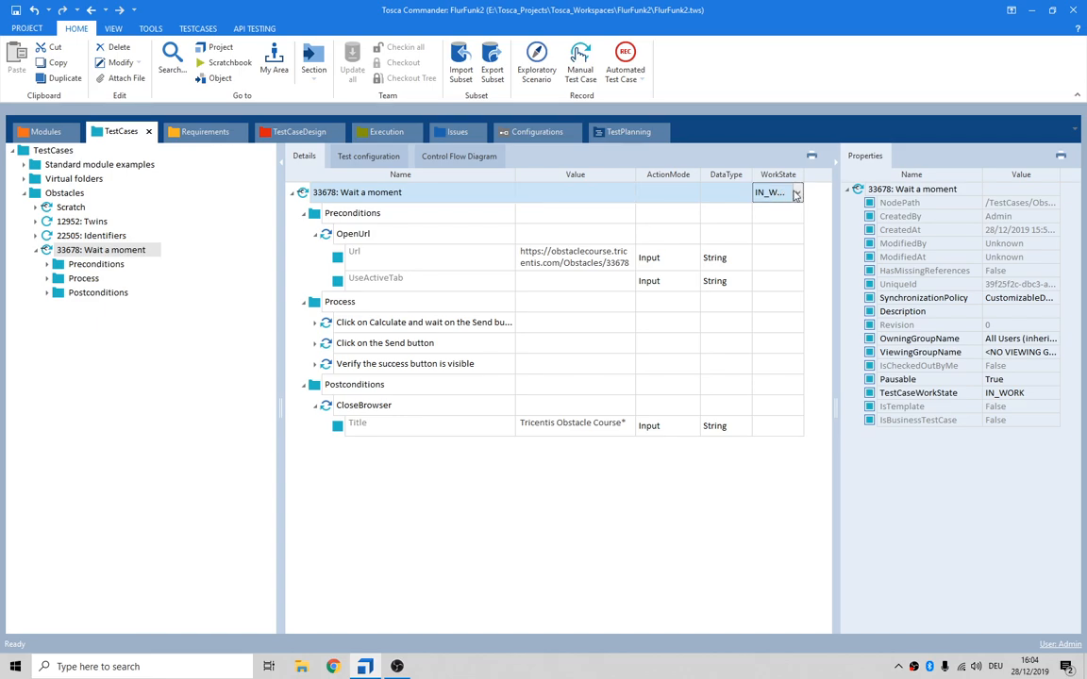
left_click(797, 191)
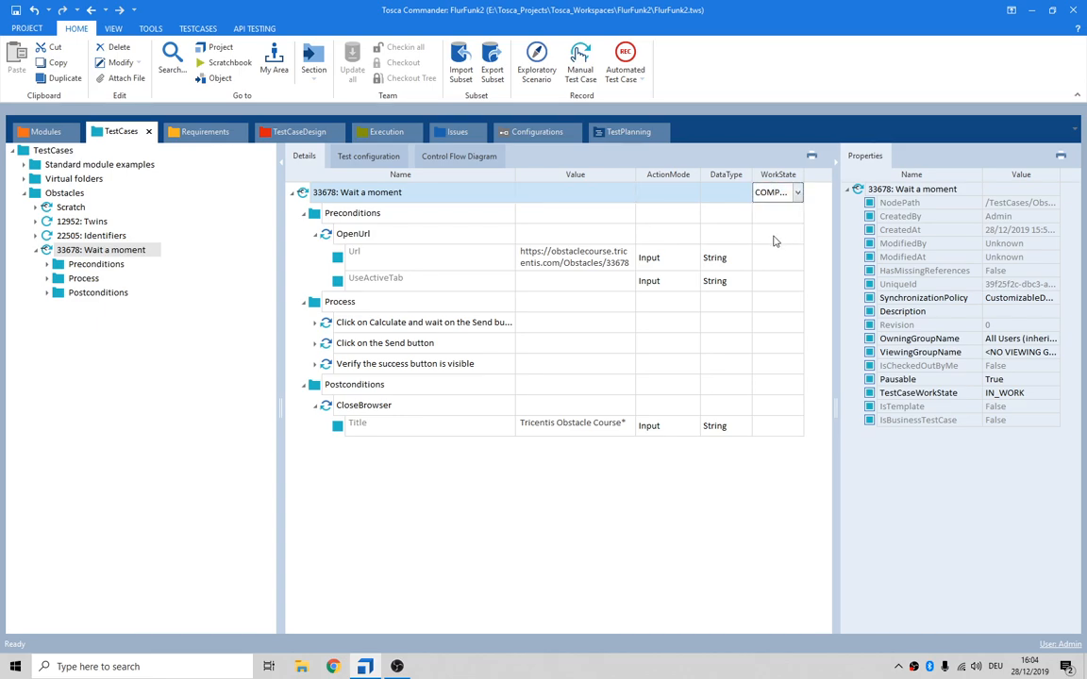
mouse_move(482, 482)
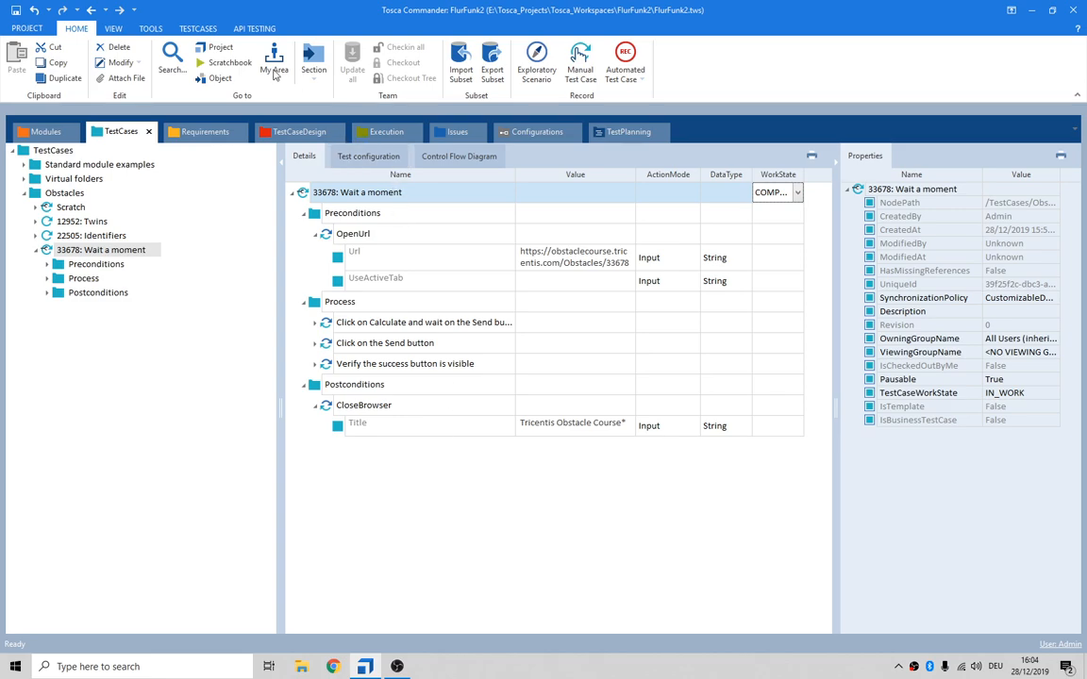
left_click(204, 132)
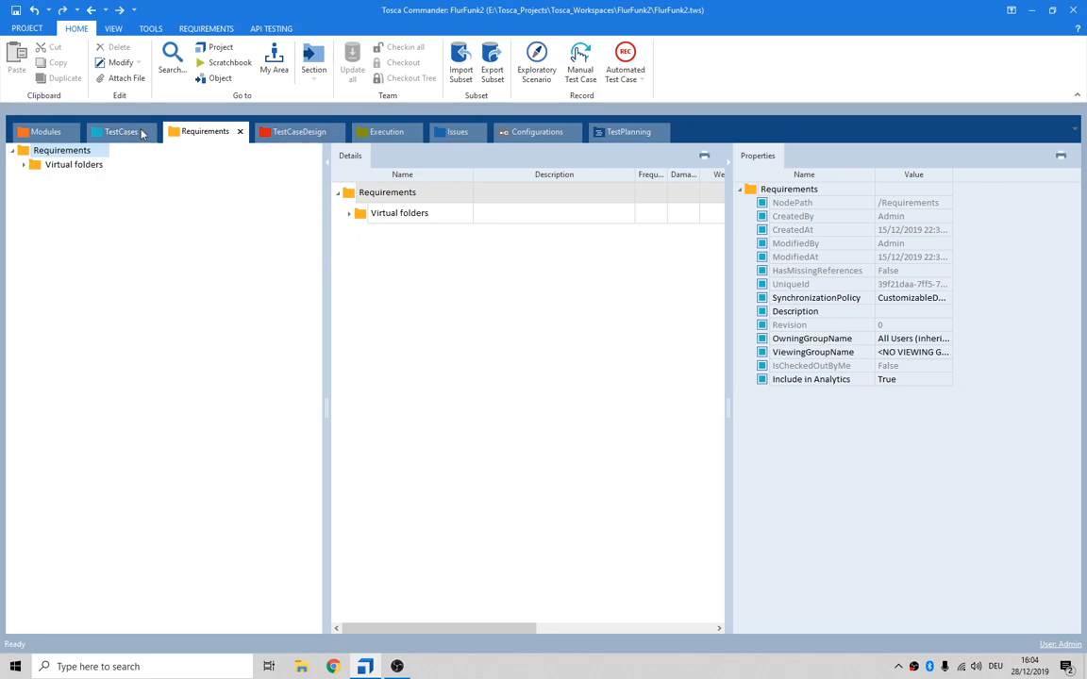
Step: Go back to the TestCases section to view 33678 with its COMPLETED work state
left_click(120, 131)
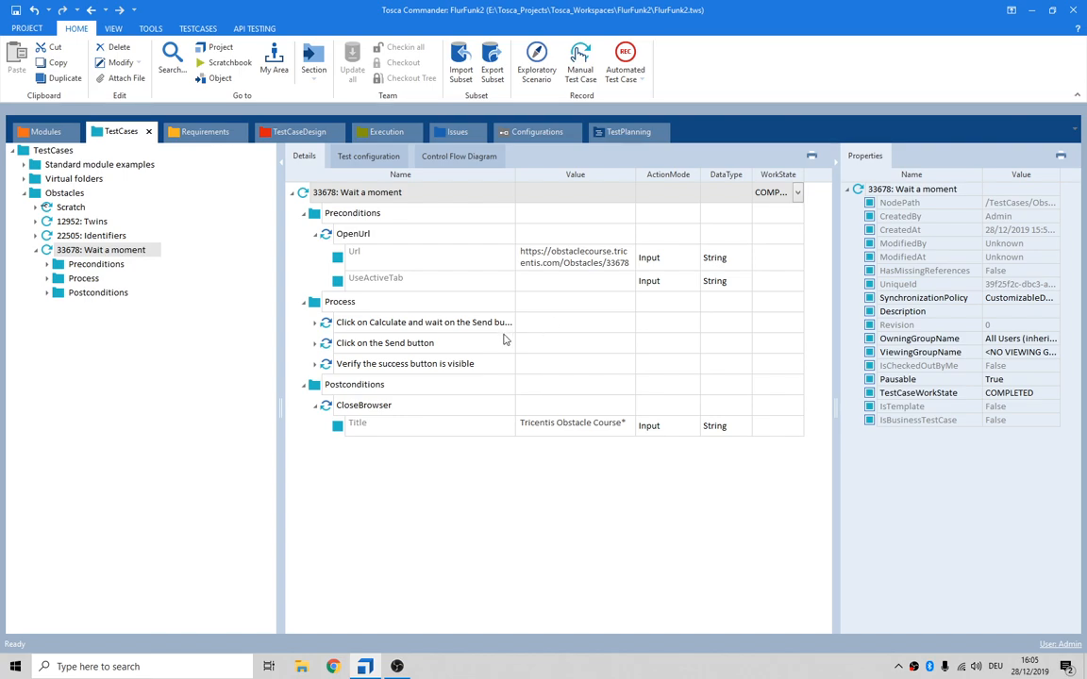
mouse_move(396, 666)
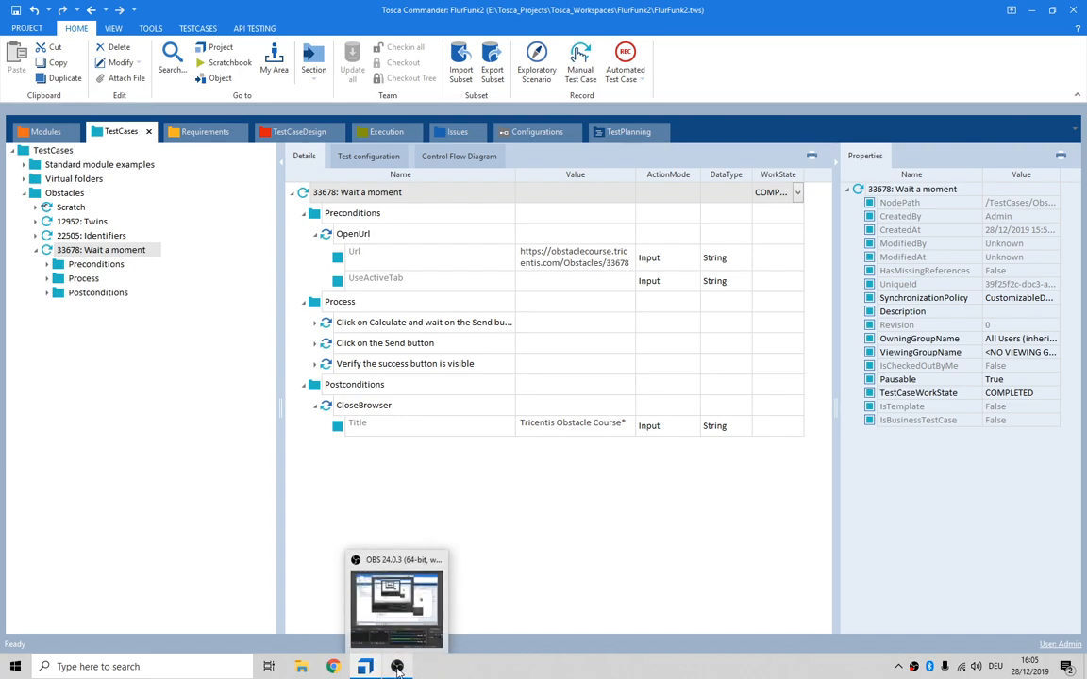
mouse_move(396, 667)
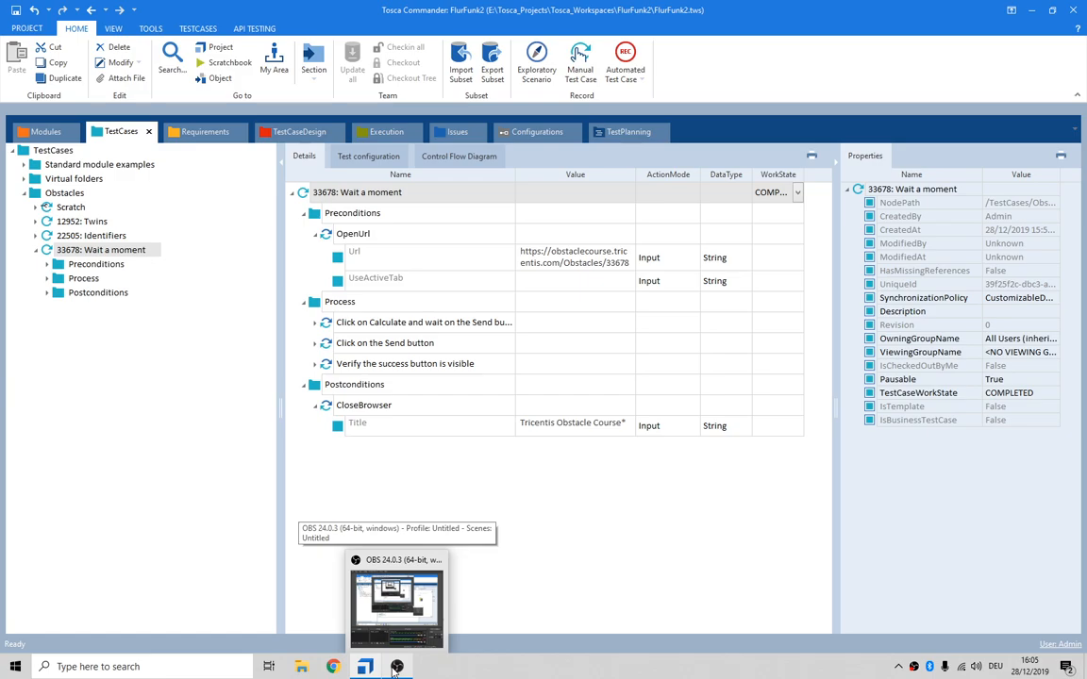